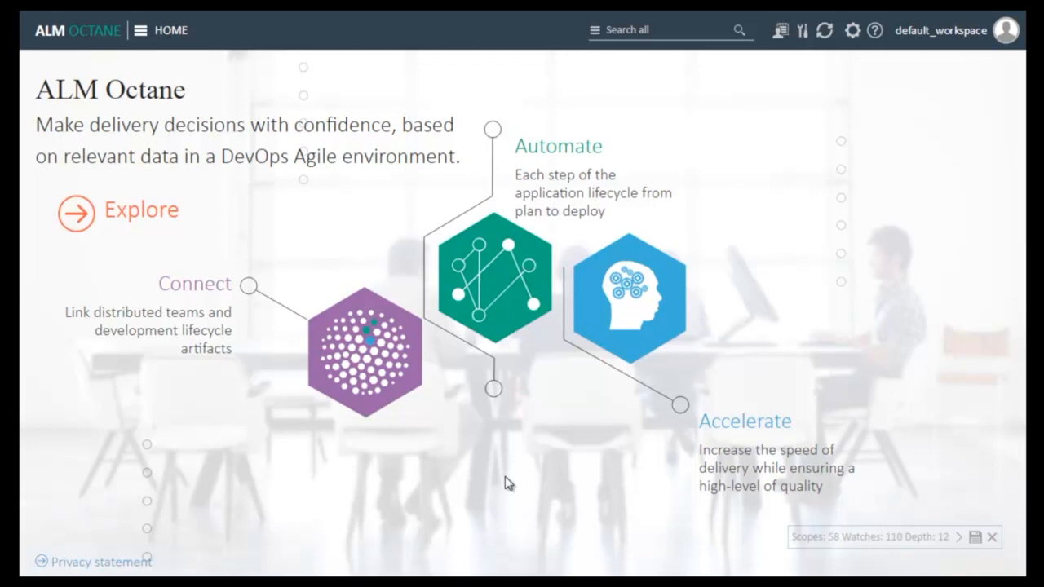
pyautogui.moveTo(167, 29)
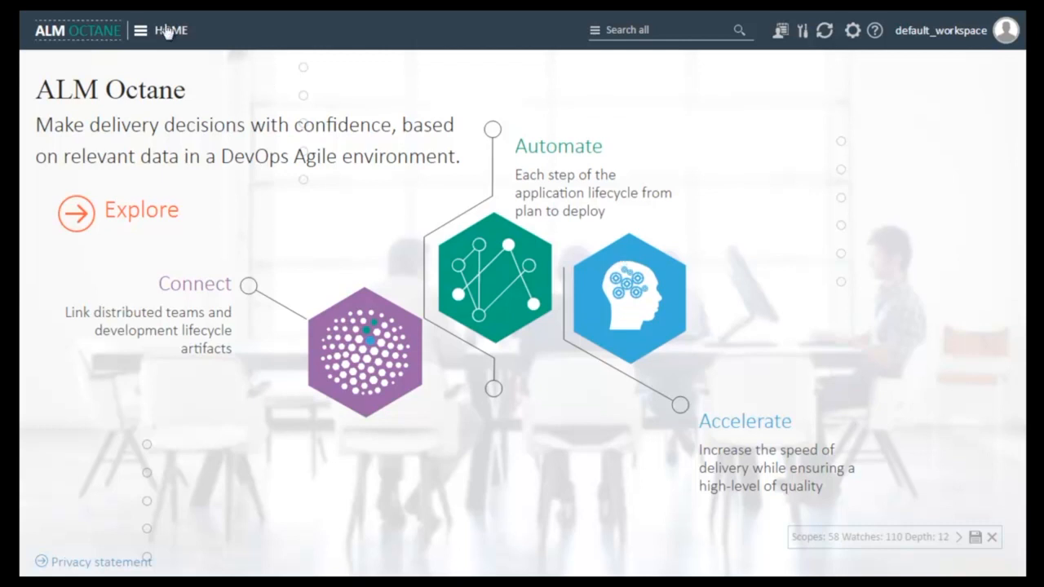
# Step: Go to the Backlog module from the main menu
pyautogui.click(141, 29)
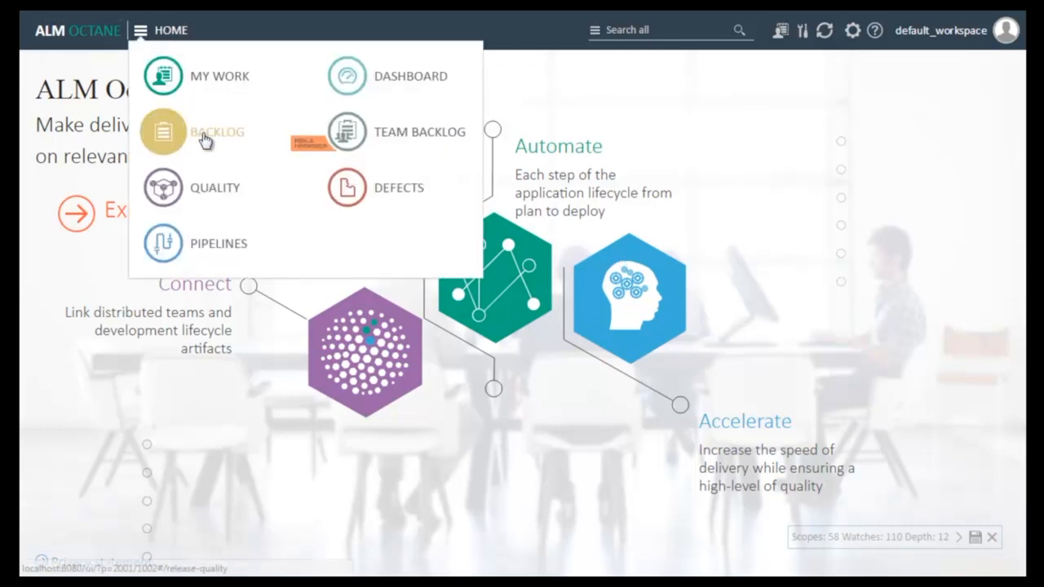
pyautogui.click(217, 130)
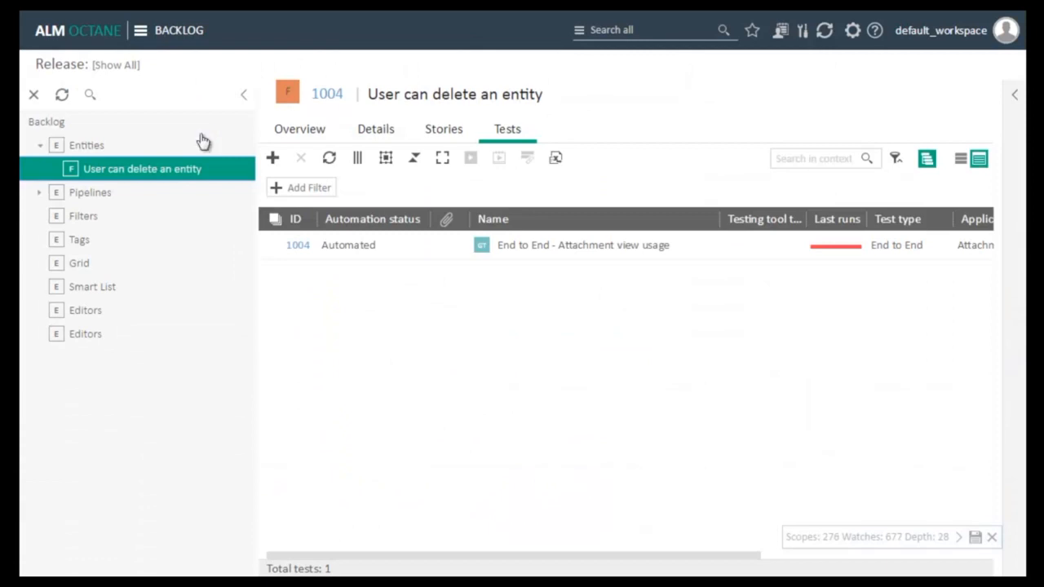
pyautogui.click(375, 129)
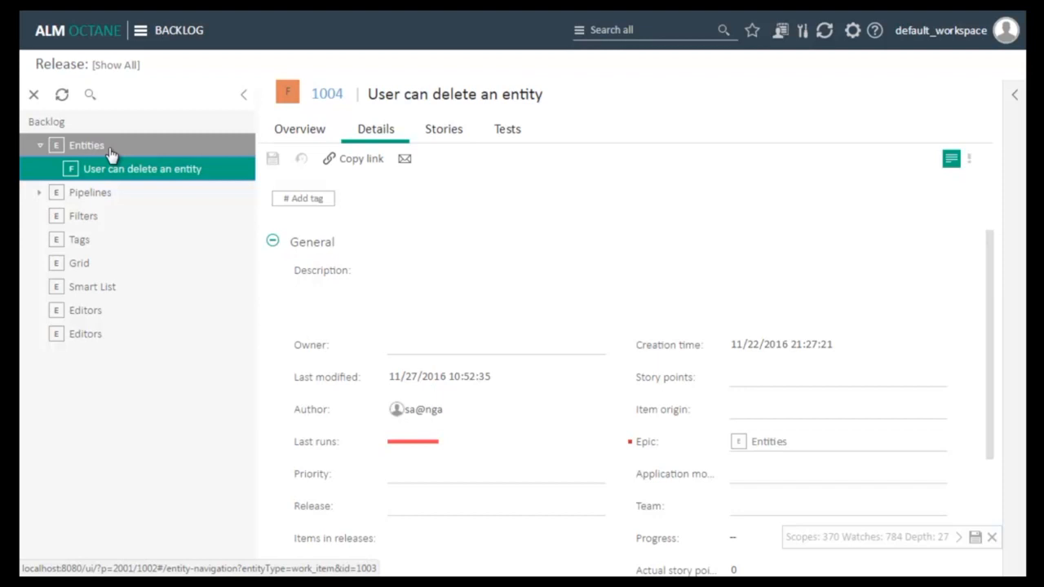
# Step: Show the Entities epic's features and start adding a new feature
pyautogui.click(86, 145)
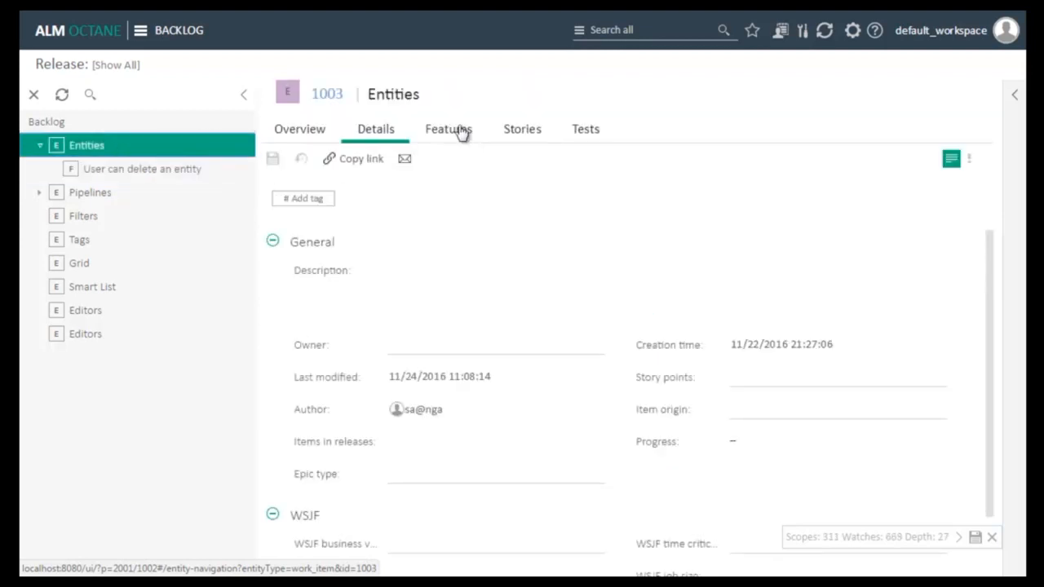
pyautogui.click(448, 129)
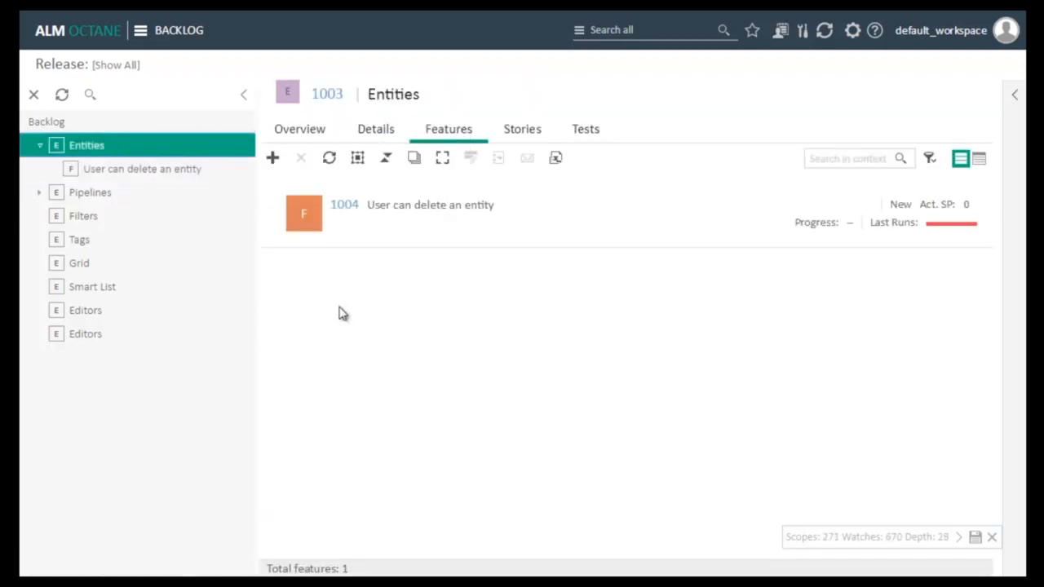
pyautogui.click(272, 157)
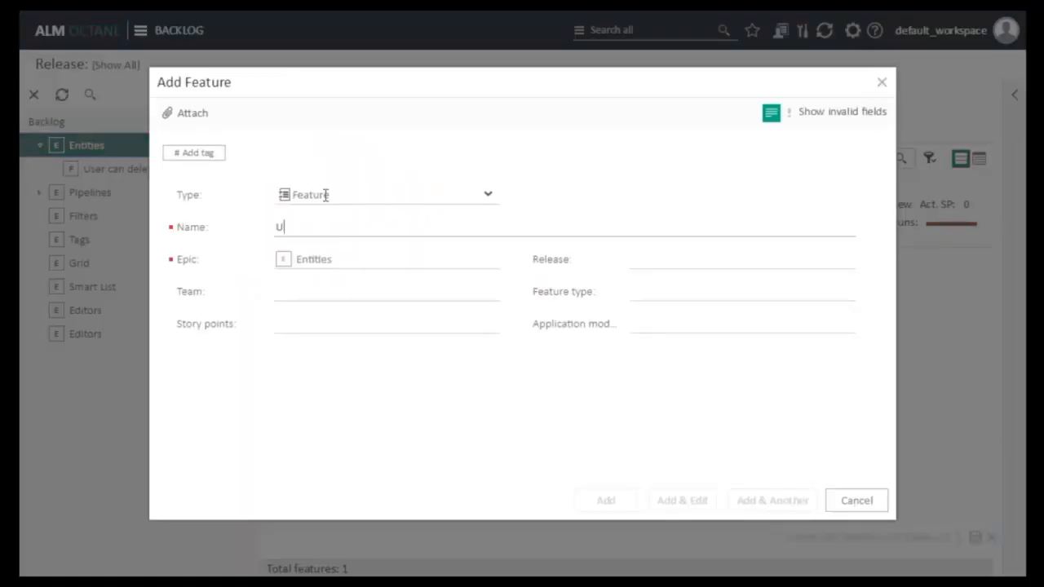
# Step: Create feature 'User can add attachments to an entity' and view its tests
pyautogui.write('User can add attachments to an entity')
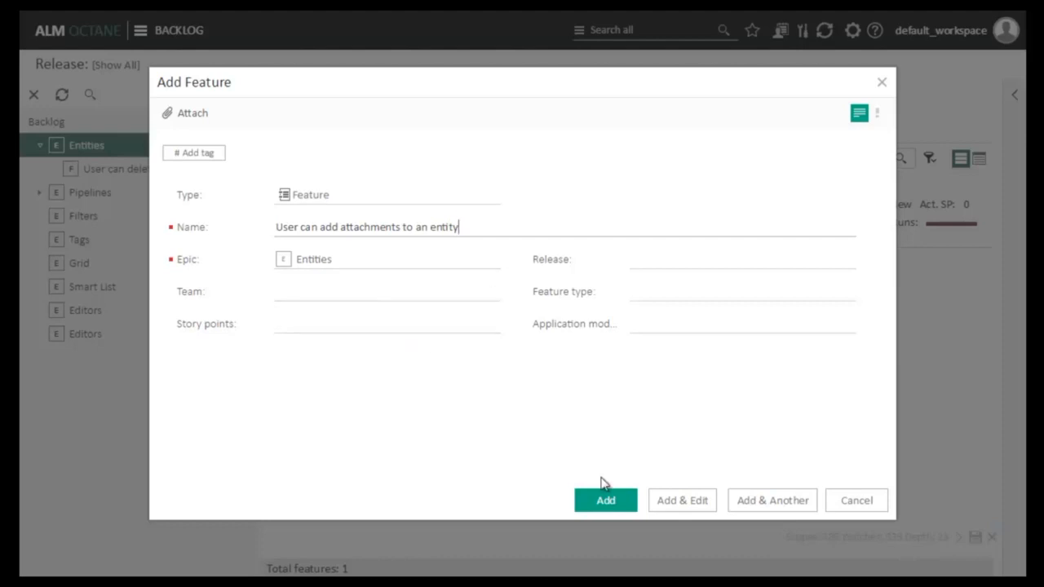
pyautogui.click(605, 500)
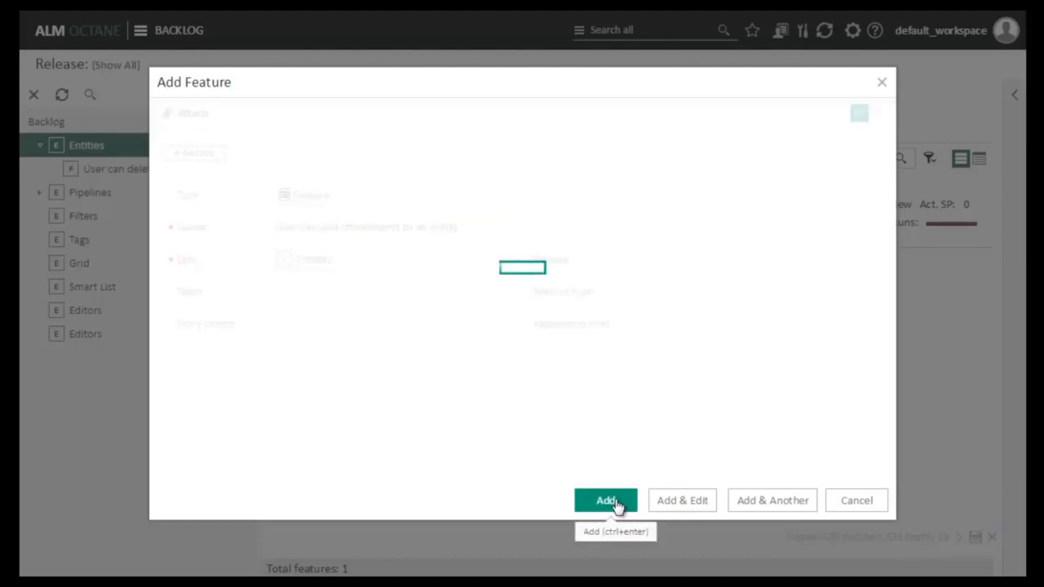
pyautogui.click(605, 499)
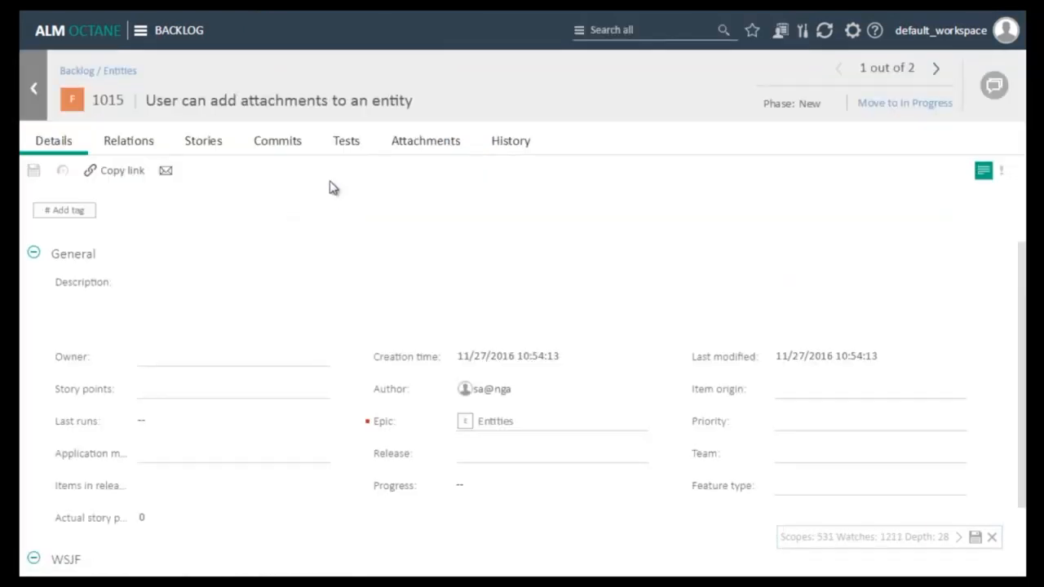
pyautogui.click(346, 141)
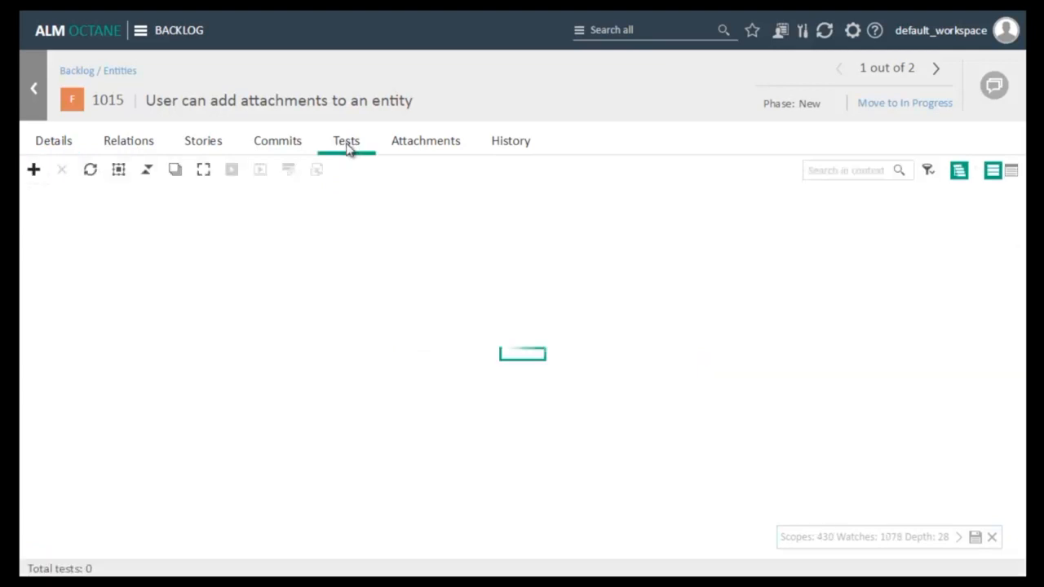
pyautogui.moveTo(33, 170)
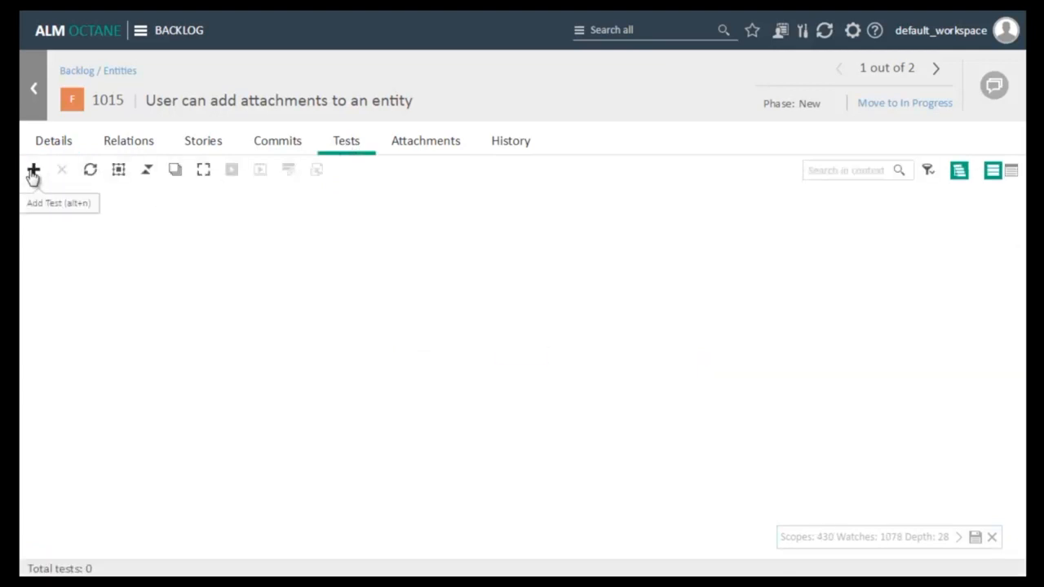
# Step: Create the Gherkin test 'User can add an attachment' and open it for editing
pyautogui.click(32, 170)
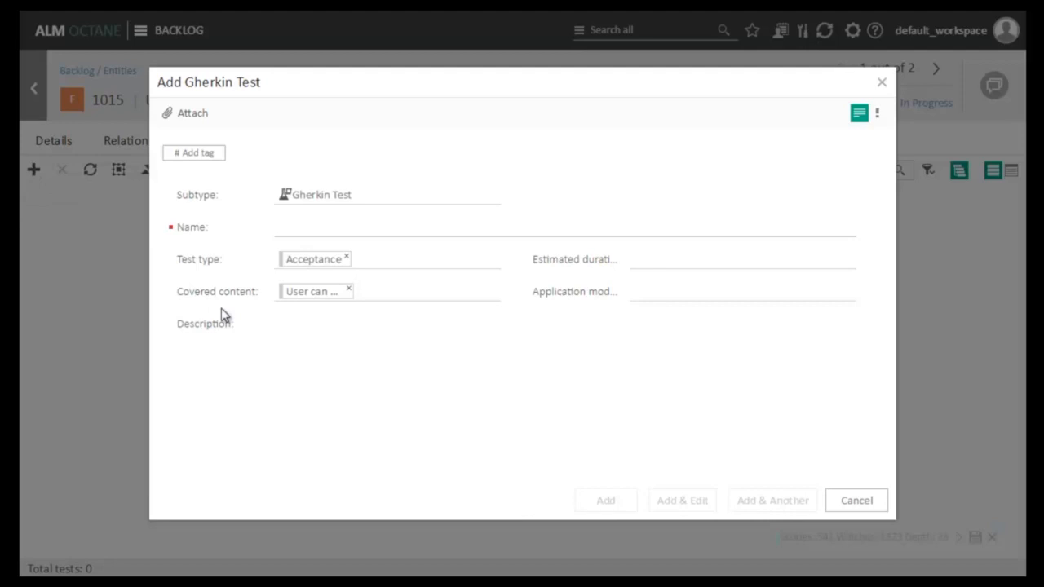
pyautogui.write('User can add an attachment')
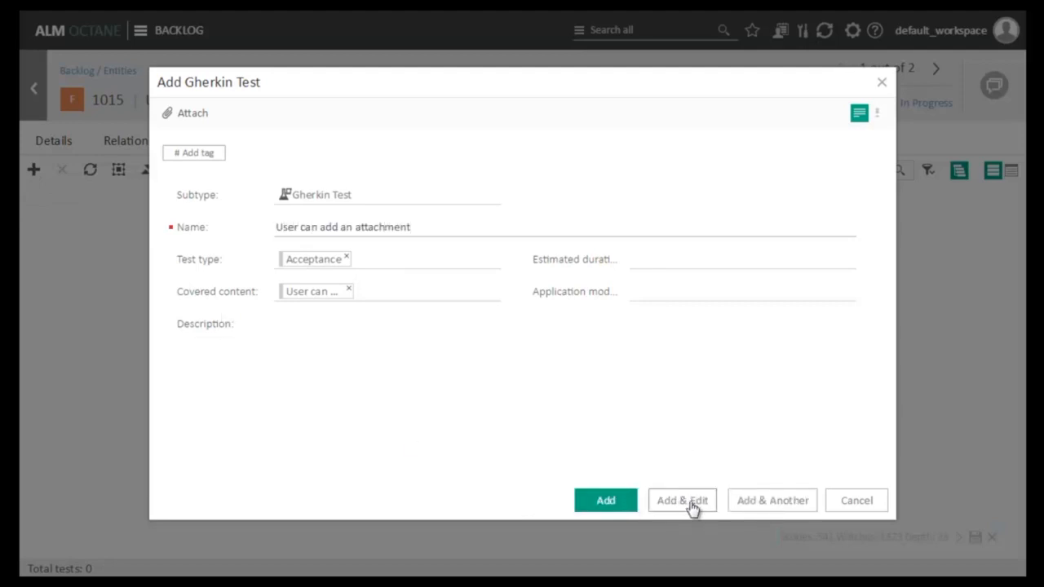
pyautogui.click(682, 499)
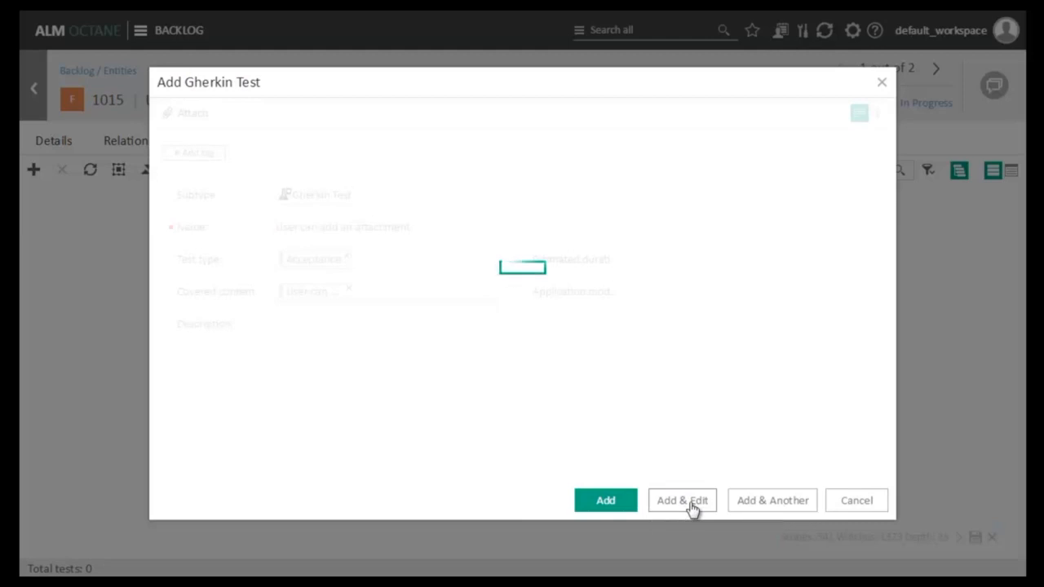
pyautogui.click(682, 499)
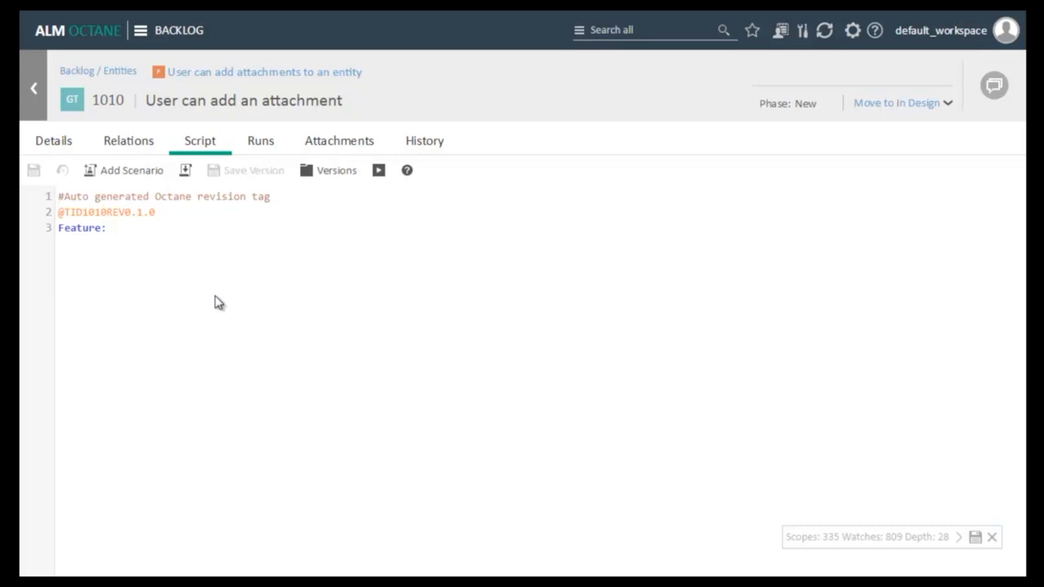
pyautogui.moveTo(146, 265)
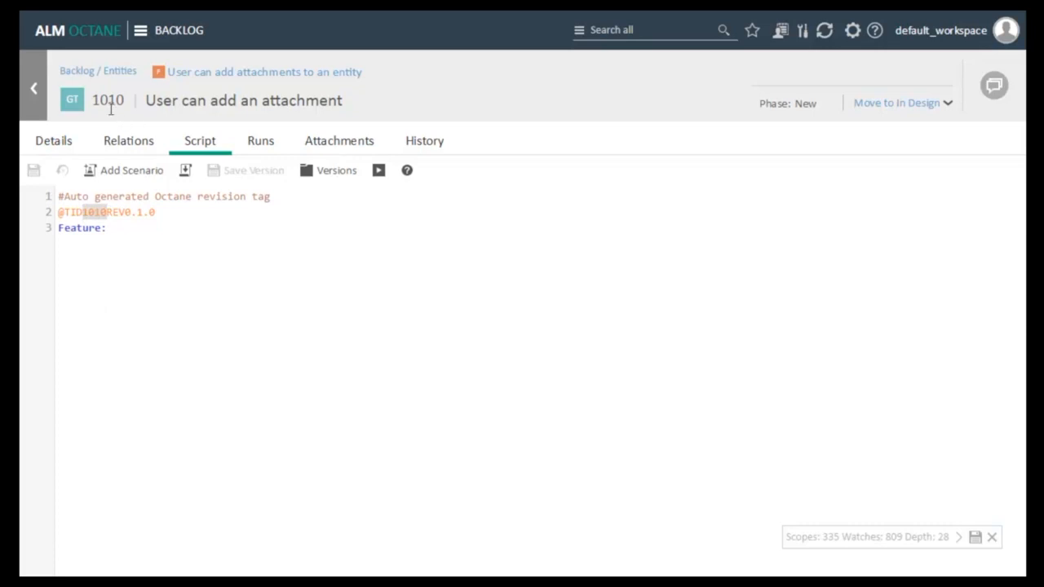
pyautogui.moveTo(113, 117)
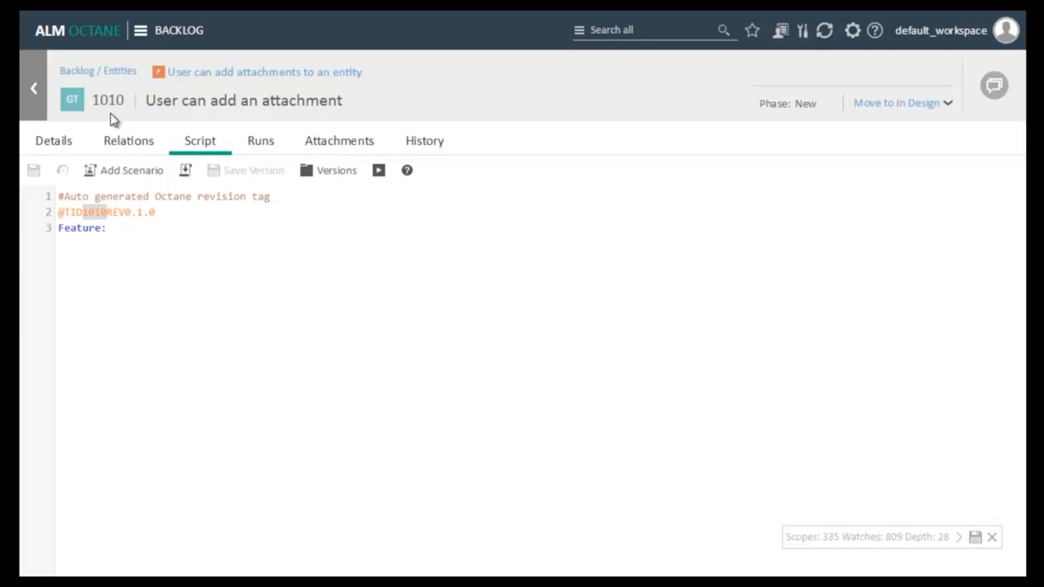
pyautogui.moveTo(265, 333)
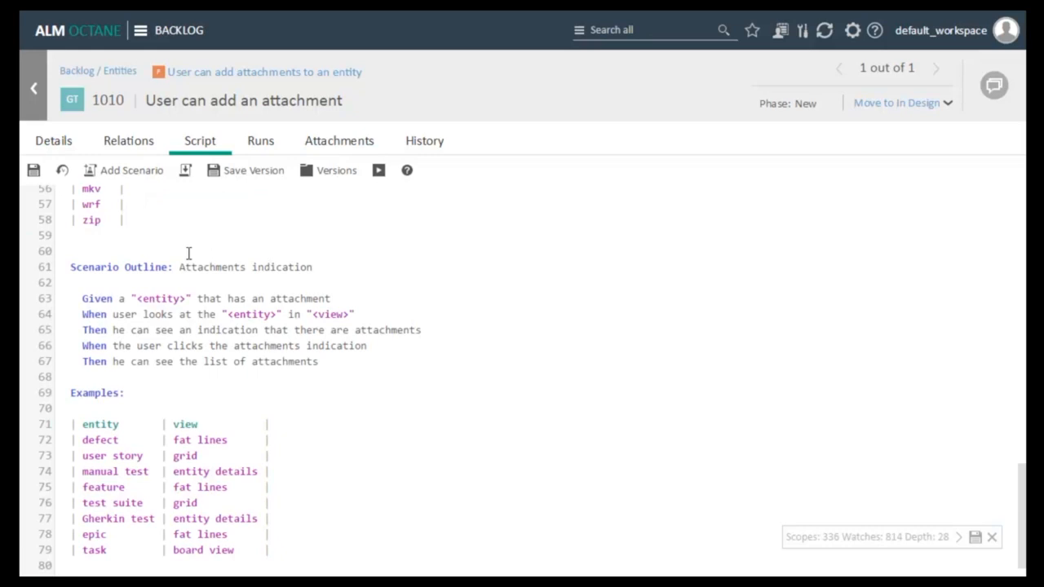
pyautogui.scroll(3)
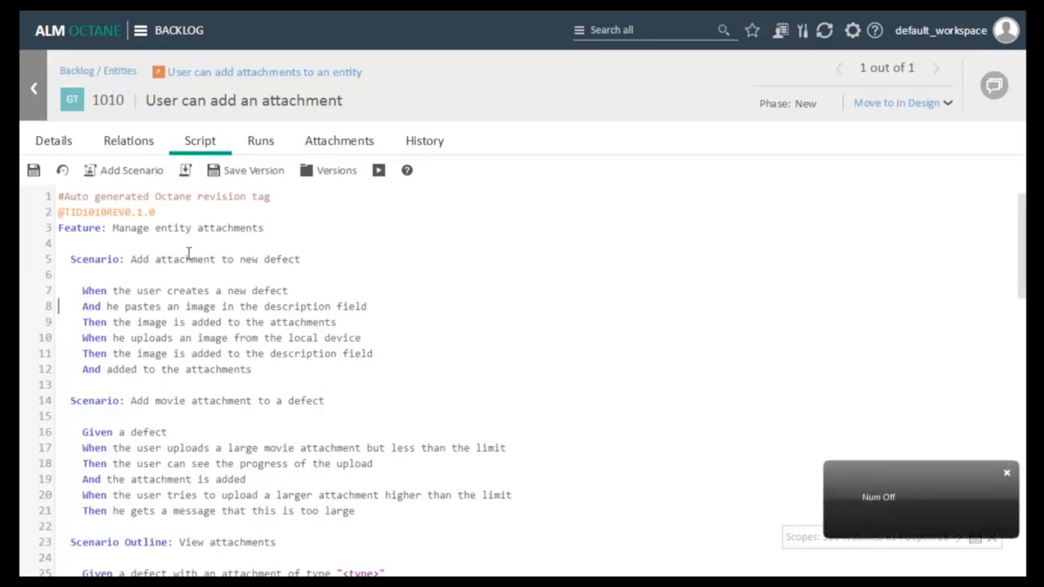
pyautogui.moveTo(343, 228)
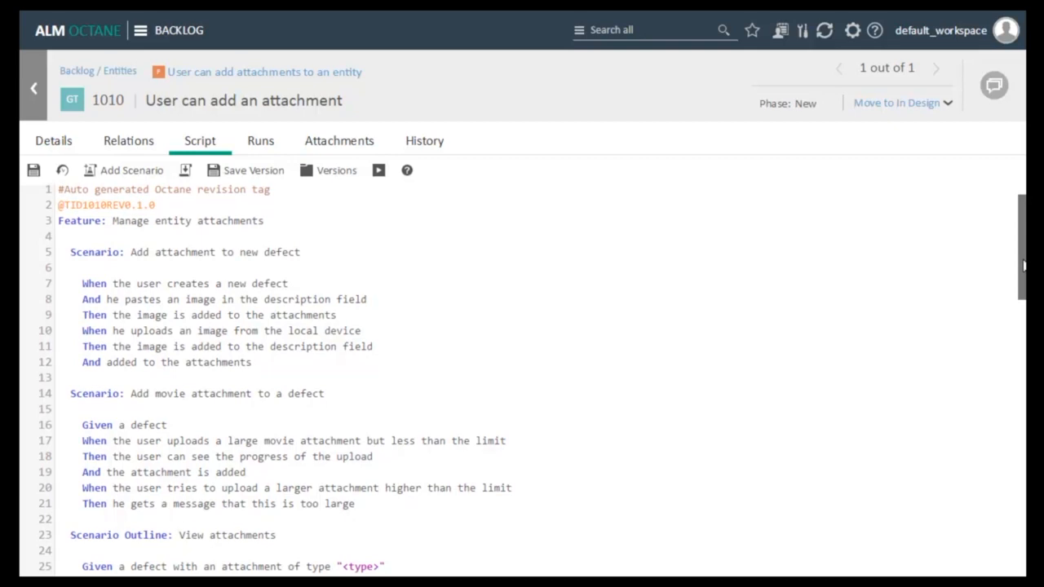
pyautogui.scroll(-3)
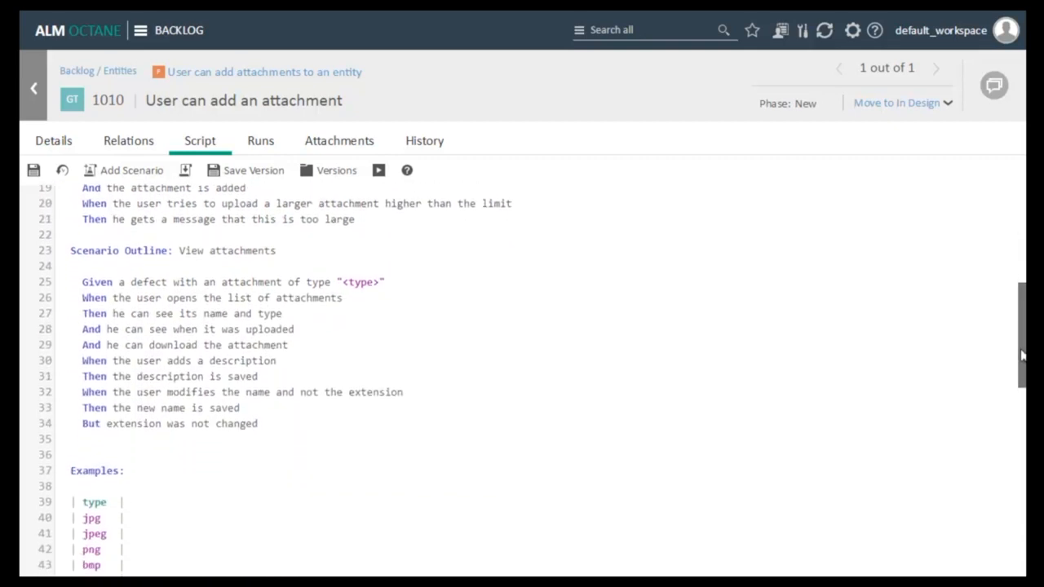
pyautogui.scroll(-3)
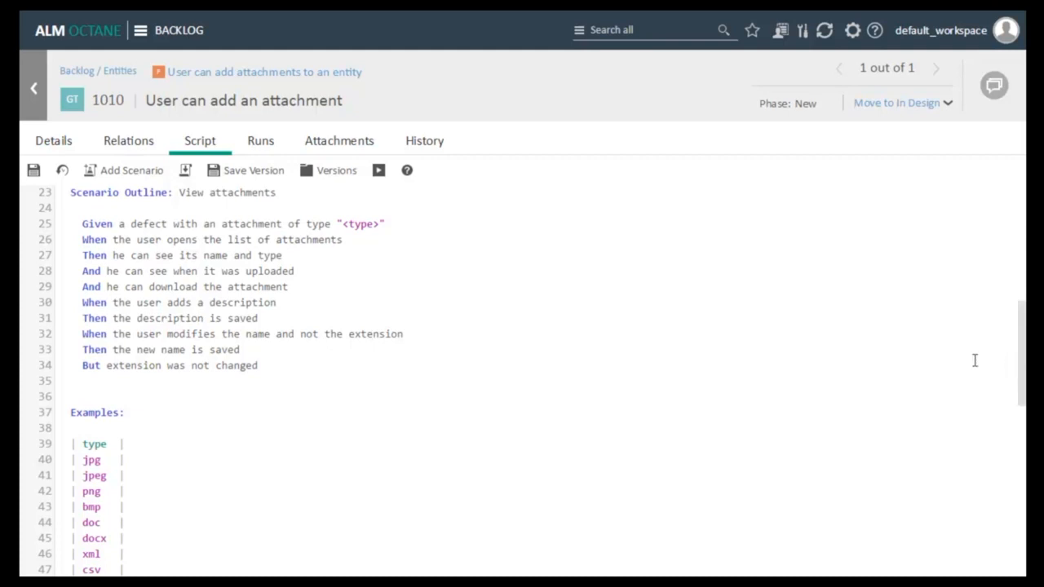
pyautogui.moveTo(744, 368)
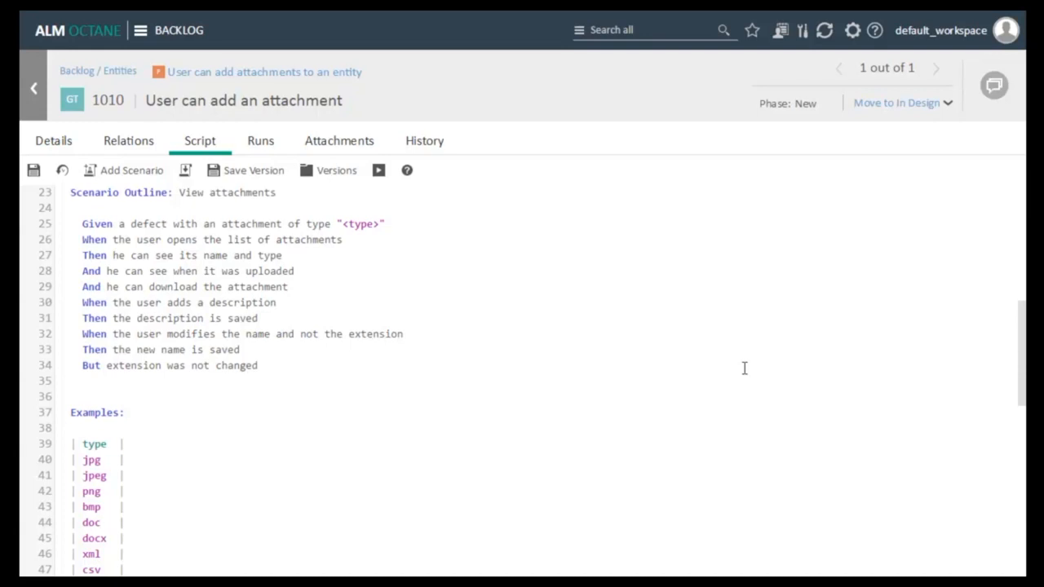
pyautogui.moveTo(729, 355)
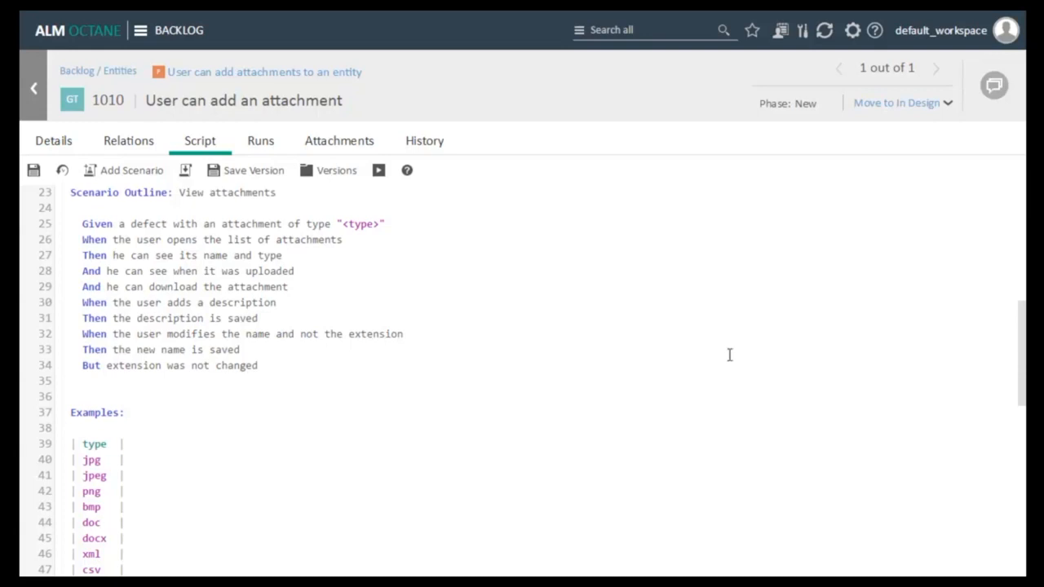
pyautogui.moveTo(95, 225)
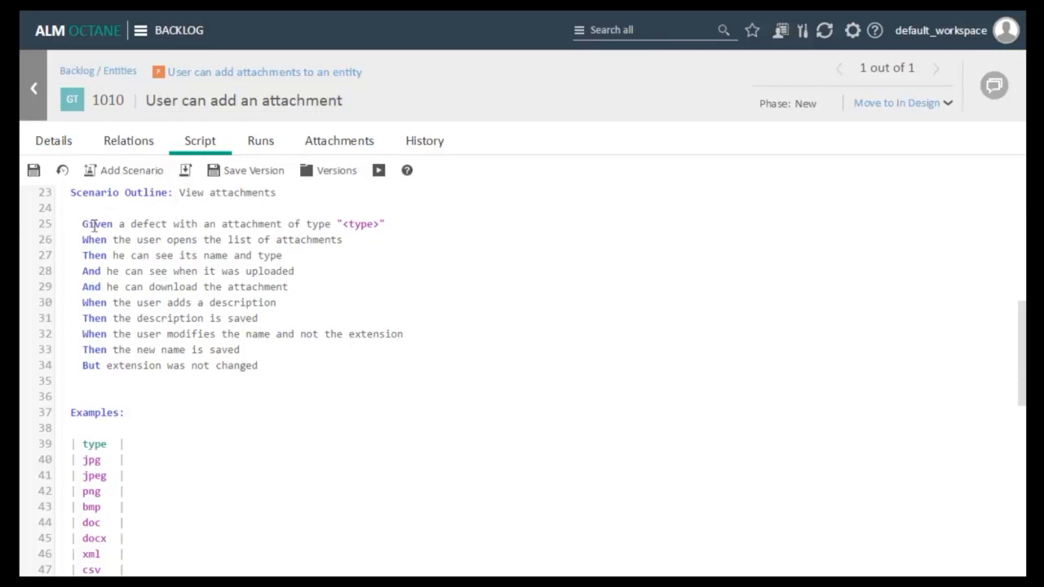
pyautogui.moveTo(96, 236)
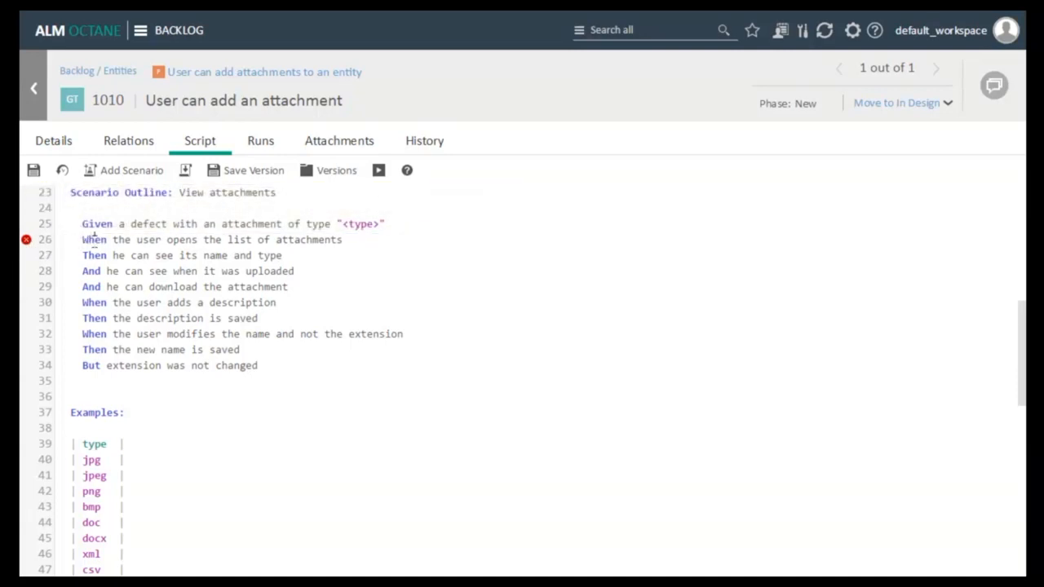
pyautogui.moveTo(934, 310)
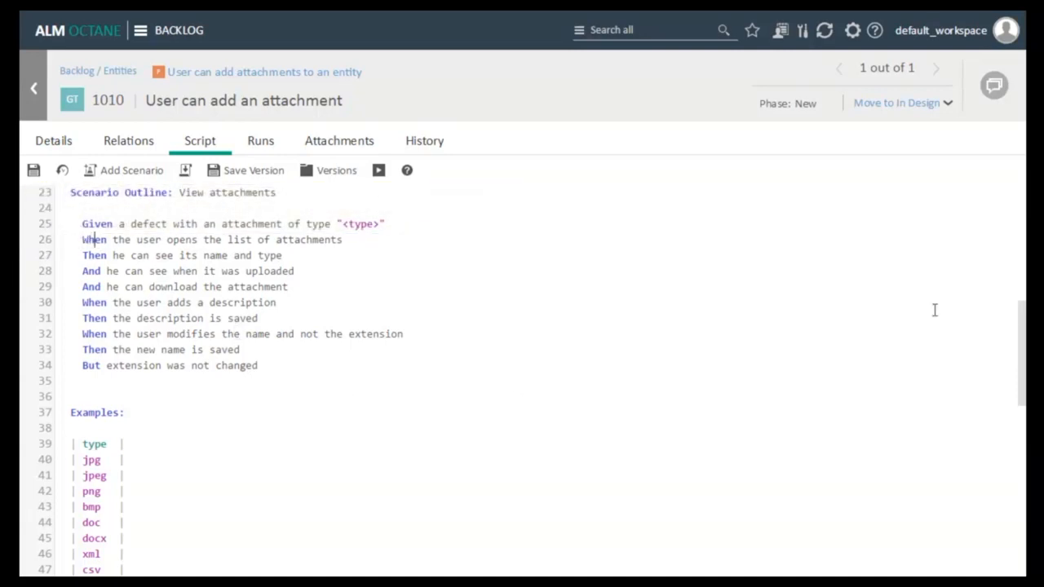
# Step: Scroll down the Gherkin script to review the Examples tables
pyautogui.scroll(-3)
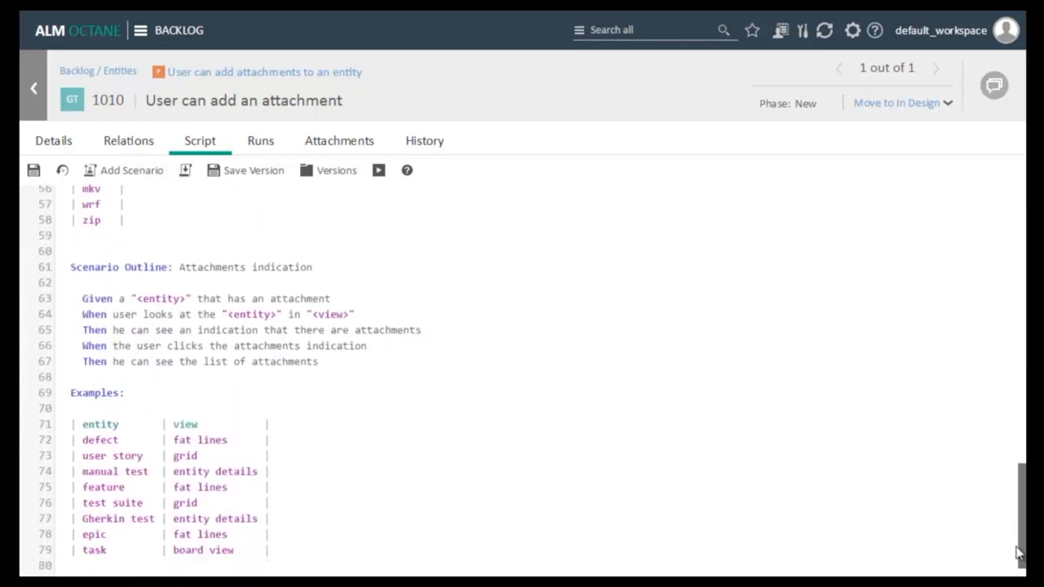
pyautogui.moveTo(620, 503)
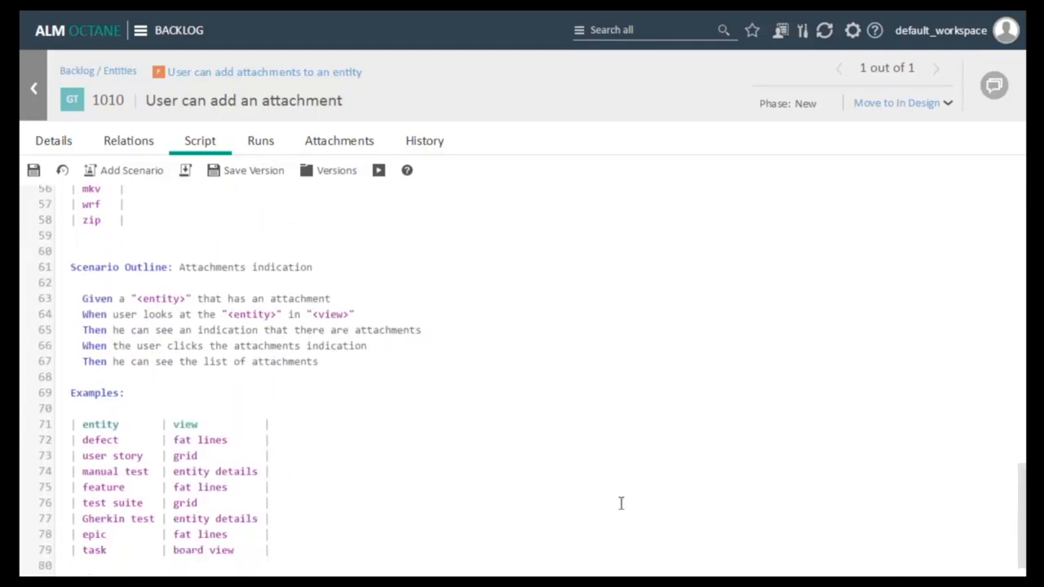
pyautogui.moveTo(516, 476)
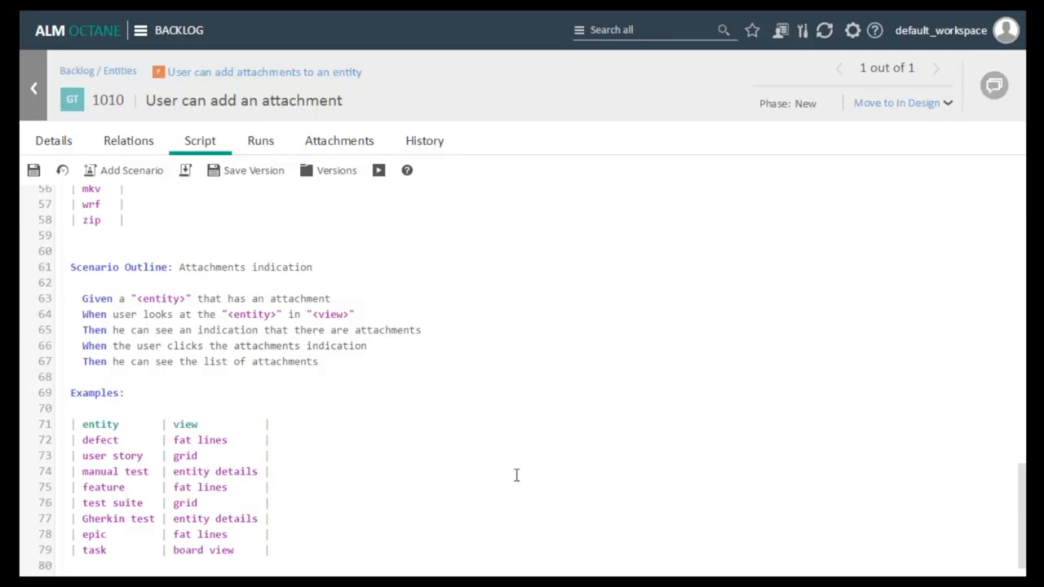
pyautogui.moveTo(473, 408)
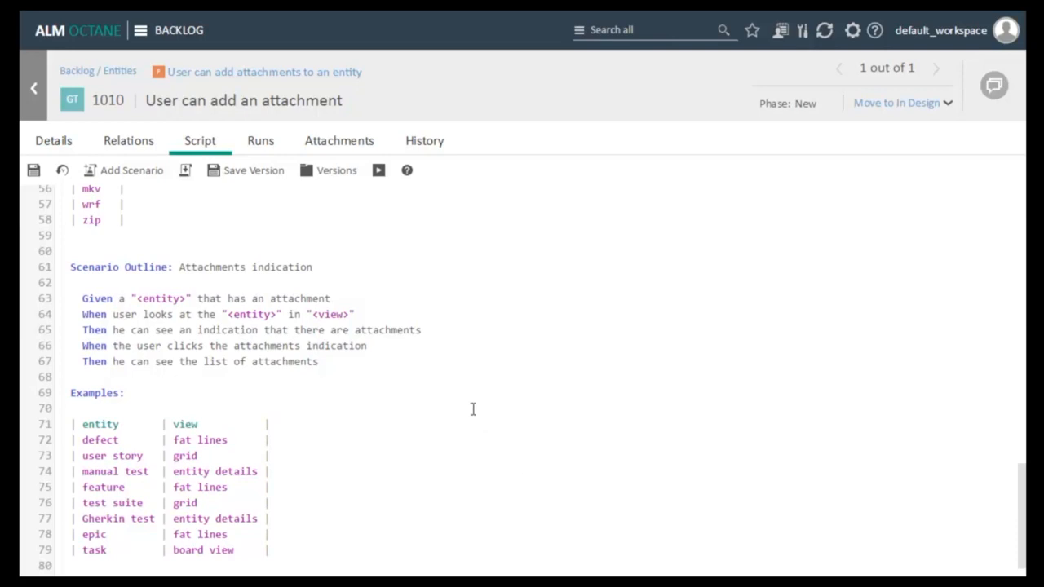
pyautogui.moveTo(437, 375)
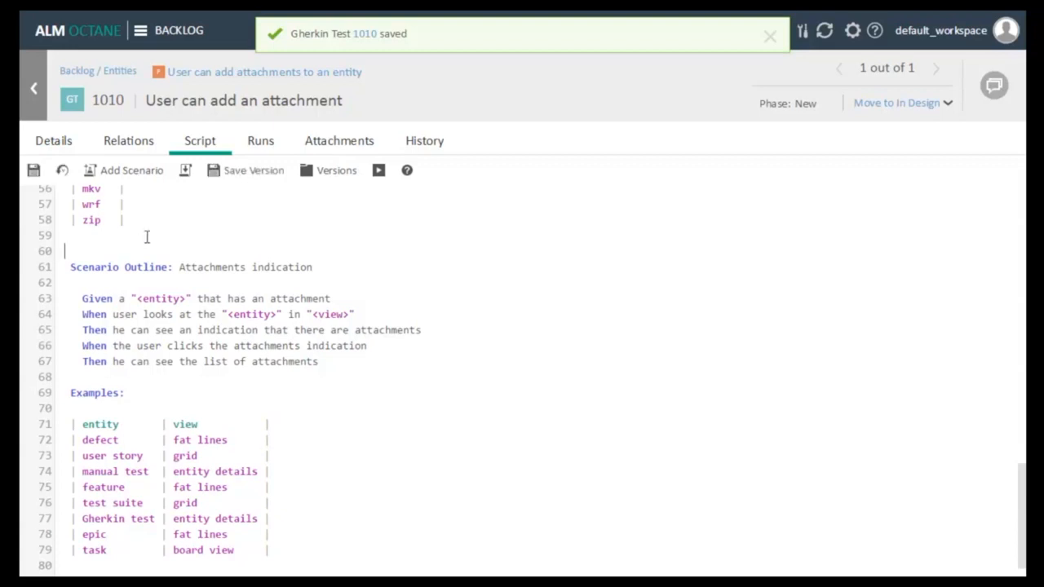
# Step: Save a script version named 'Revision 1'
pyautogui.click(254, 170)
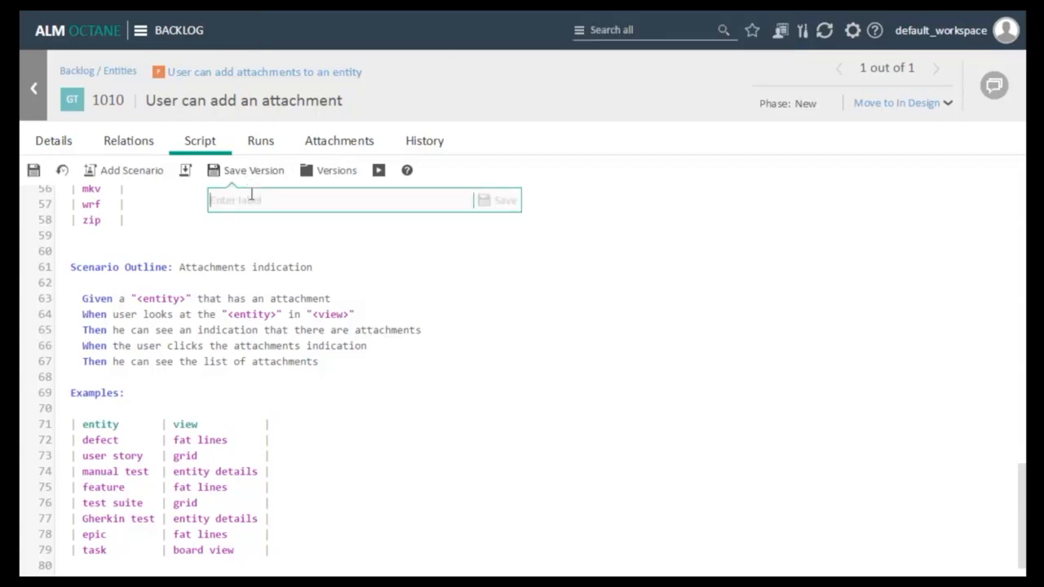
pyautogui.write('Revision')
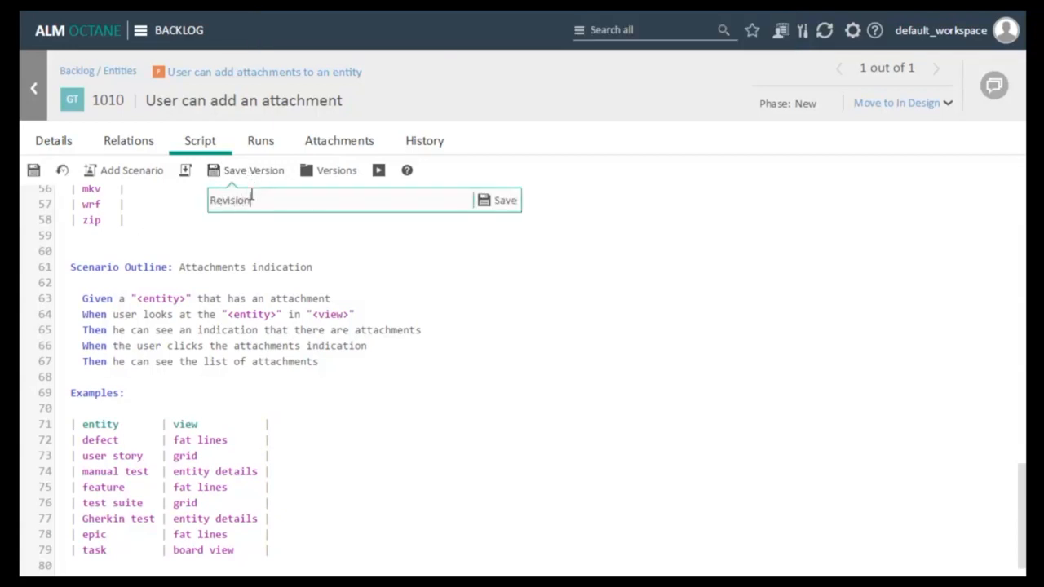
pyautogui.write('a')
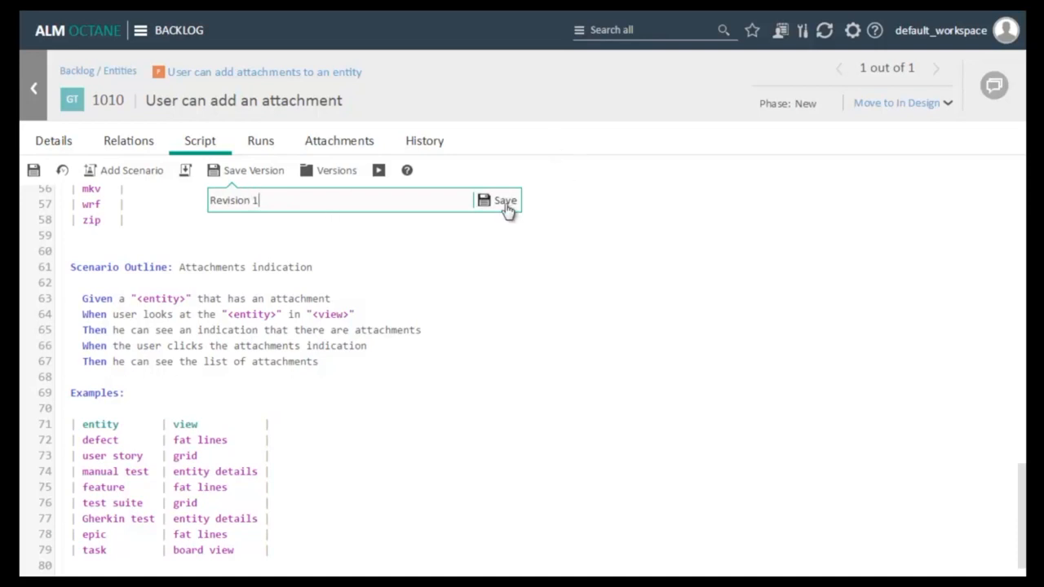
pyautogui.click(506, 200)
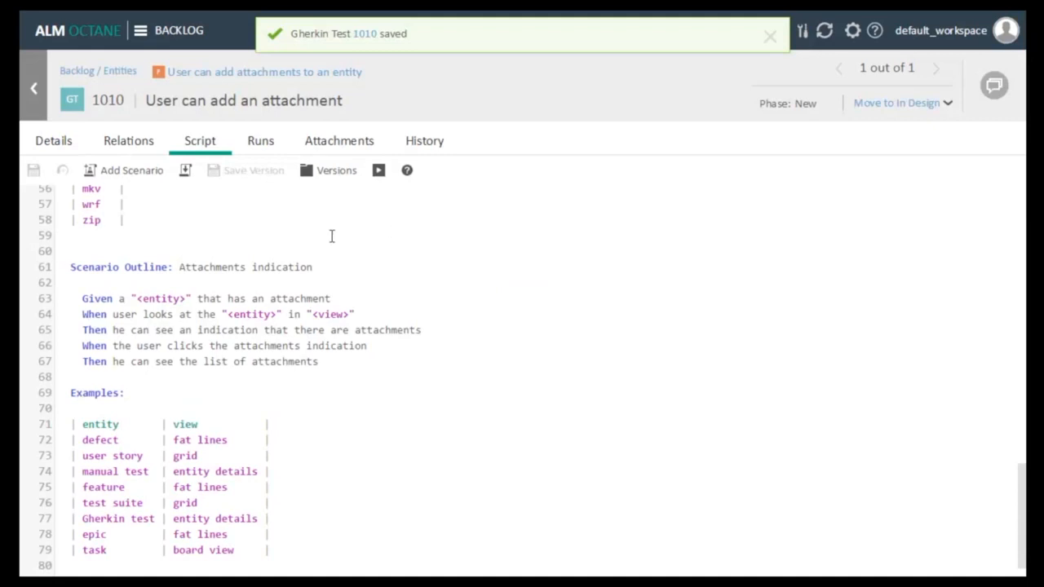
pyautogui.moveTo(415, 186)
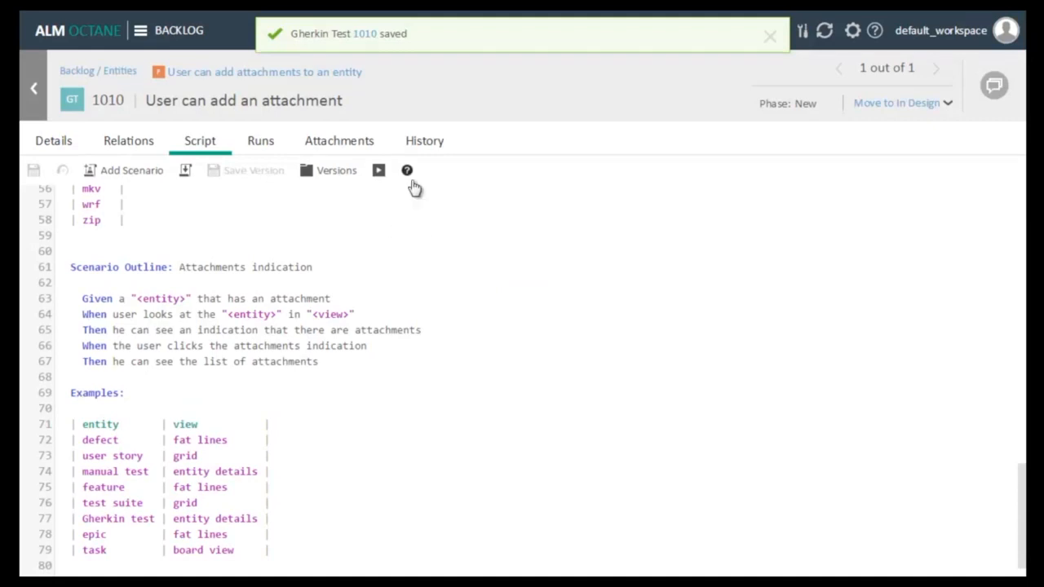
pyautogui.moveTo(408, 171)
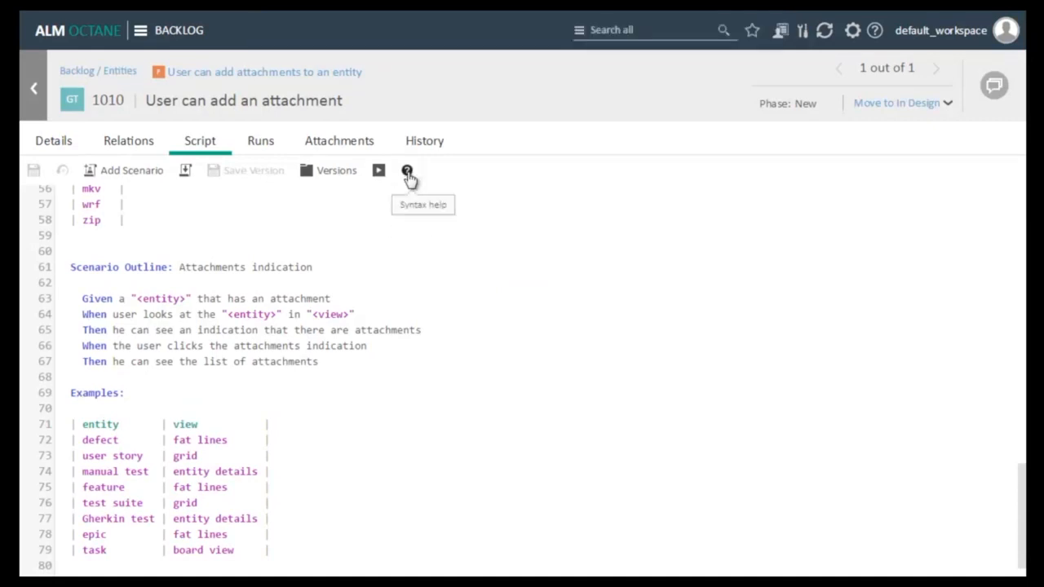
pyautogui.click(408, 171)
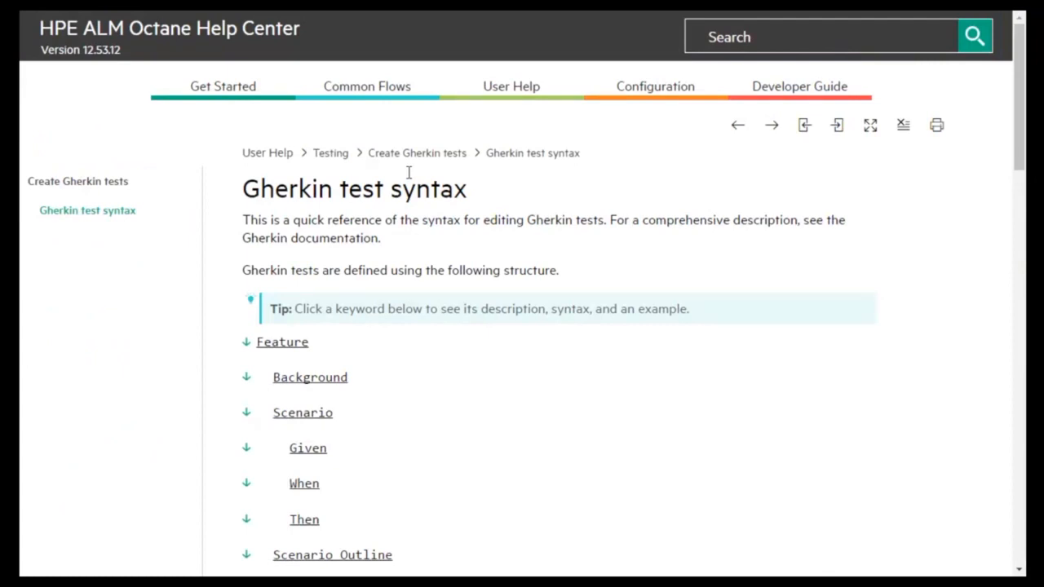
pyautogui.scroll(-3)
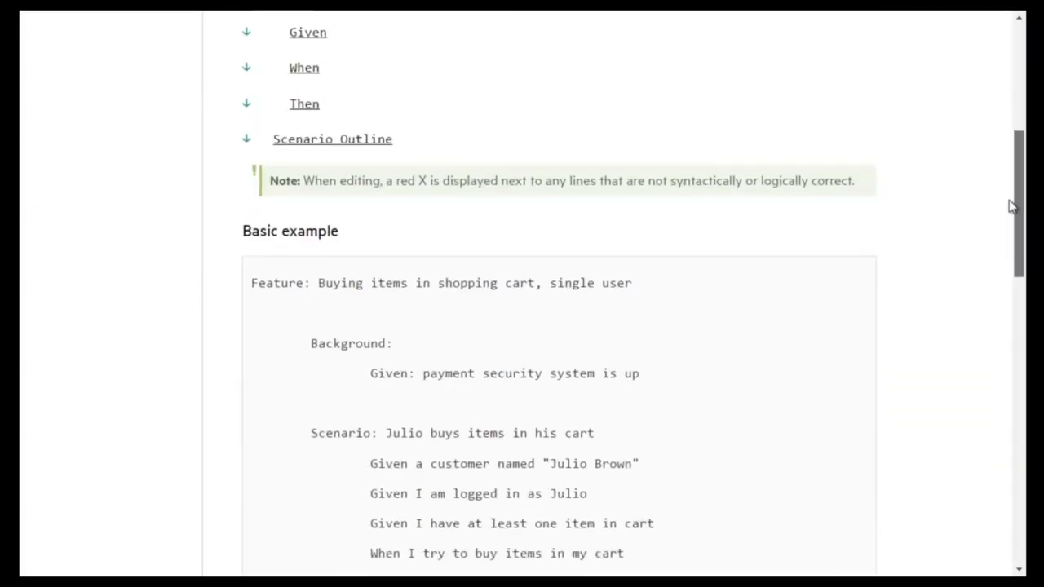
pyautogui.scroll(-3)
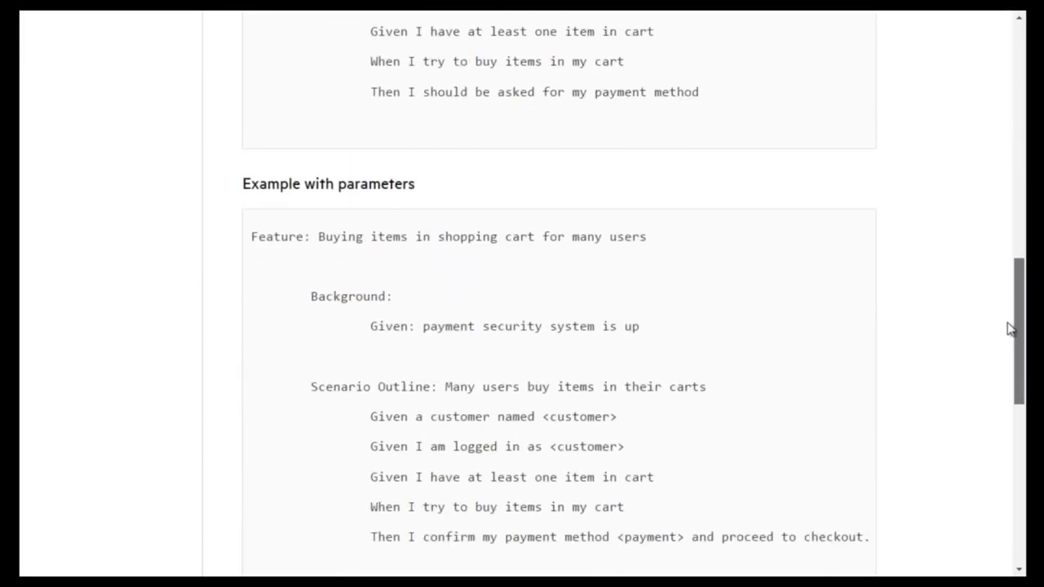
pyautogui.scroll(-3)
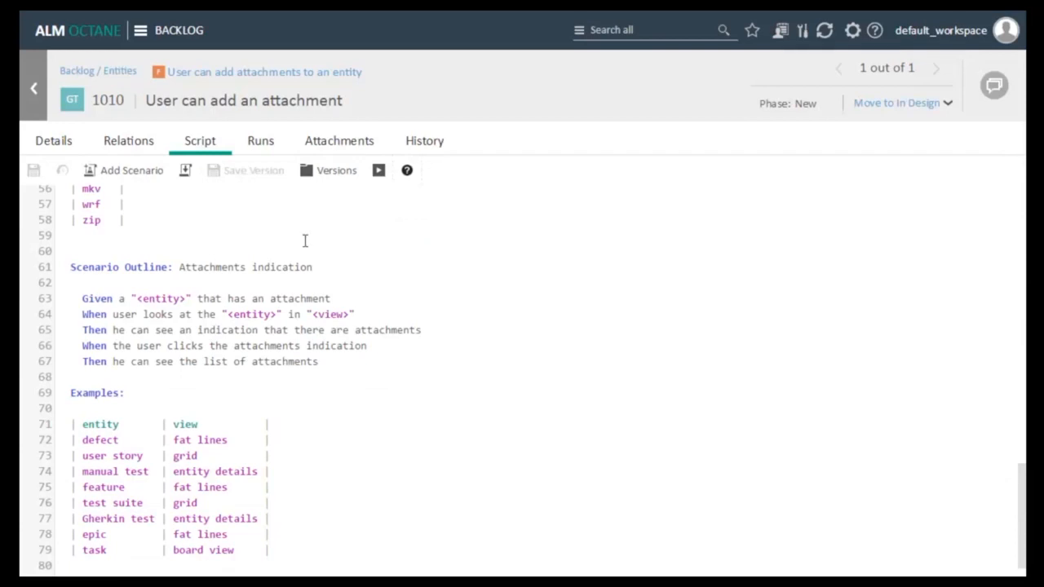
pyautogui.click(52, 141)
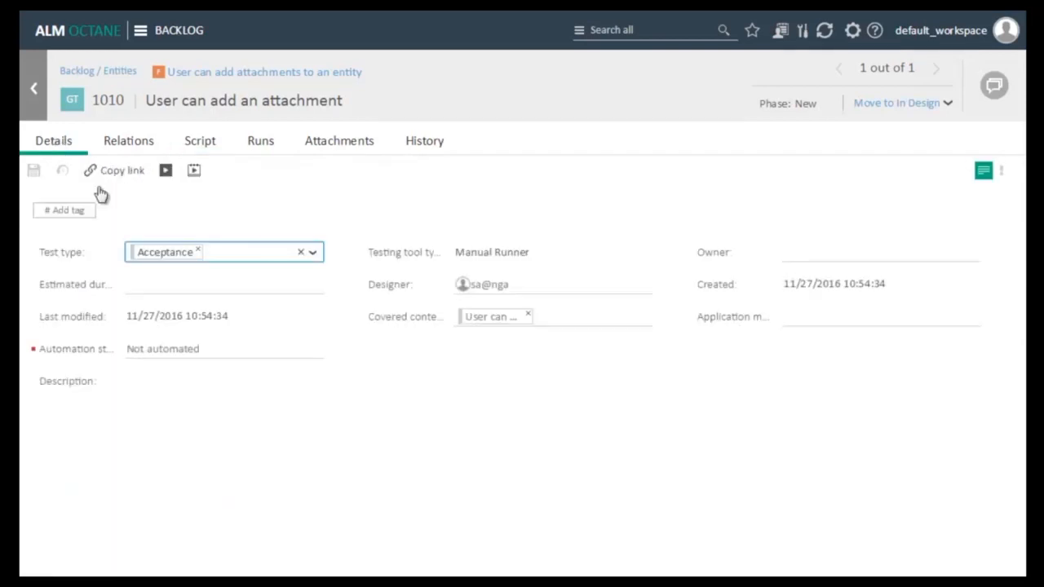
pyautogui.moveTo(836, 294)
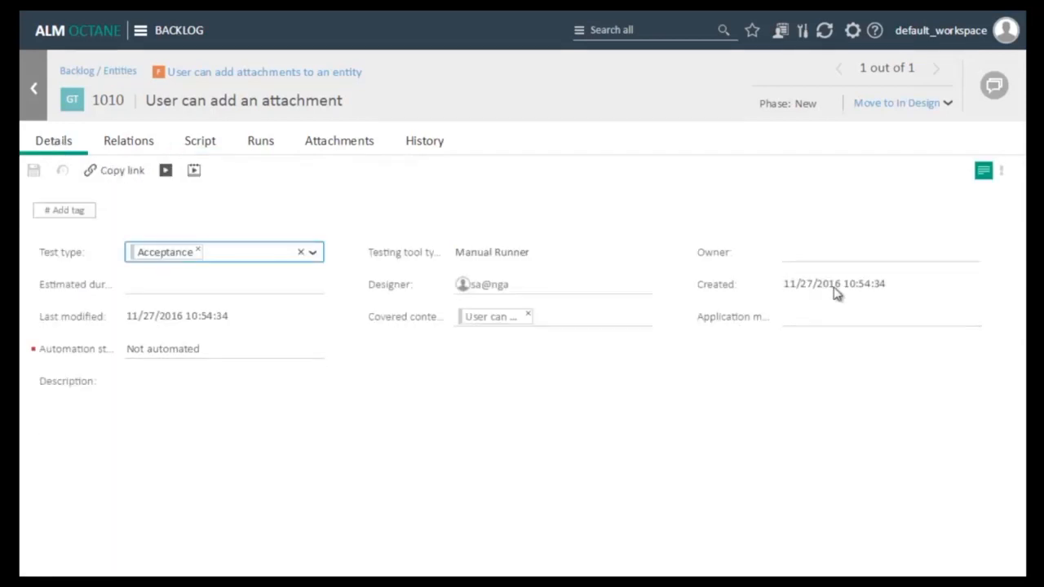
pyautogui.moveTo(938, 195)
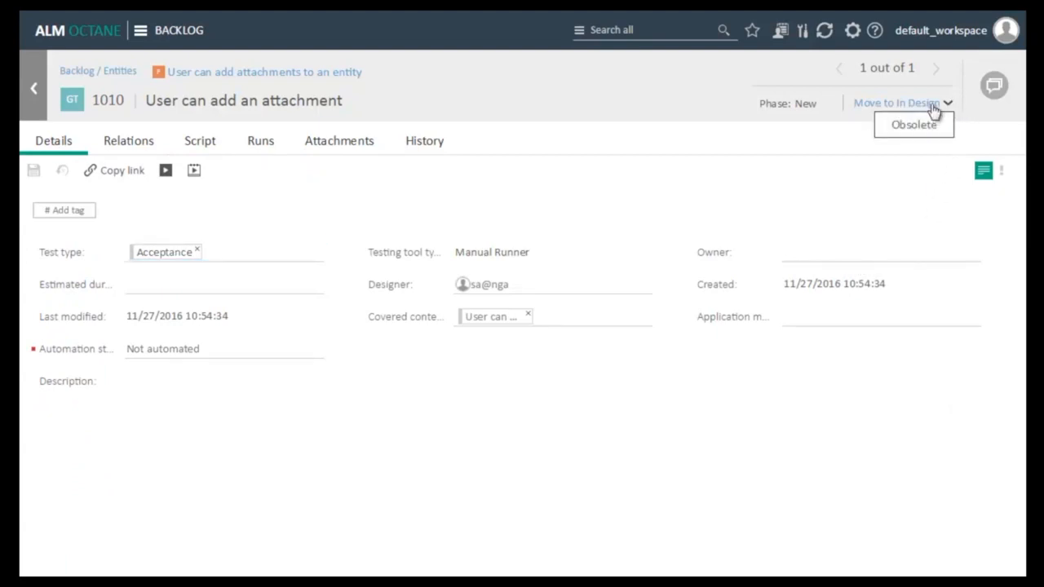
pyautogui.click(897, 101)
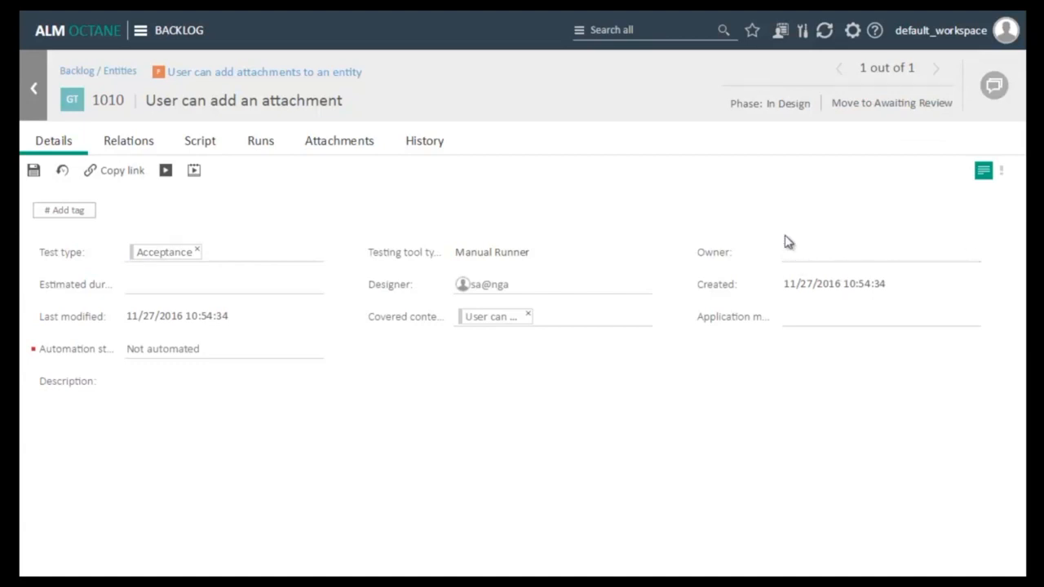
pyautogui.click(881, 251)
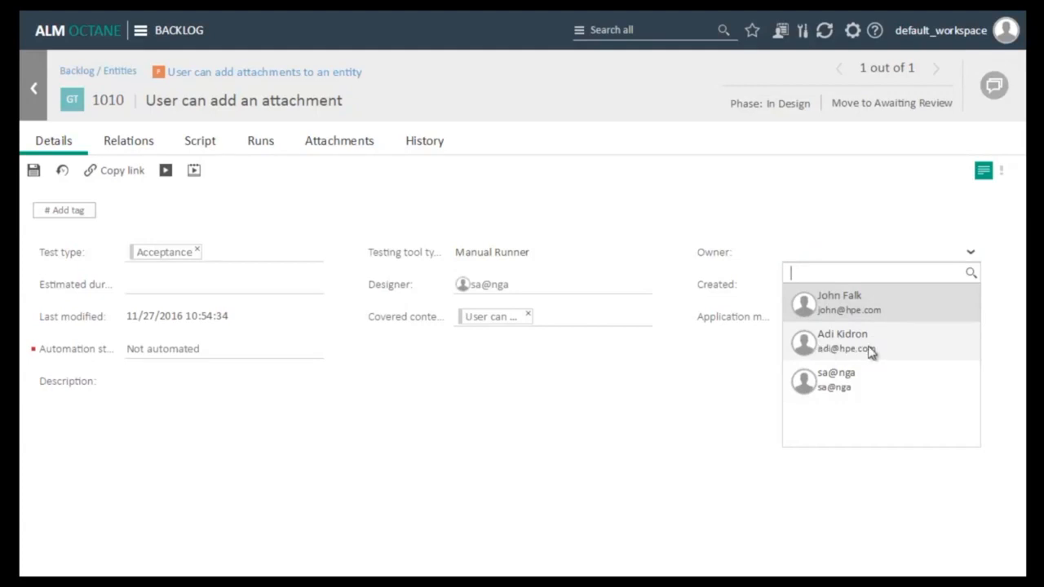
pyautogui.moveTo(897, 350)
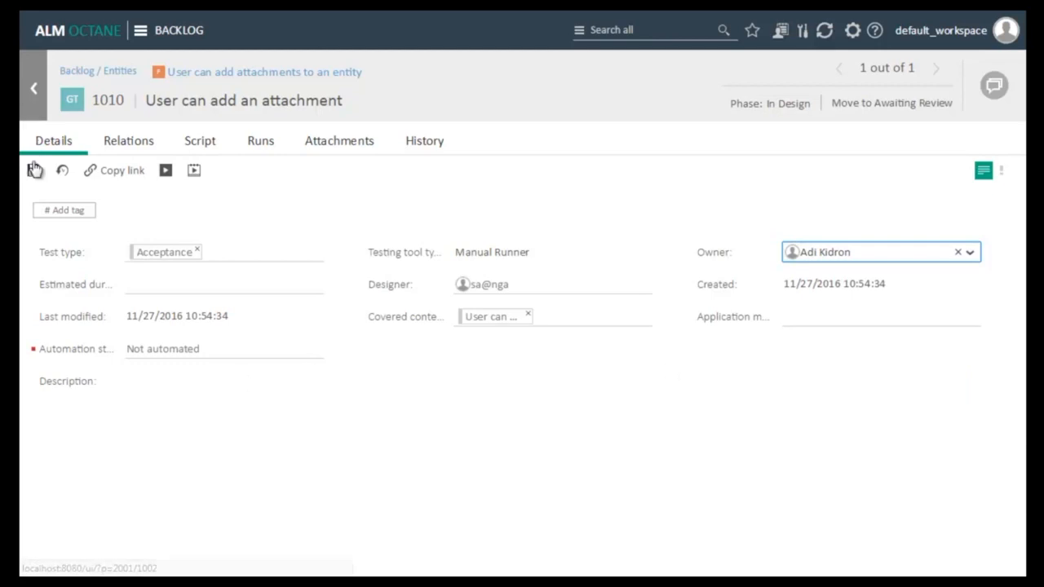
pyautogui.click(33, 170)
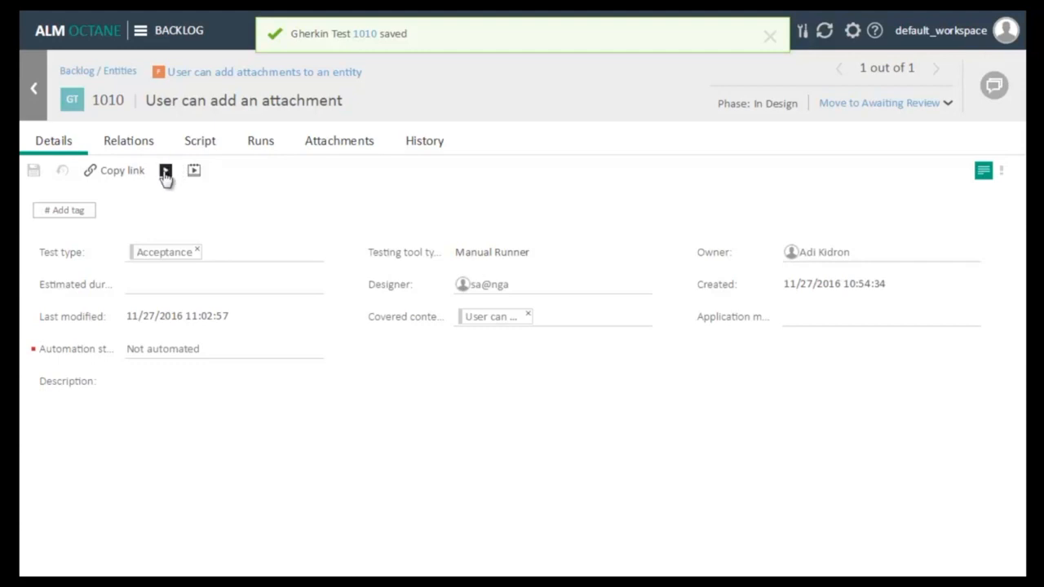
pyautogui.moveTo(166, 169)
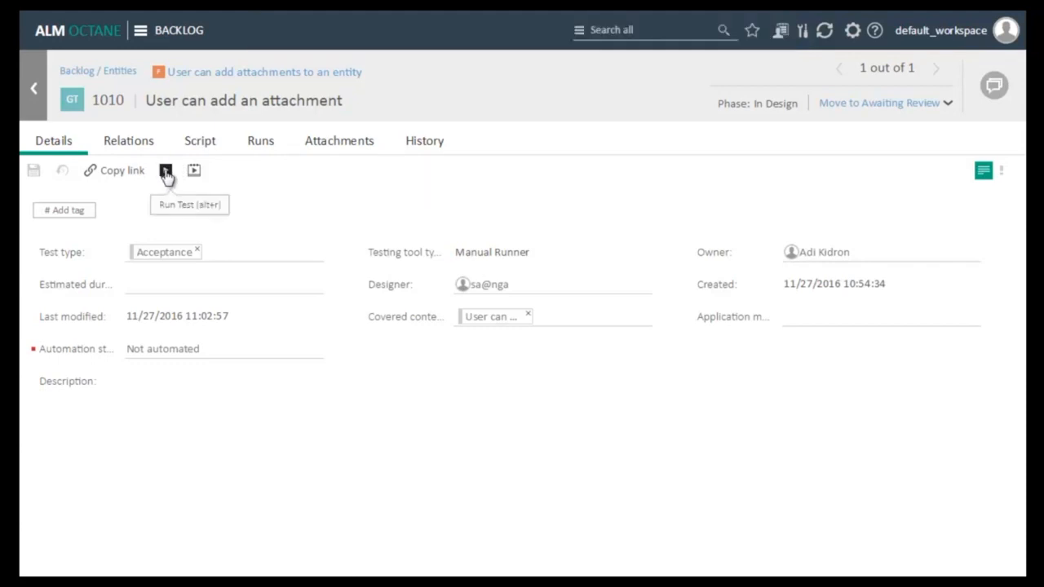
# Step: Launch a manual run of the test on Dev and Chrome
pyautogui.click(167, 171)
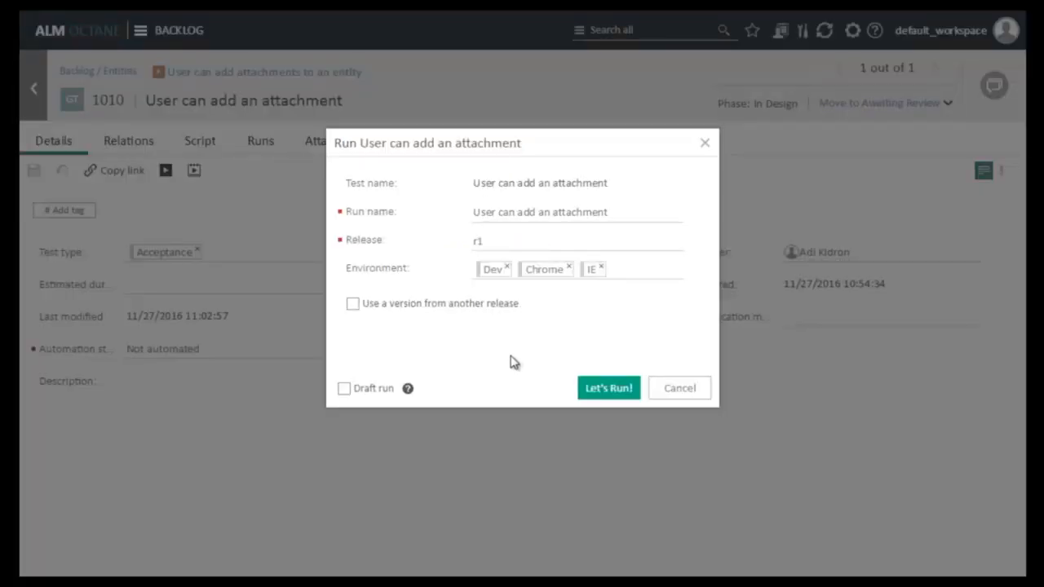
pyautogui.moveTo(604, 330)
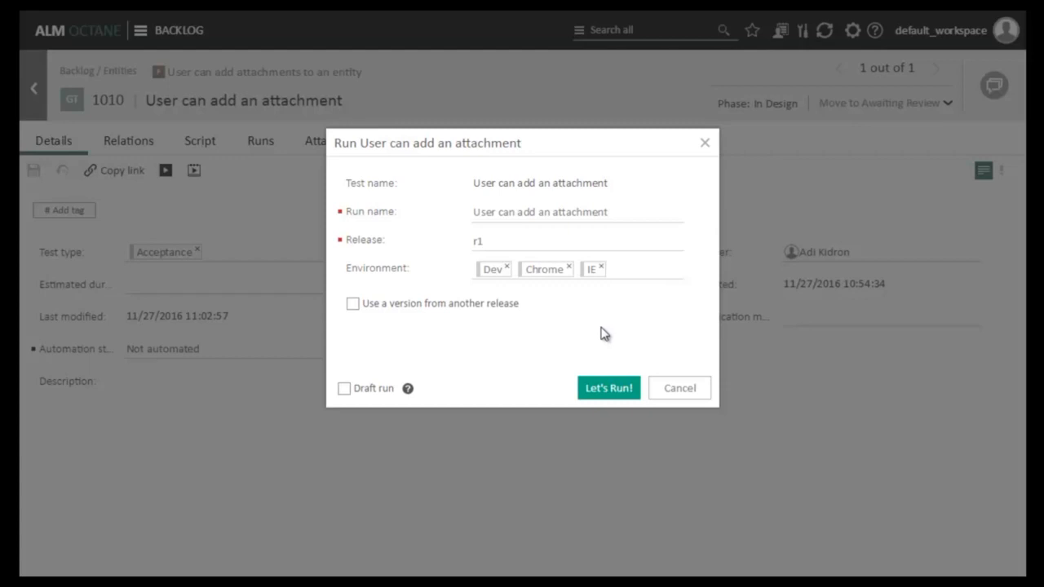
pyautogui.moveTo(556, 330)
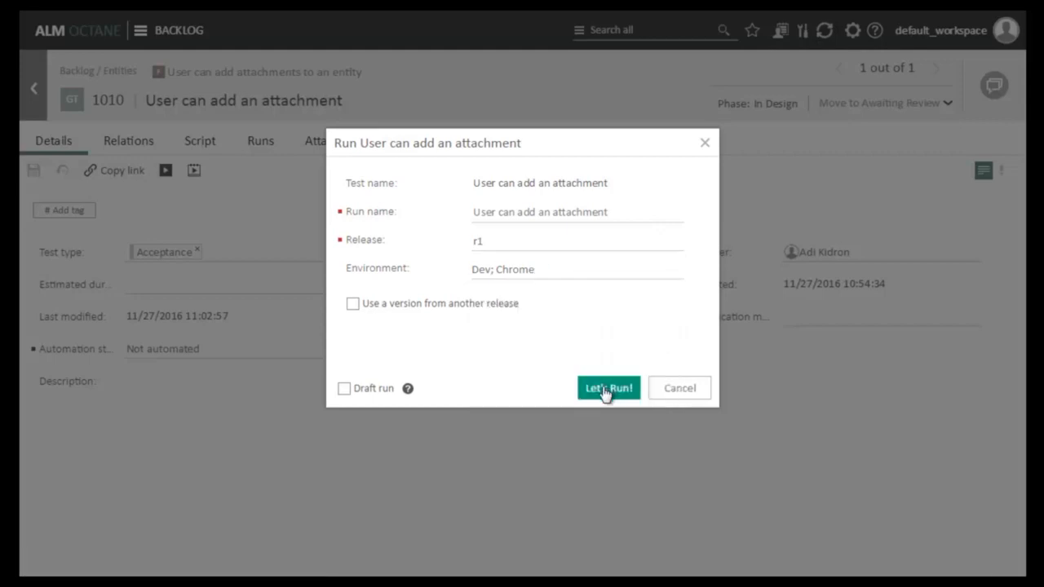
pyautogui.click(608, 388)
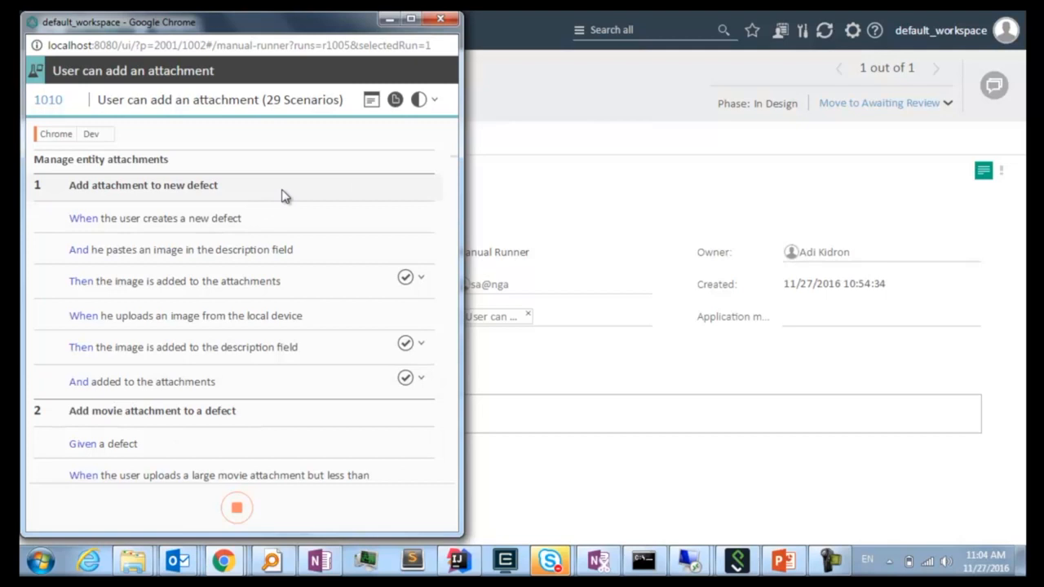
# Step: Review the runner's scenarios, expanding the jpg attachment step, and return to the first step
pyautogui.click(155, 219)
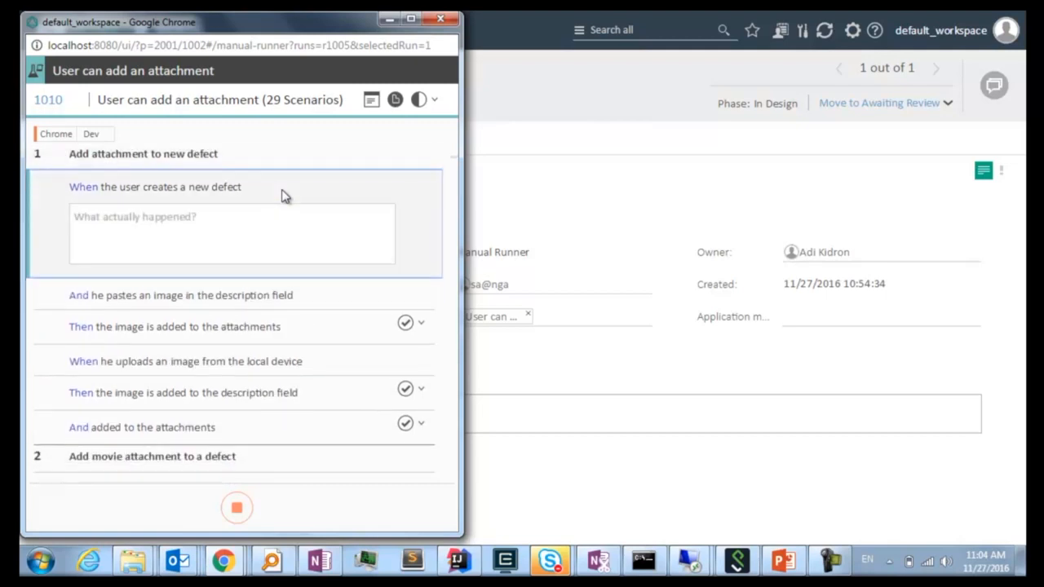
pyautogui.scroll(-3)
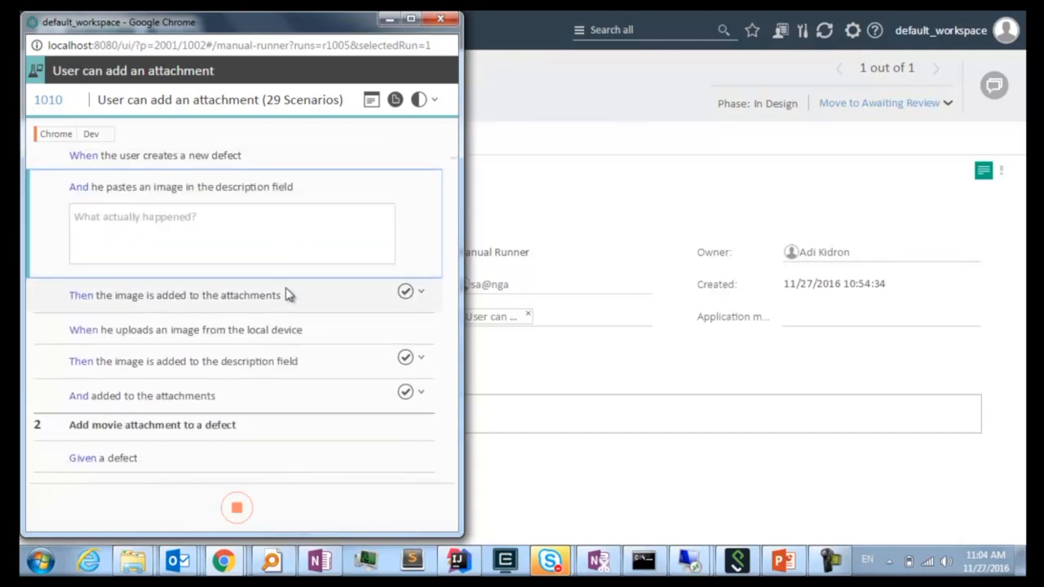
pyautogui.scroll(-3)
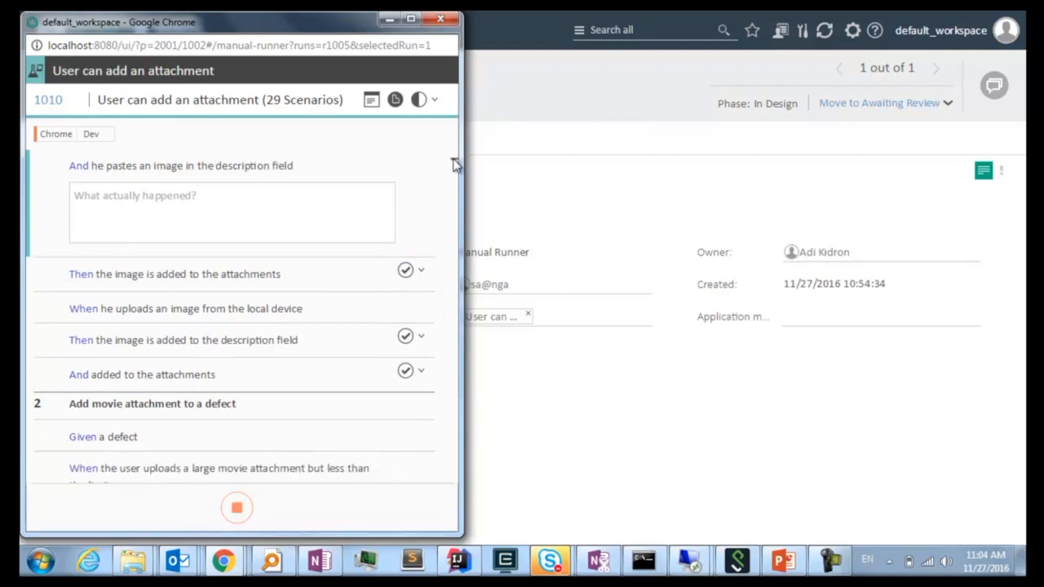
pyautogui.scroll(-3)
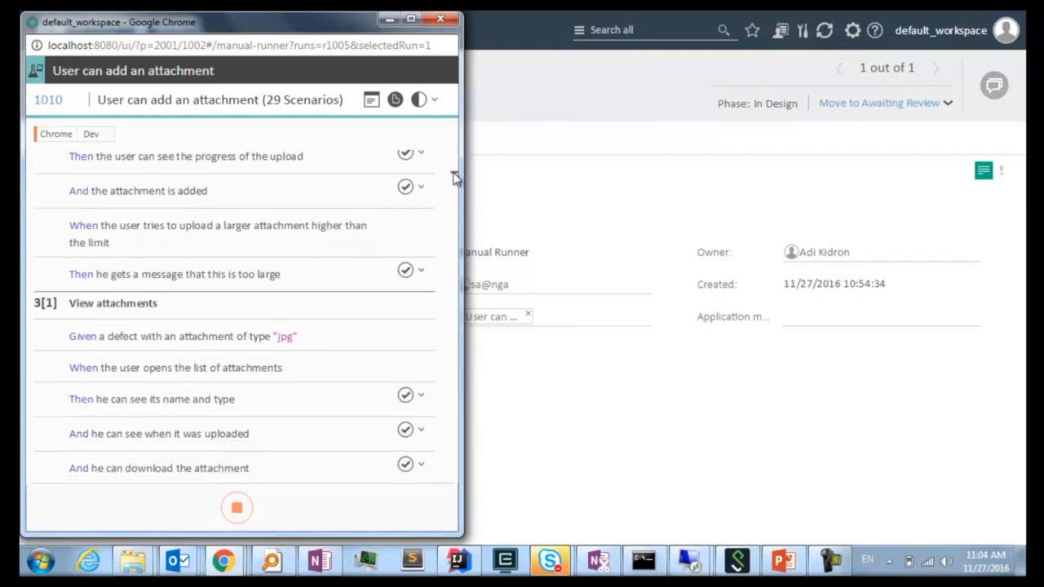
pyautogui.scroll(-3)
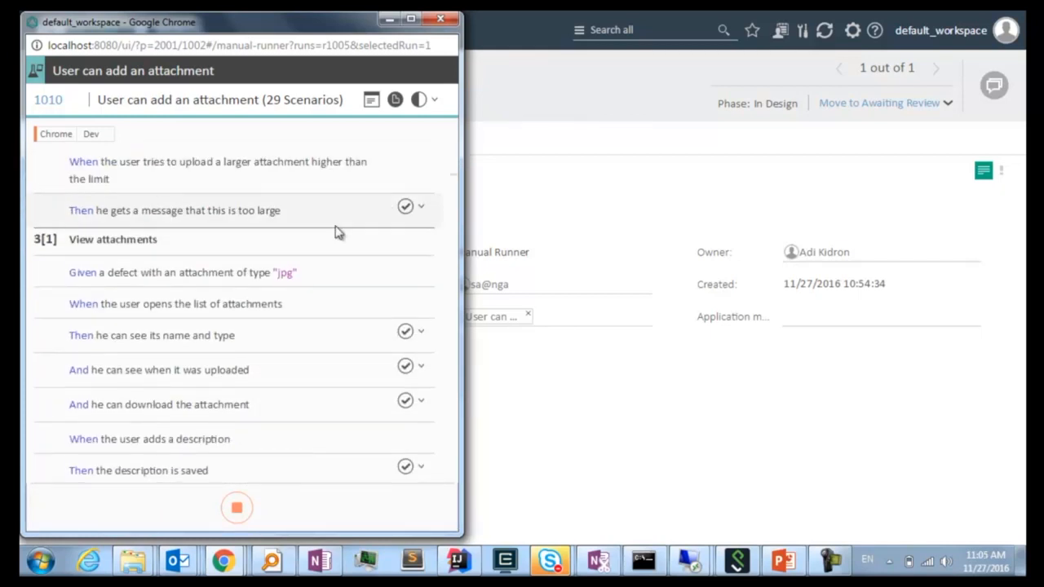
pyautogui.doubleClick(283, 272)
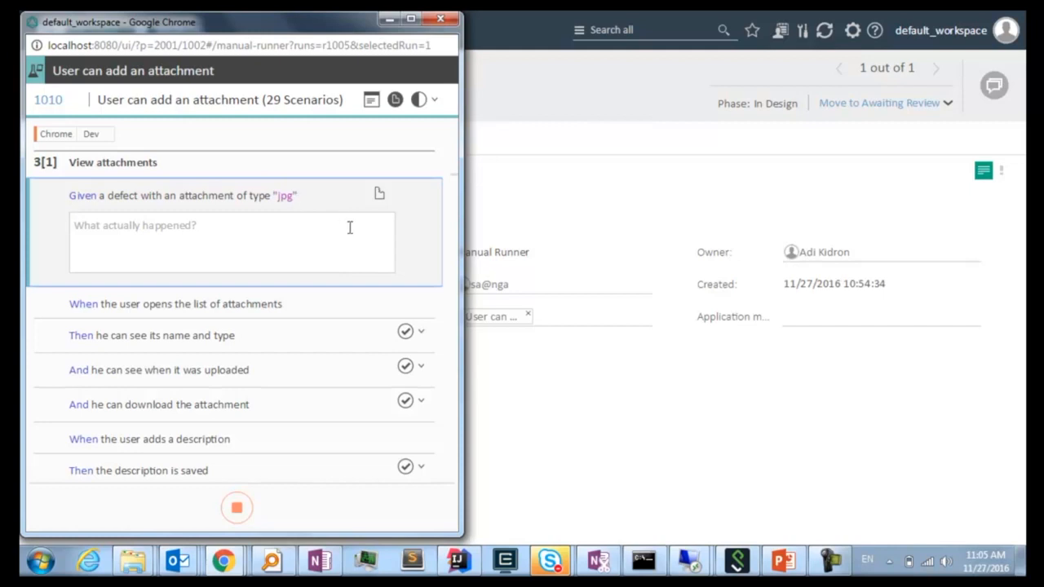
pyautogui.moveTo(457, 180)
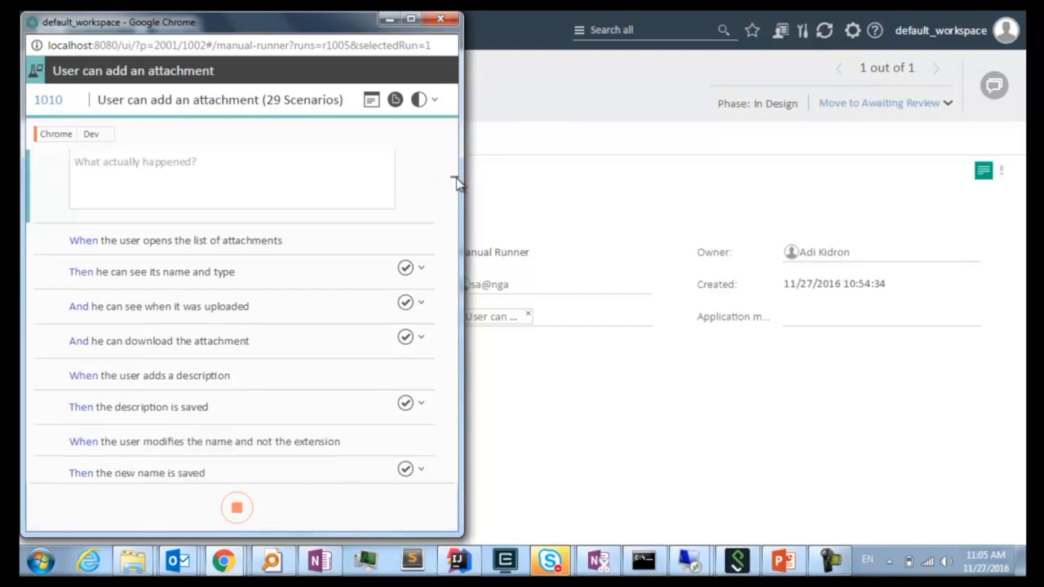
pyautogui.scroll(-3)
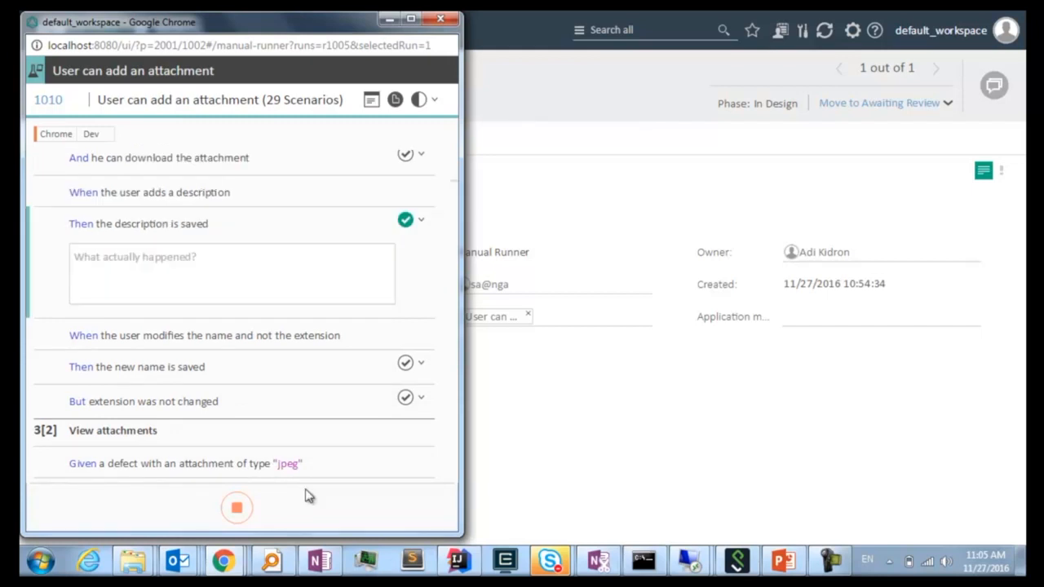
pyautogui.moveTo(455, 186)
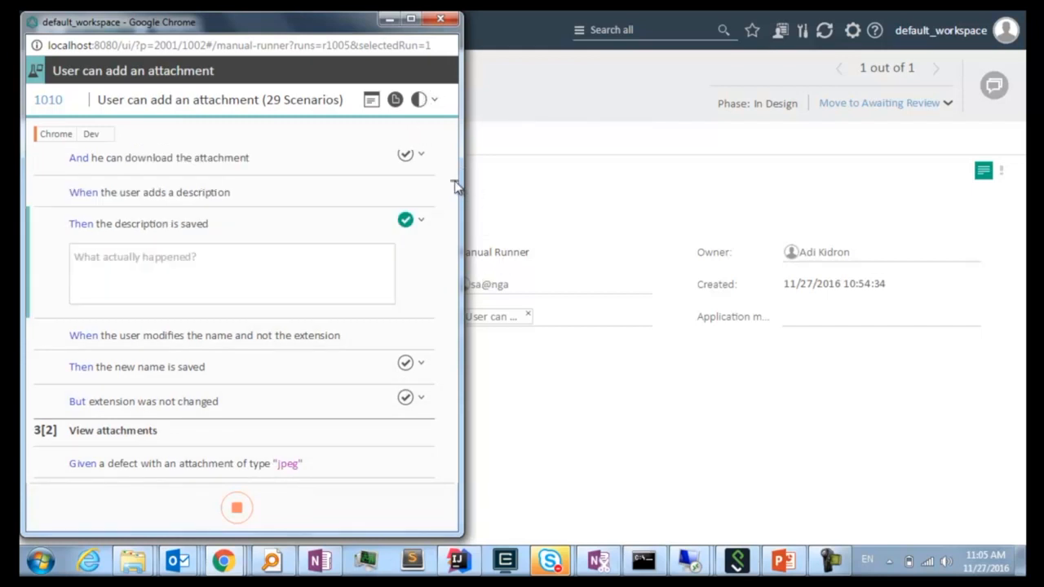
pyautogui.scroll(3)
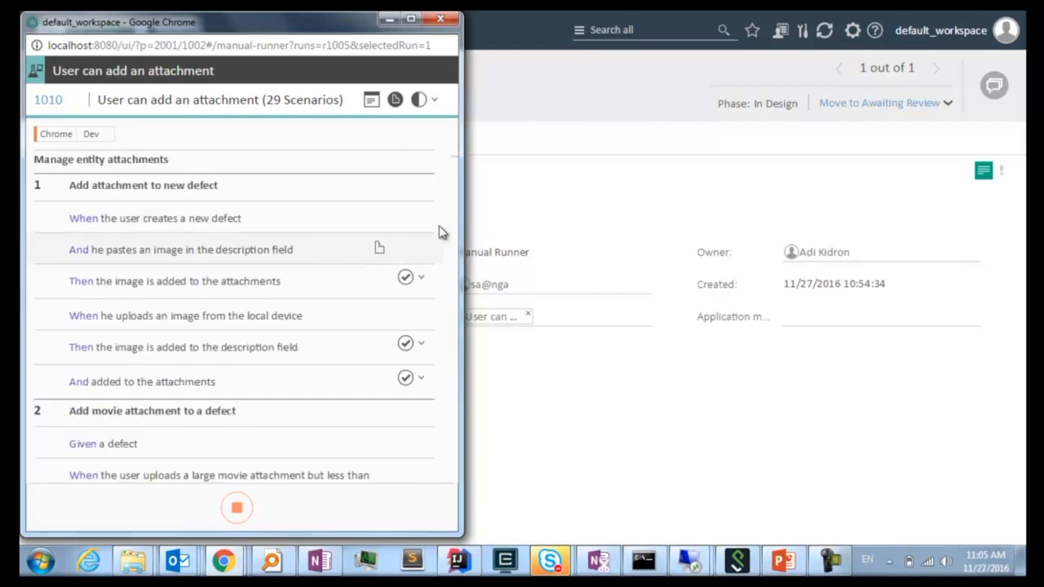
pyautogui.moveTo(447, 231)
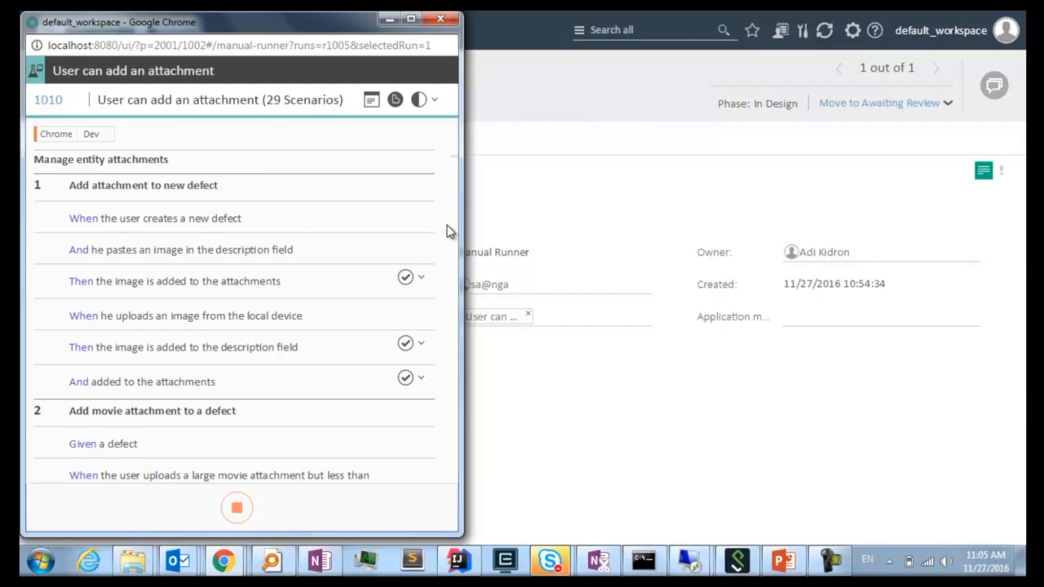
pyautogui.moveTo(447, 245)
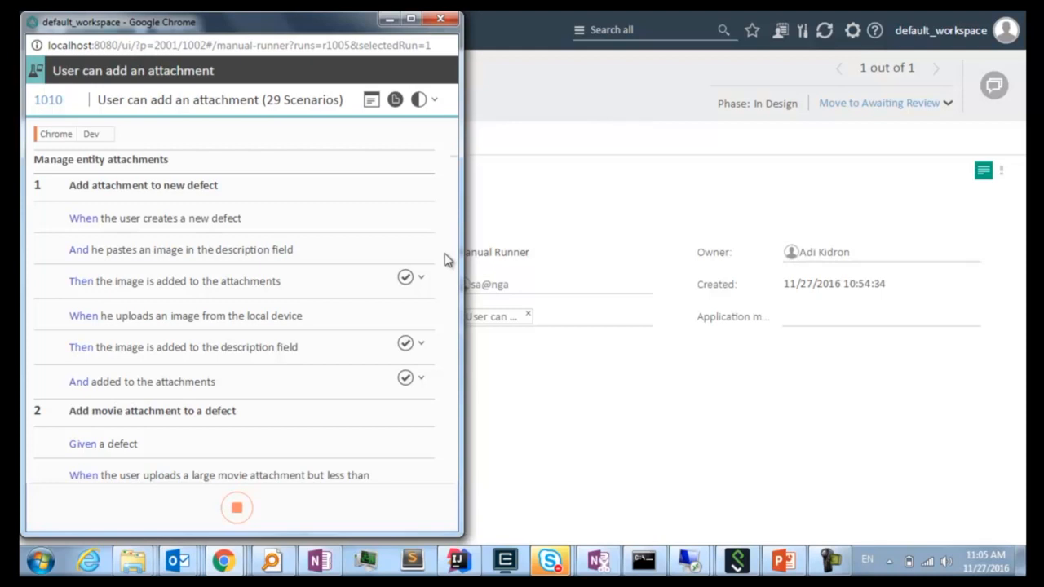
pyautogui.moveTo(258, 222)
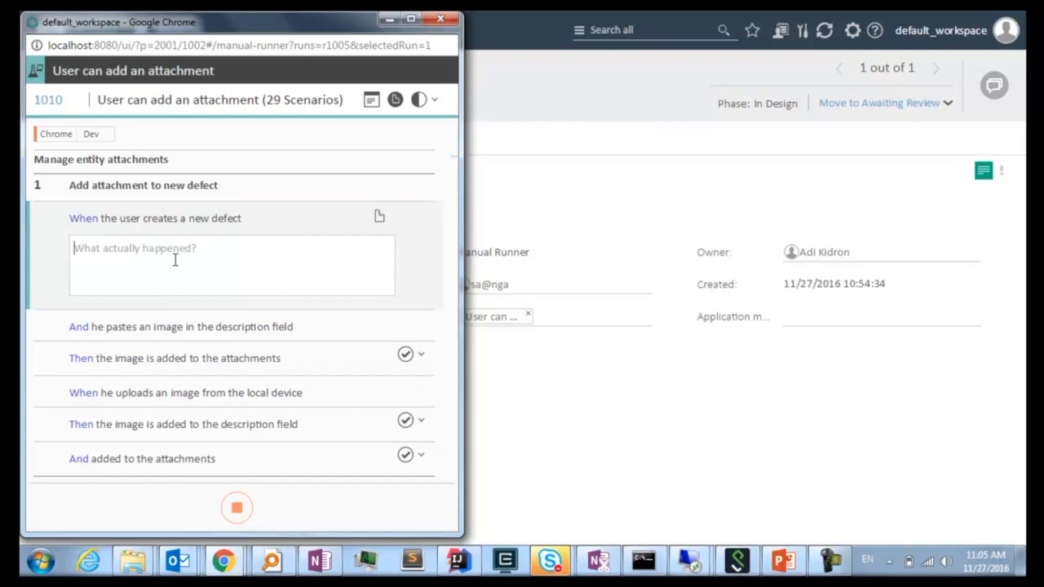
# Step: Record 'defect created' as the first step's actual result and dismiss the defect form unsaved
pyautogui.write('defect c')
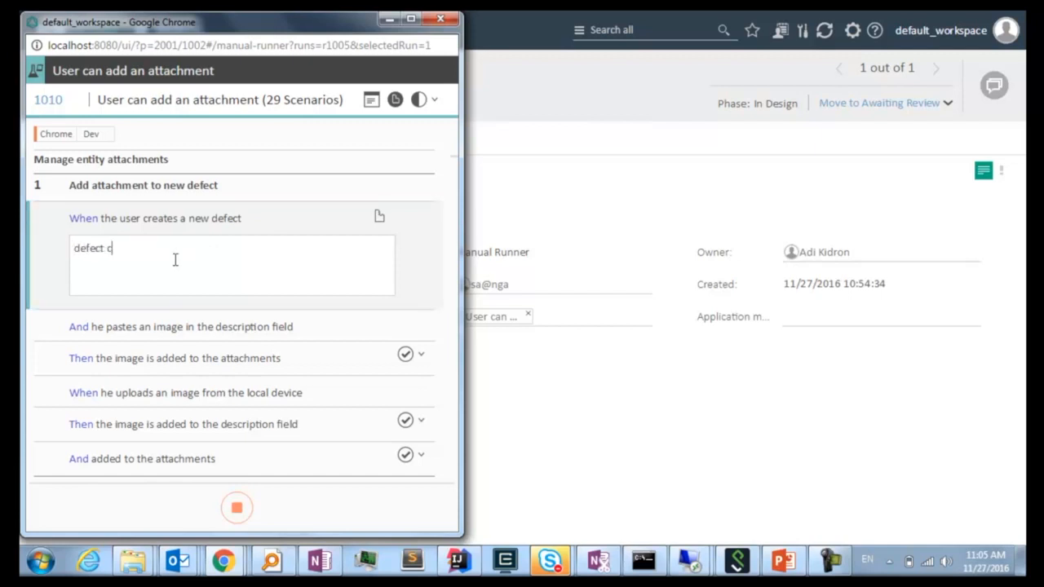
pyautogui.write('reated')
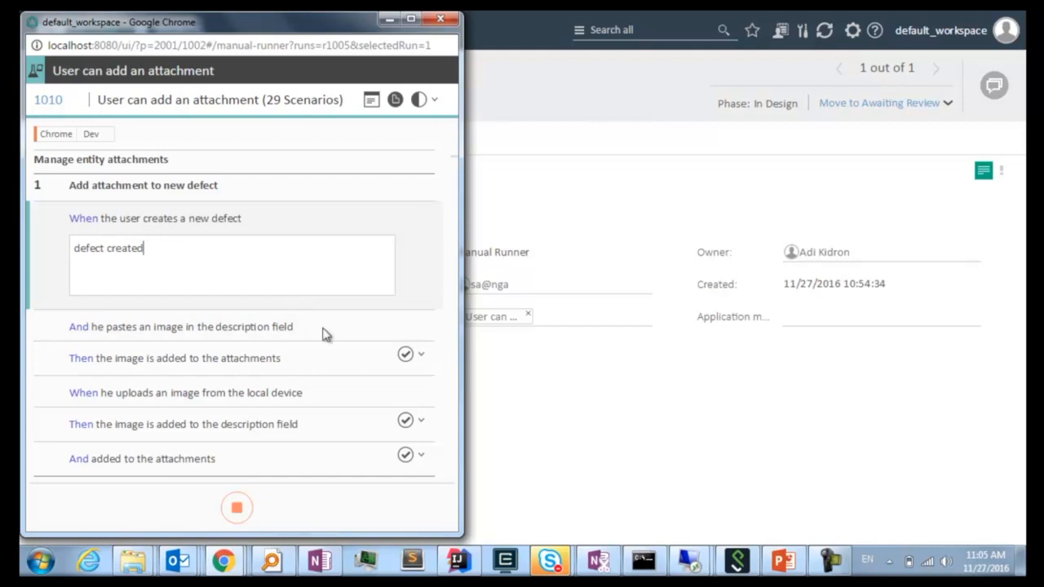
pyautogui.moveTo(408, 226)
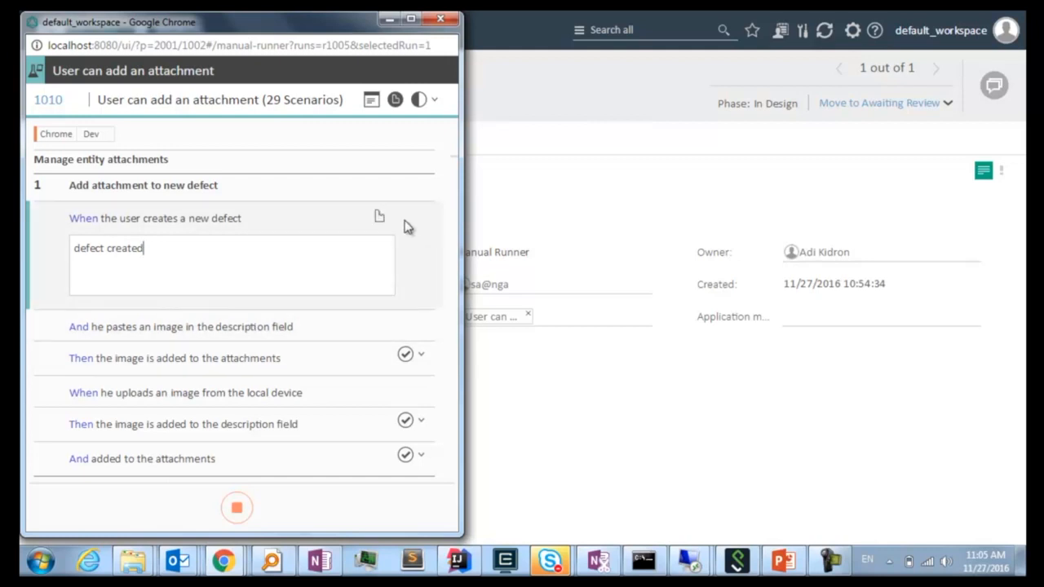
pyautogui.click(379, 215)
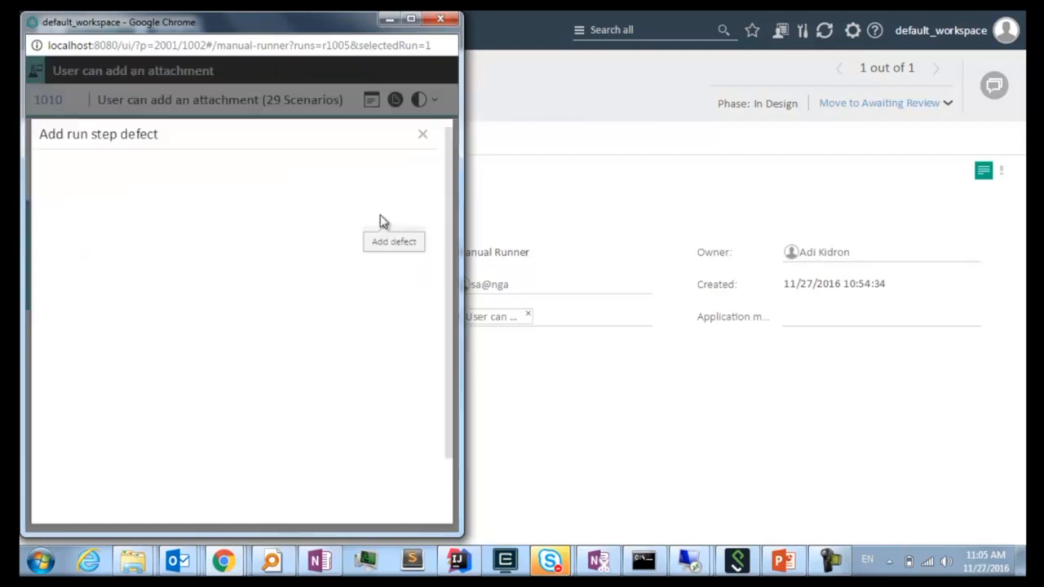
pyautogui.click(393, 242)
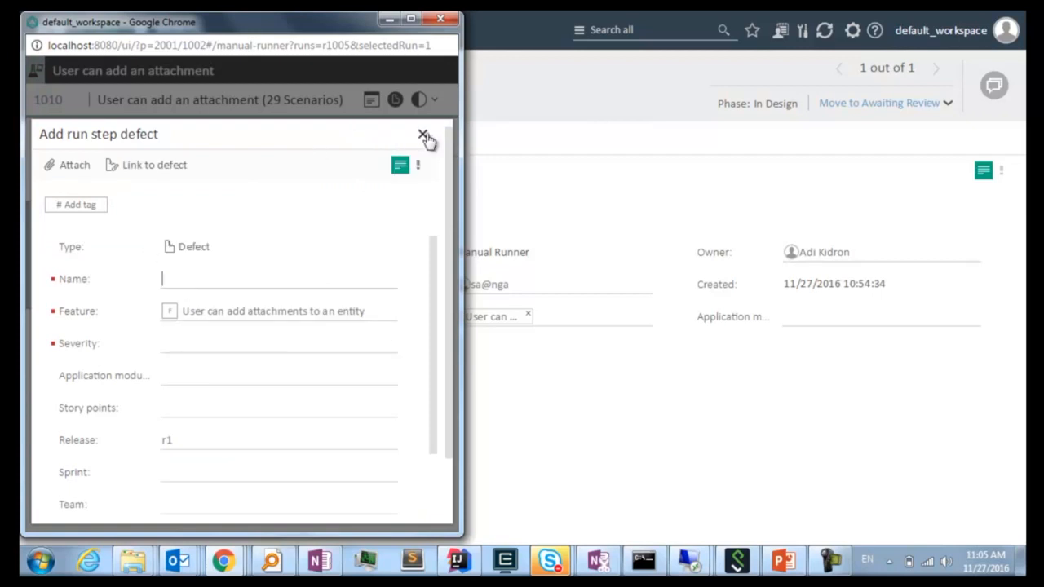
pyautogui.click(423, 134)
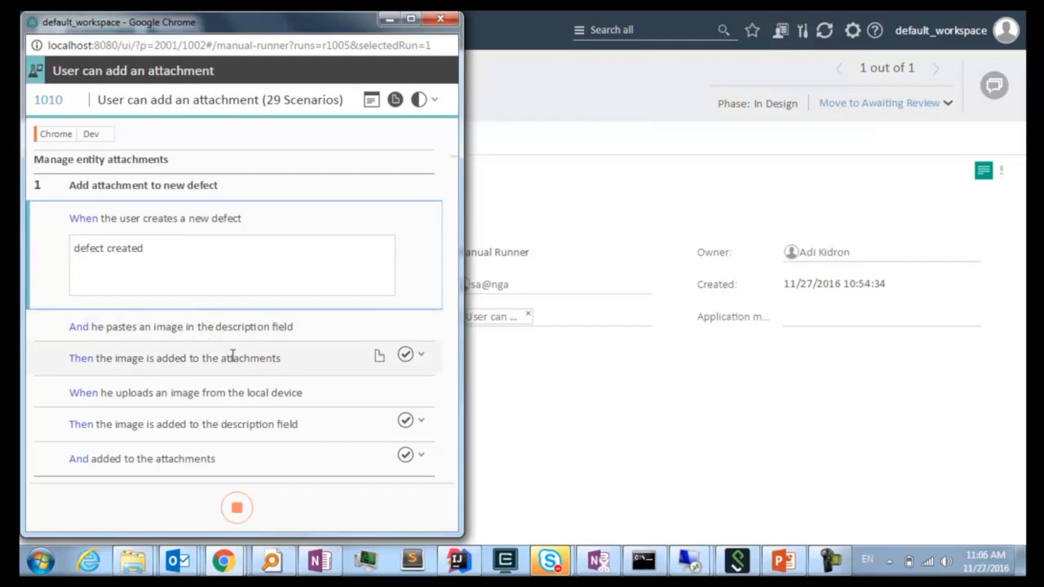
pyautogui.moveTo(292, 355)
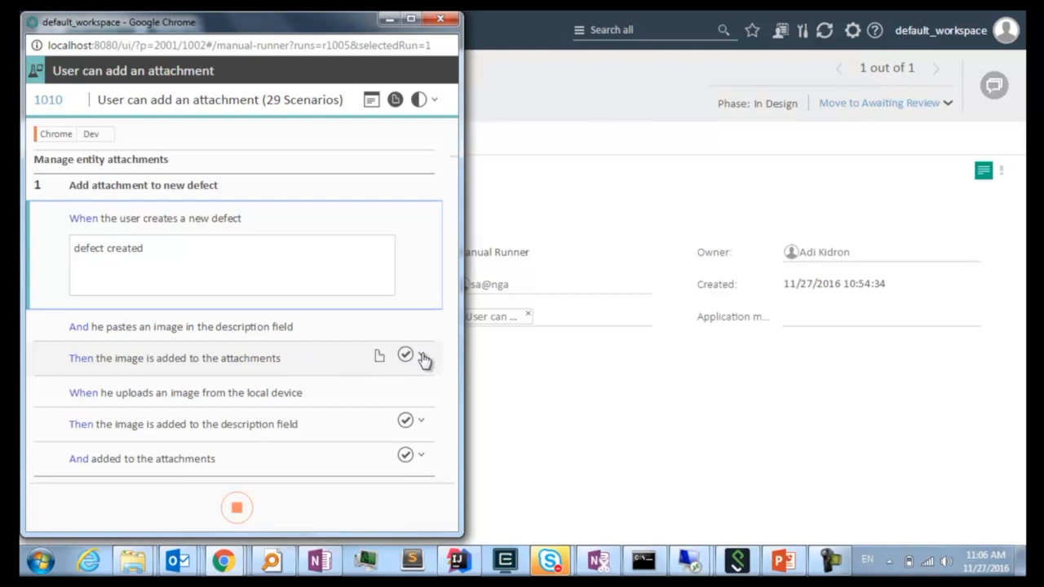
# Step: Mark the 'image added to attachments' and 'to the description field' steps as Passed
pyautogui.click(423, 359)
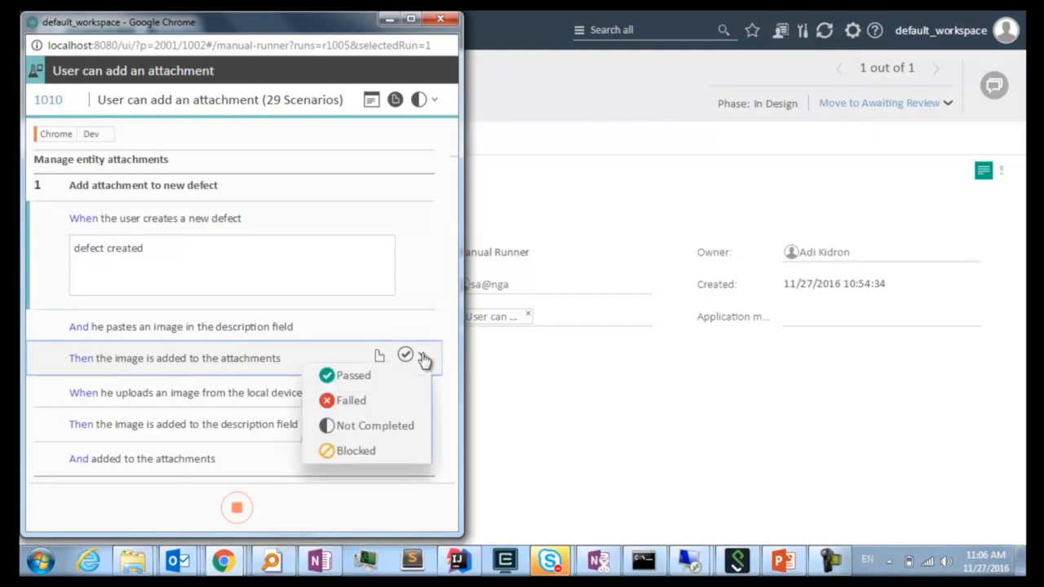
pyautogui.moveTo(372, 378)
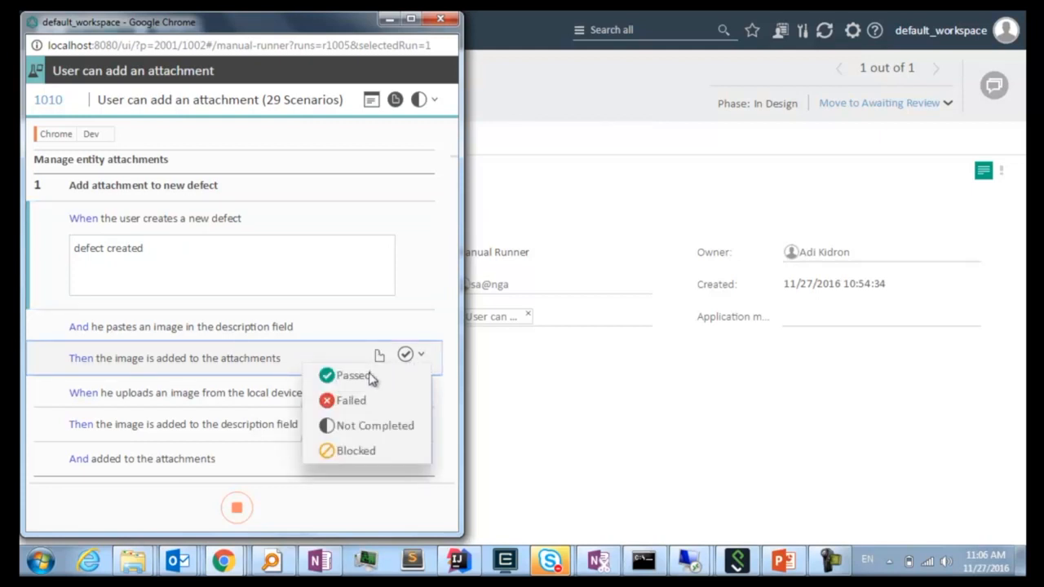
pyautogui.click(352, 376)
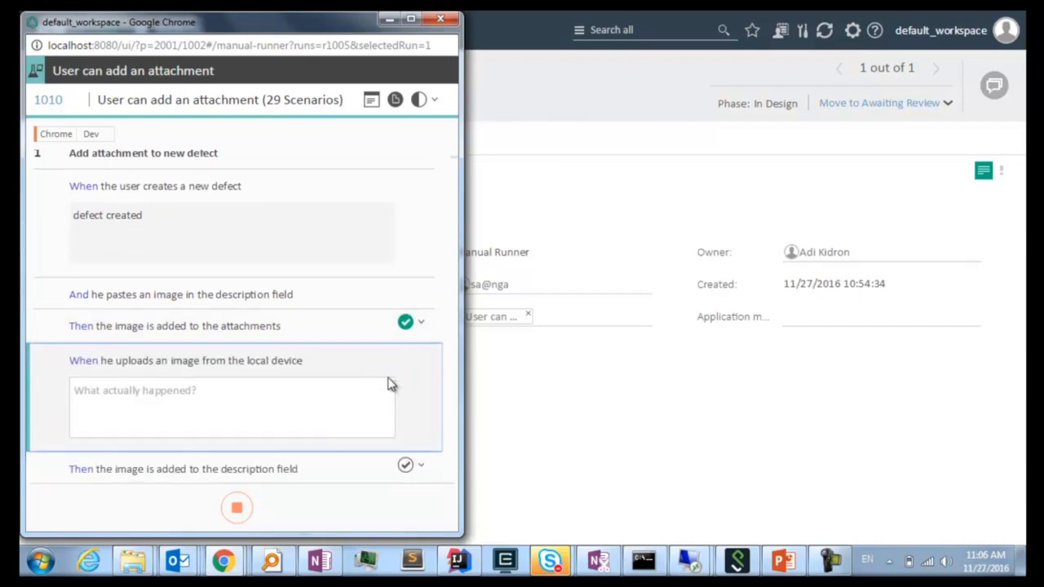
pyautogui.click(421, 465)
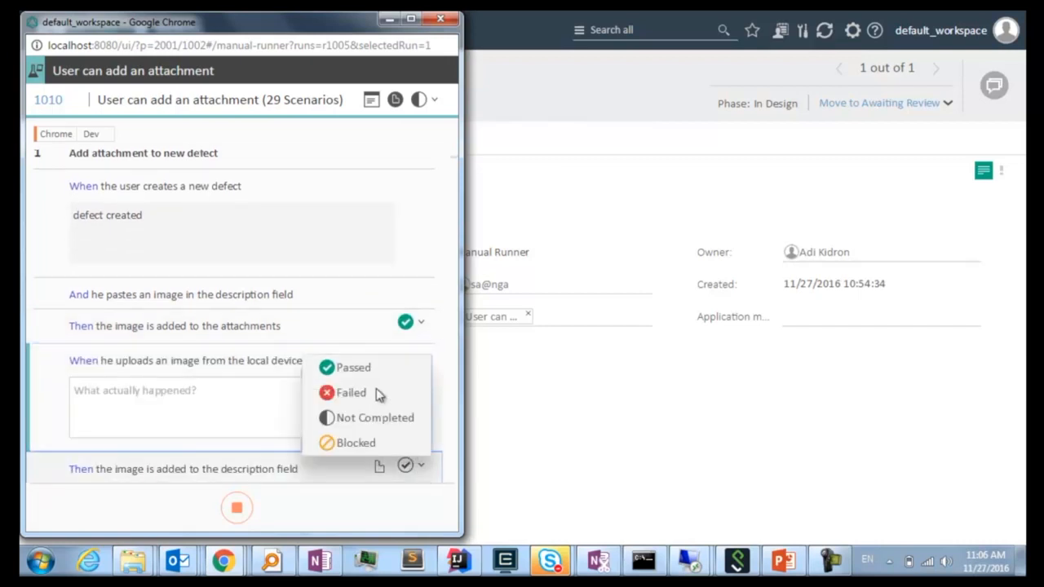
pyautogui.click(352, 367)
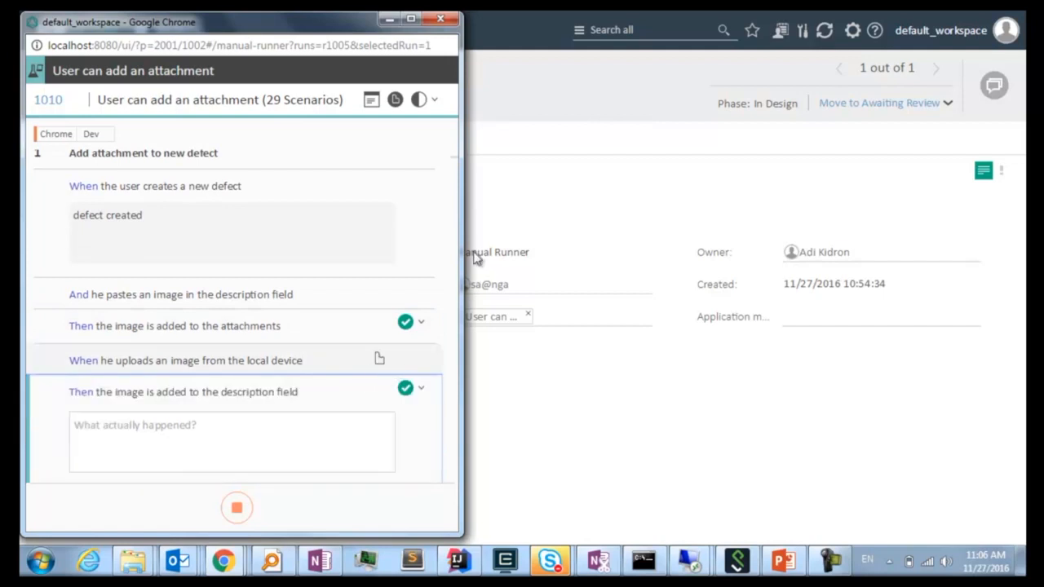
pyautogui.scroll(-3)
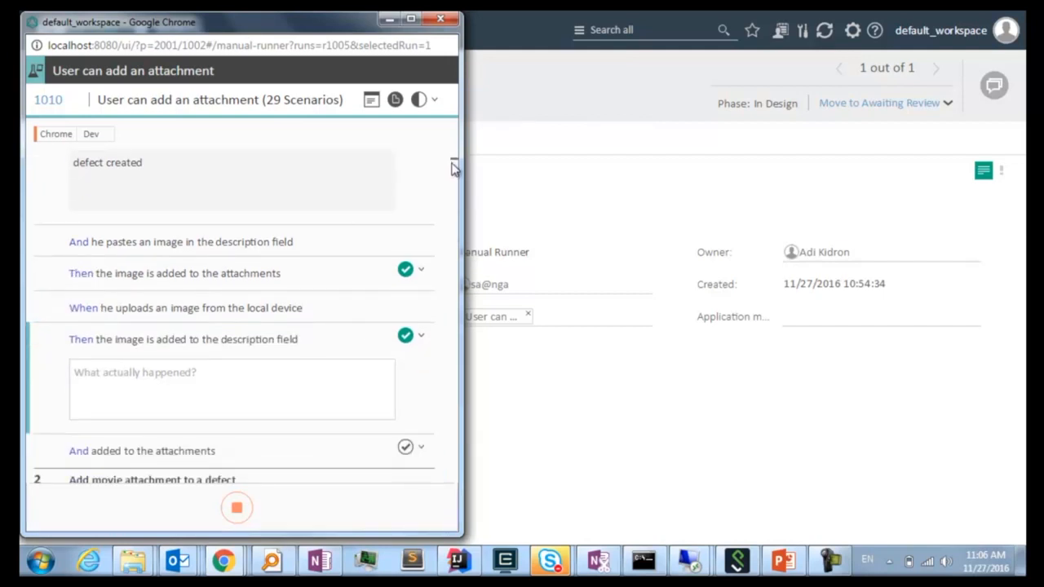
# Step: Set the whole run's status to Passed and finish the manual run
pyautogui.scroll(-3)
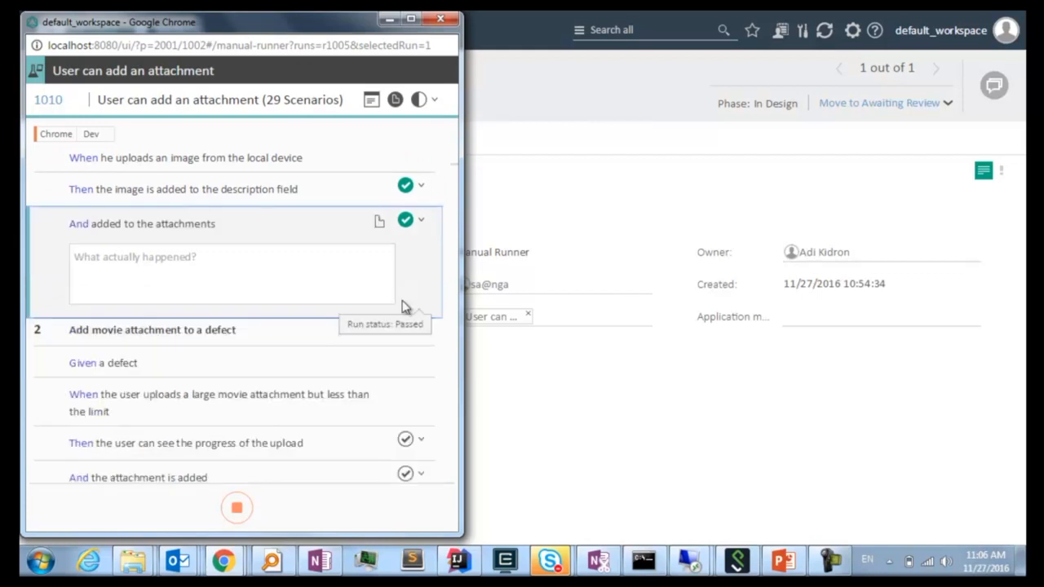
pyautogui.moveTo(436, 104)
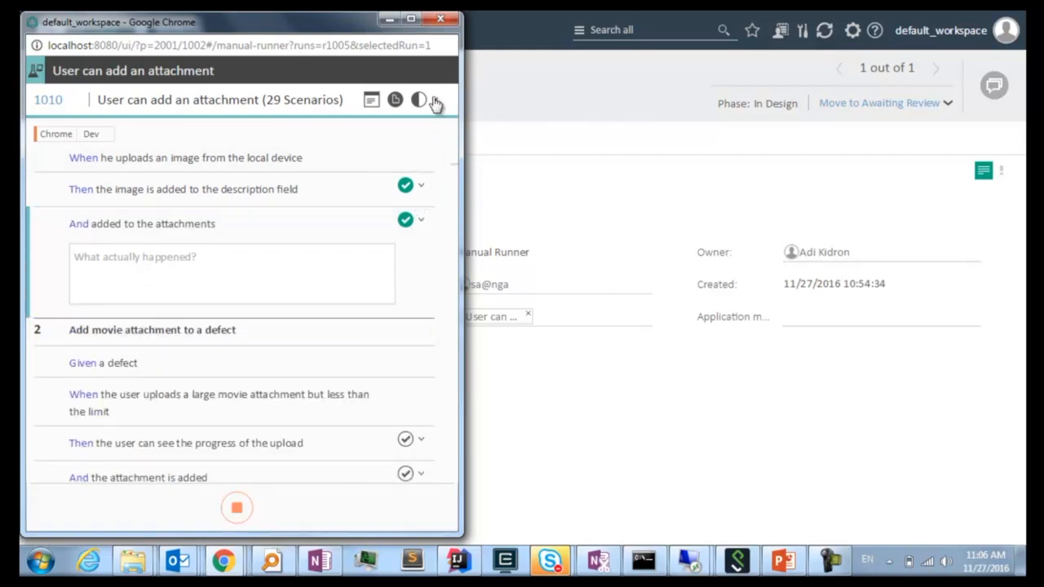
pyautogui.click(418, 100)
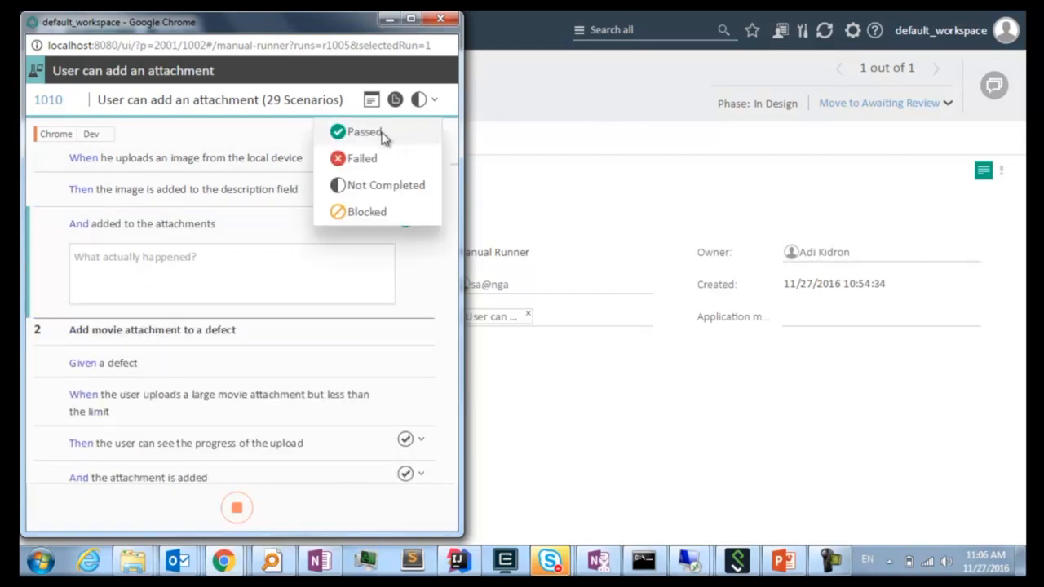
pyautogui.click(365, 131)
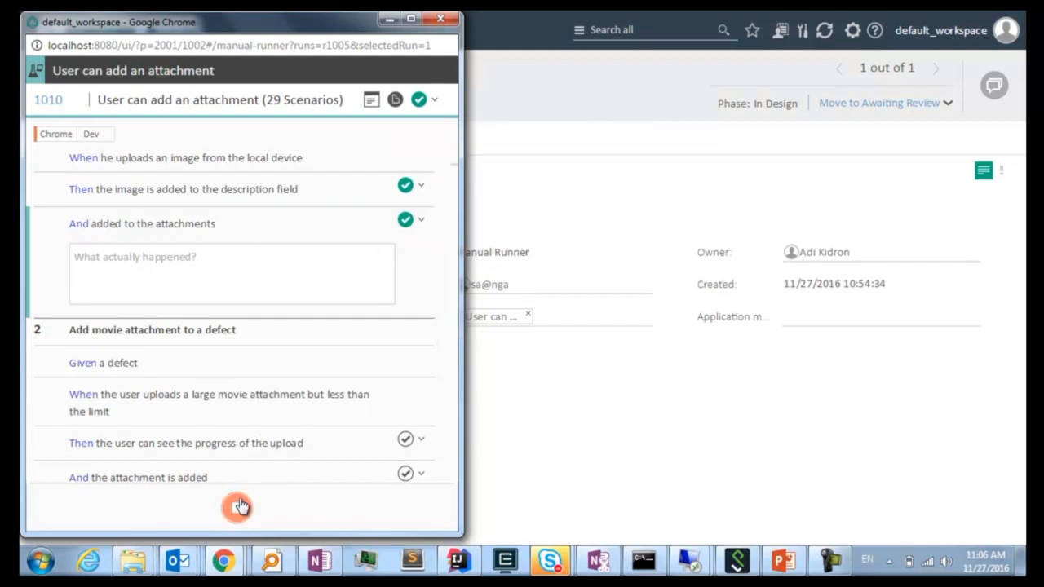
pyautogui.moveTo(242, 512)
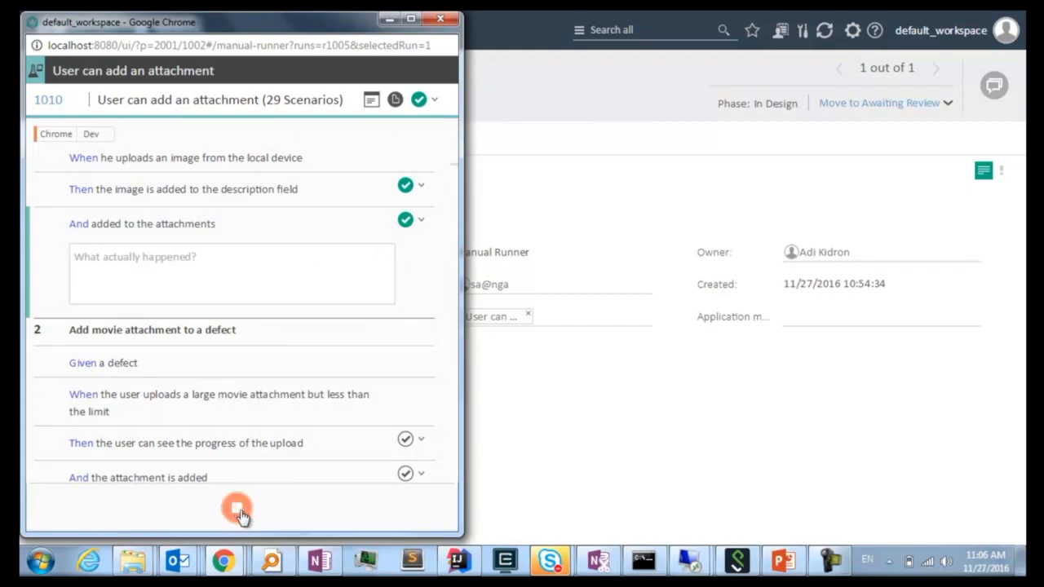
pyautogui.click(441, 19)
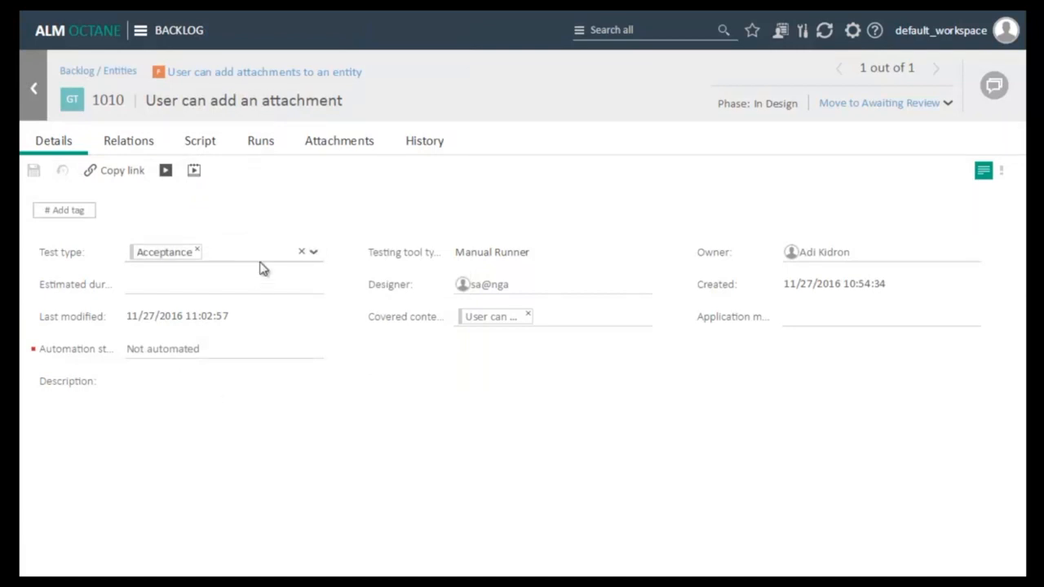
# Step: Review run 1005's Passed report (4 passed, 132 not run) and return to test 1010
pyautogui.click(261, 140)
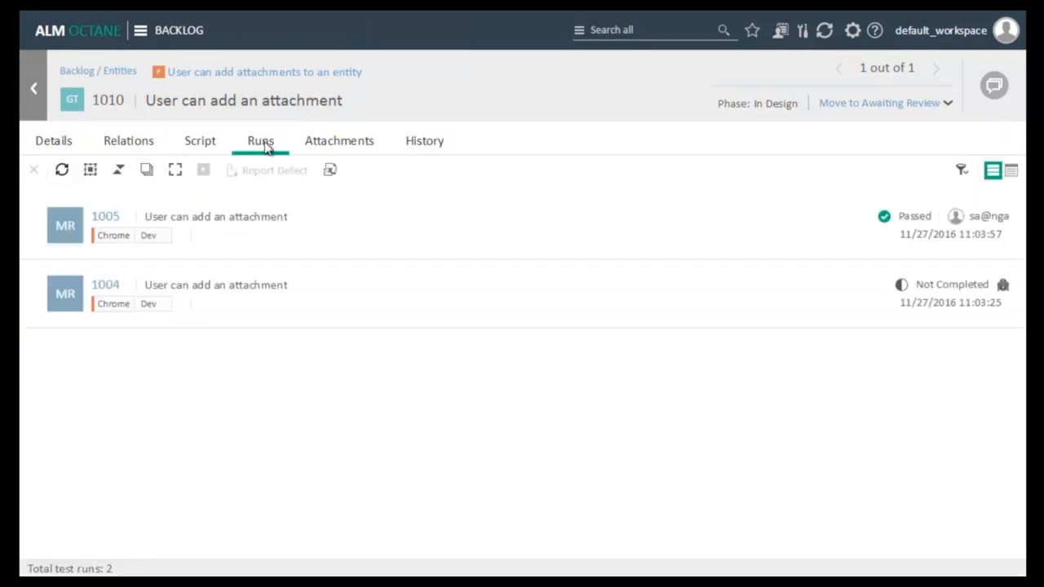
pyautogui.moveTo(187, 245)
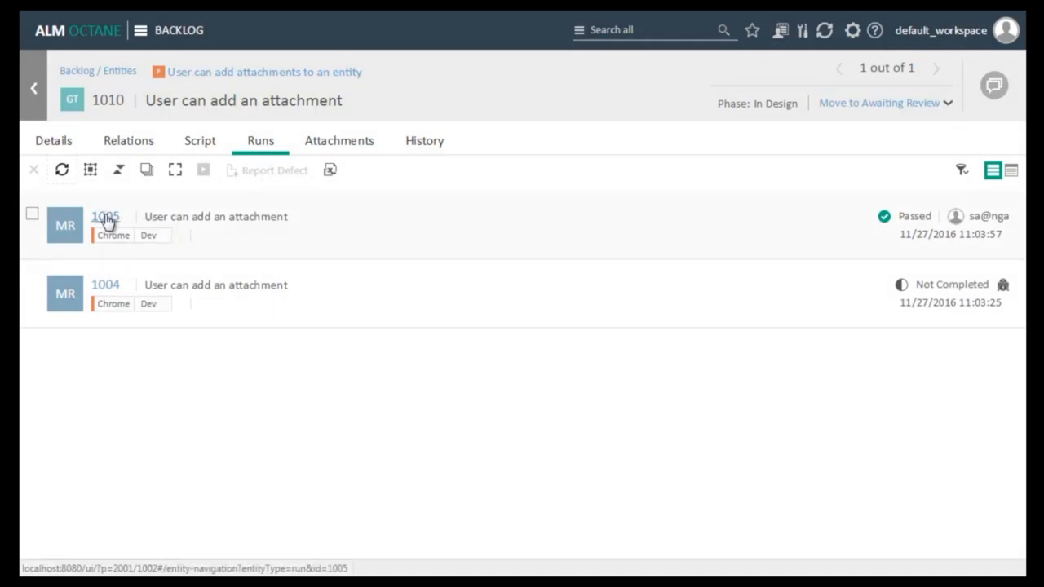
pyautogui.click(104, 215)
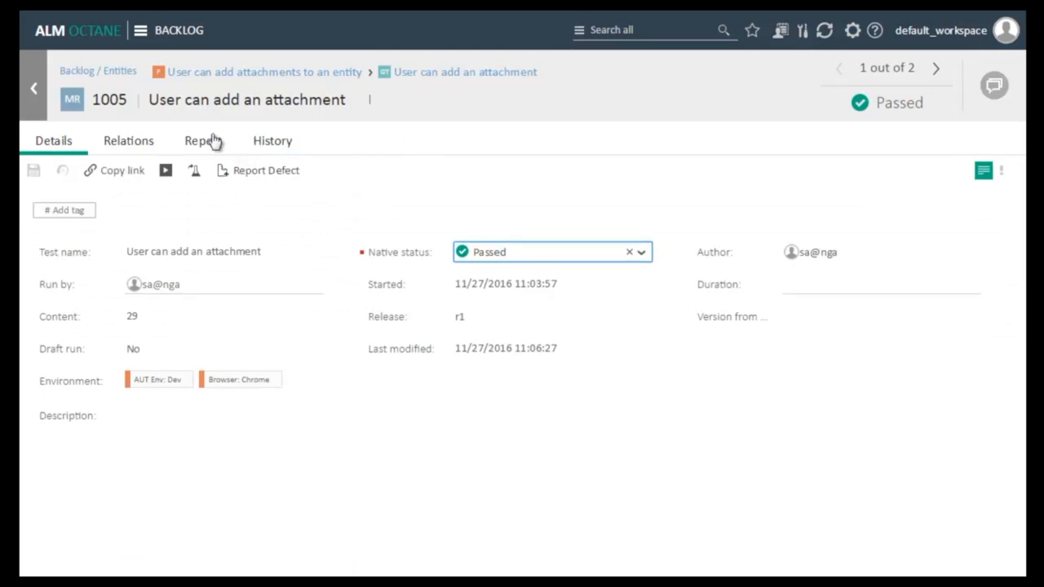
pyautogui.click(203, 140)
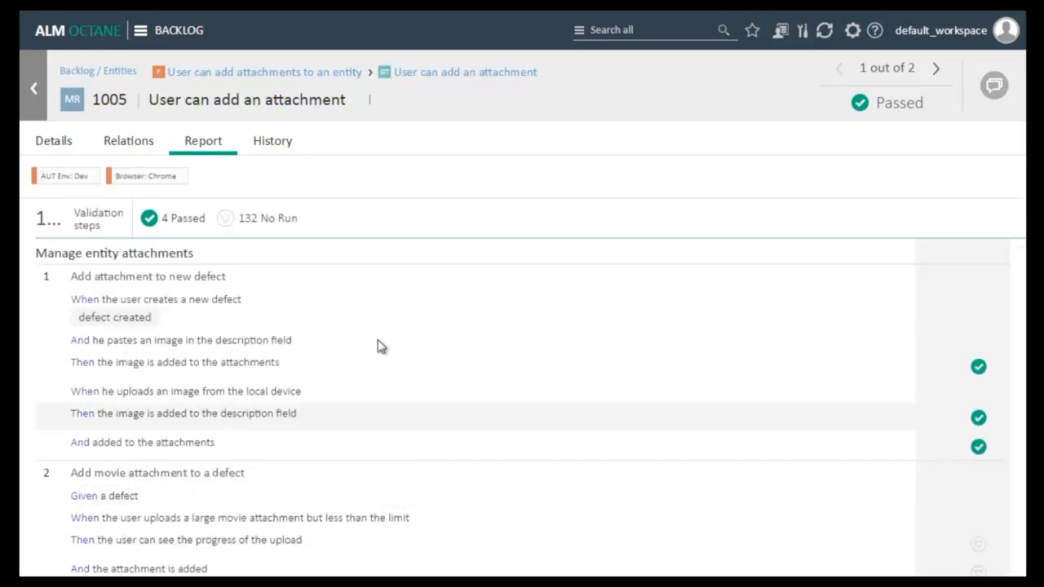
pyautogui.moveTo(225, 316)
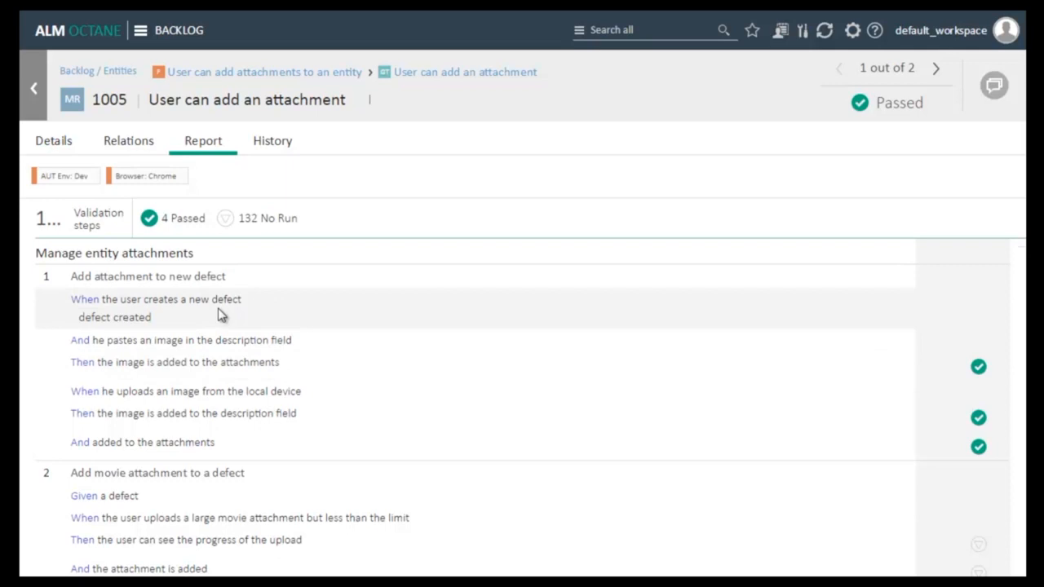
pyautogui.moveTo(378, 180)
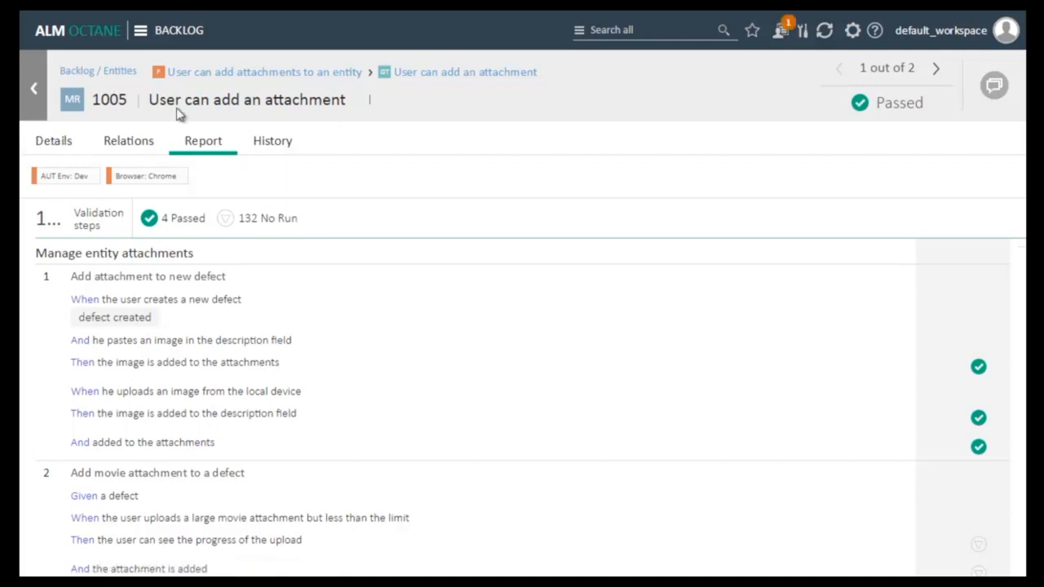
pyautogui.moveTo(34, 88)
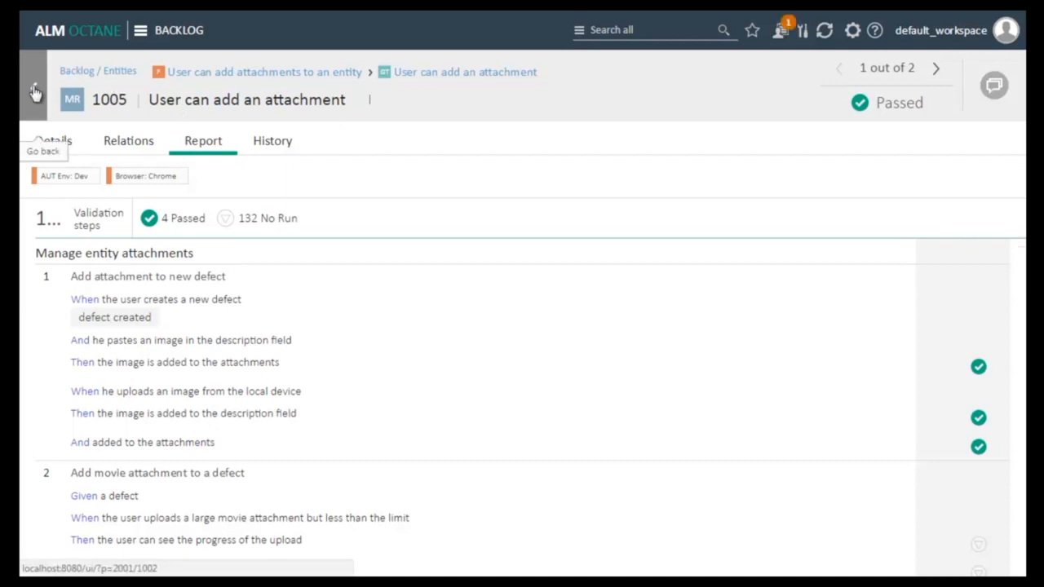
pyautogui.click(35, 90)
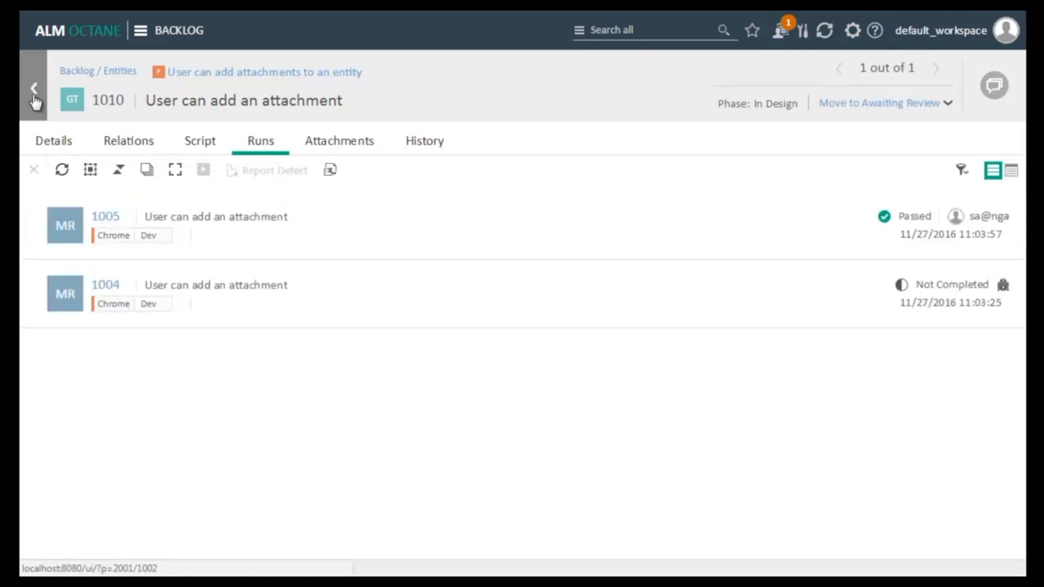
# Step: Return to the Entities epic's Features list showing features 1004 and 1015
pyautogui.click(33, 88)
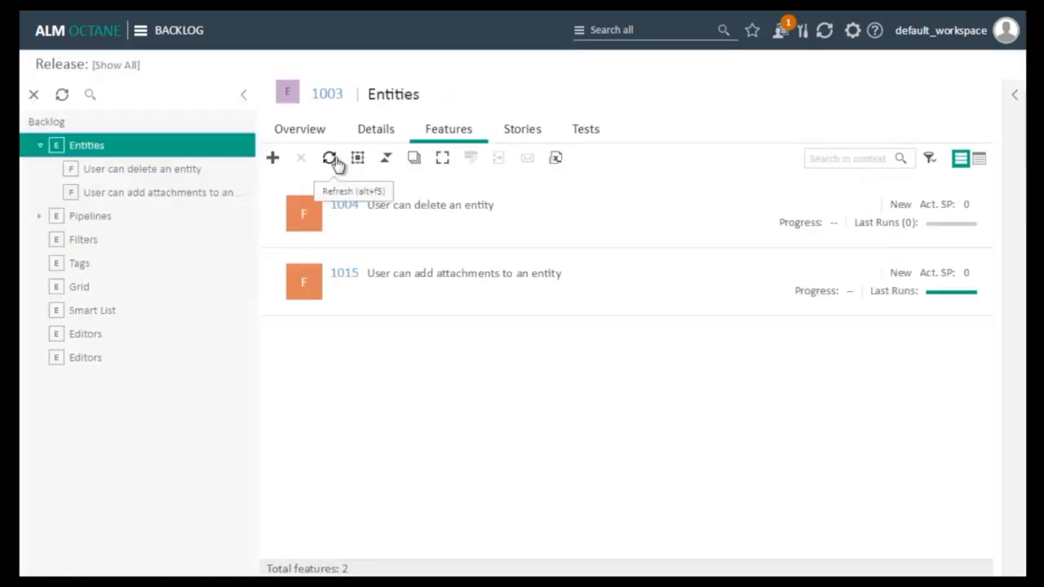
pyautogui.moveTo(956, 300)
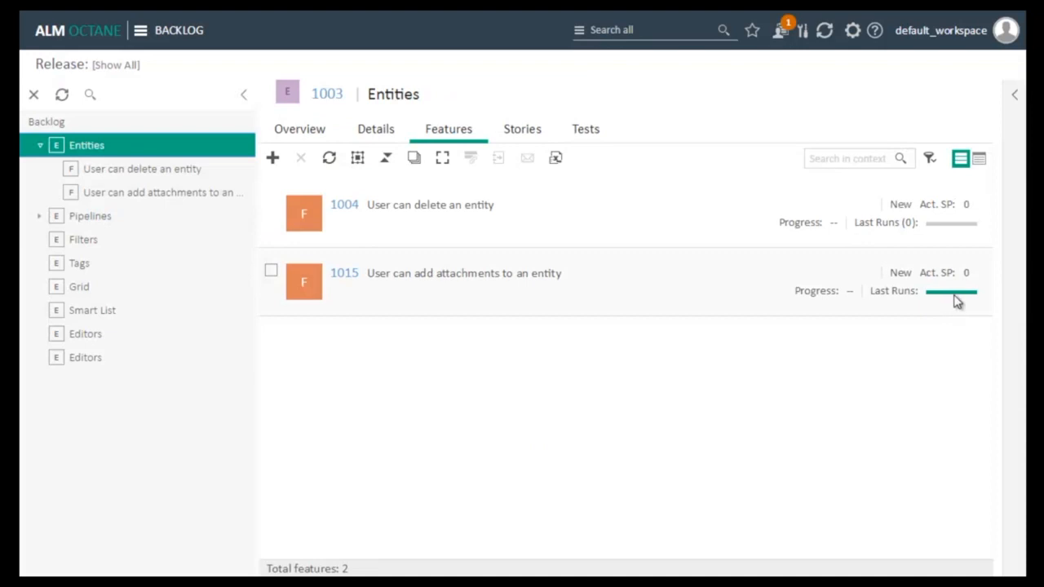
pyautogui.moveTo(956, 305)
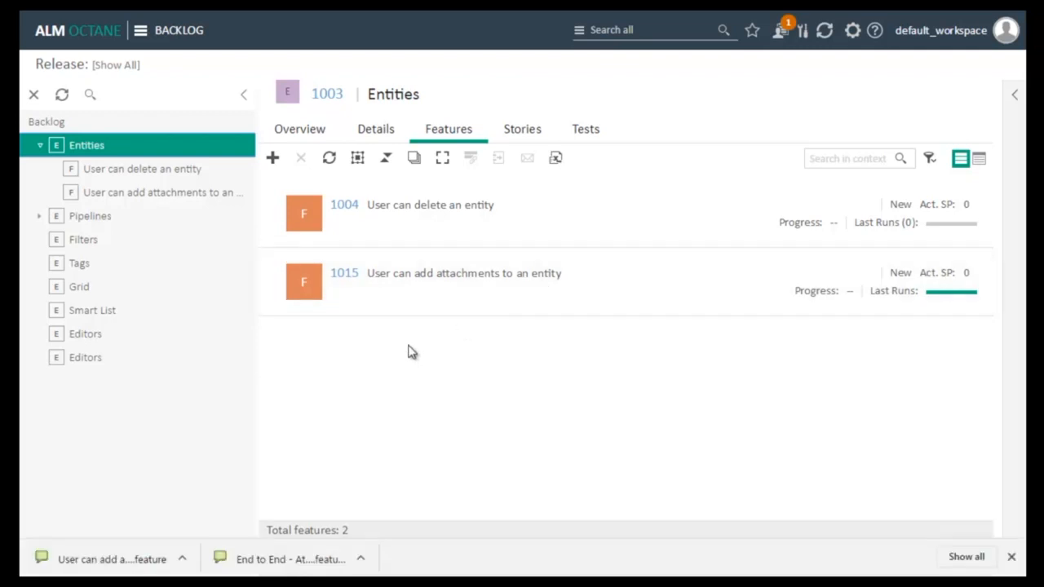
pyautogui.moveTo(343, 277)
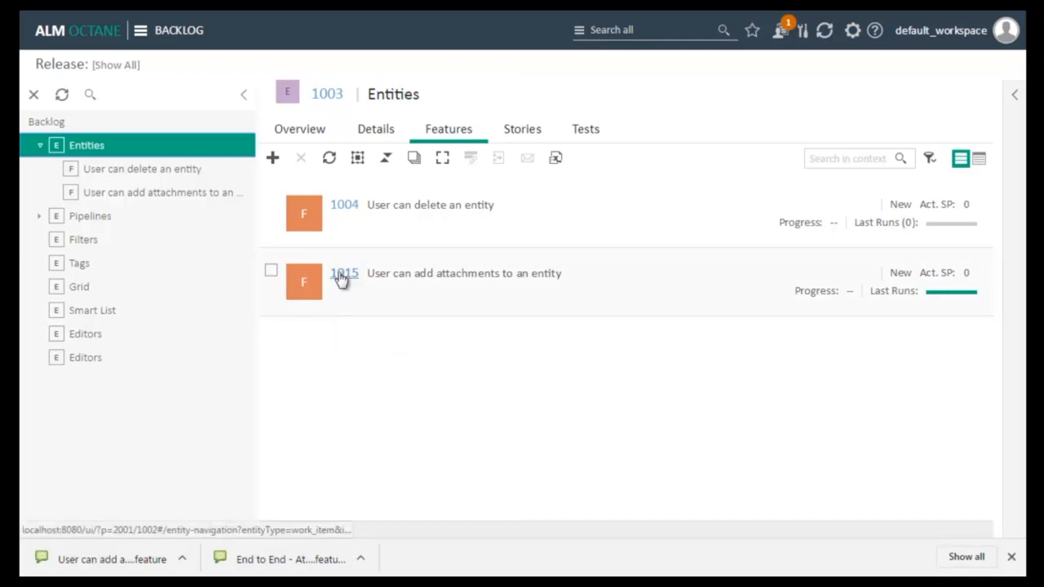
pyautogui.moveTo(343, 274)
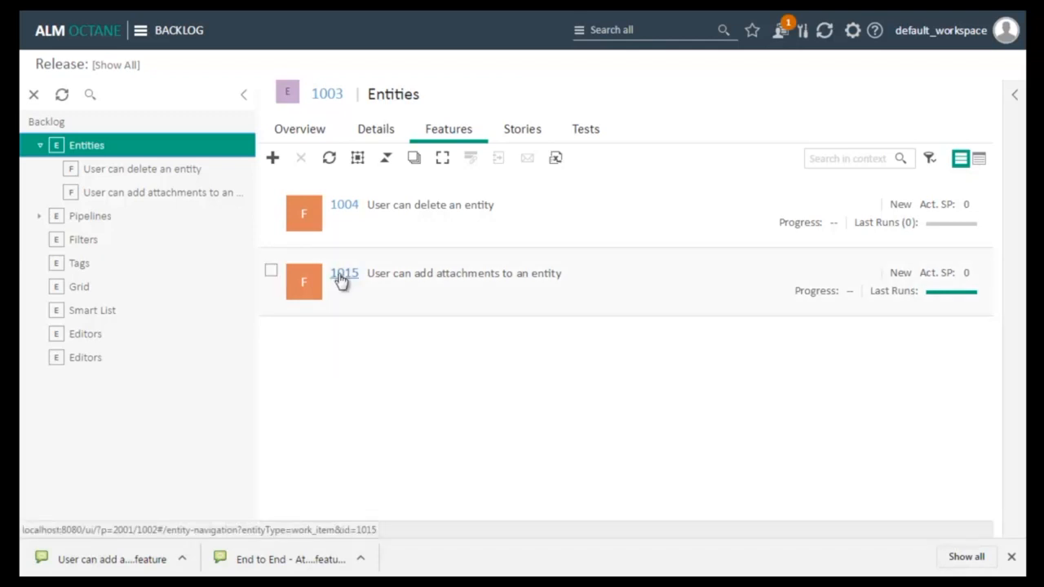
# Step: Reach test 1010 from feature 1015's tests grid view
pyautogui.click(343, 274)
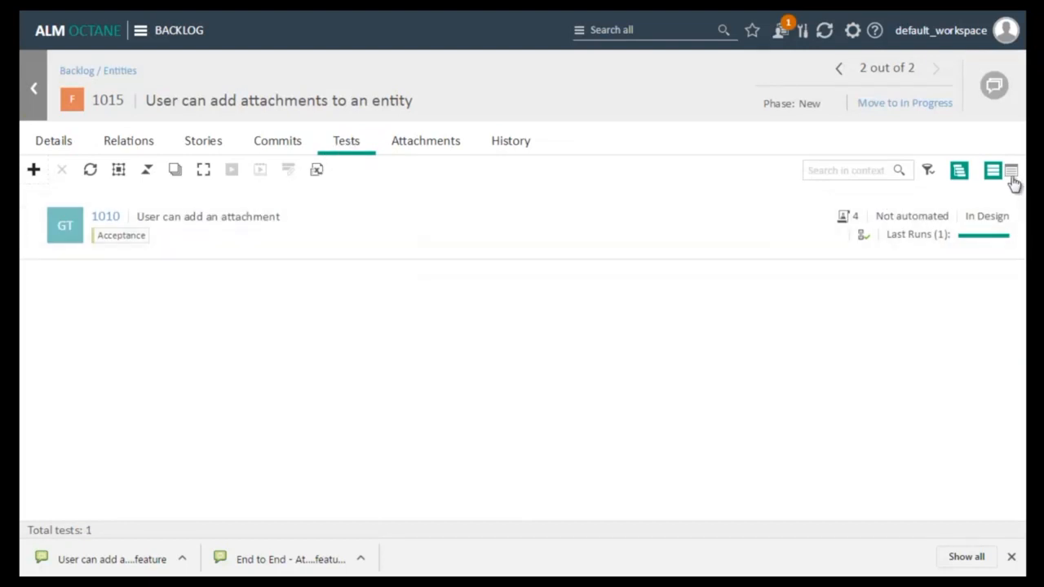
pyautogui.click(1012, 170)
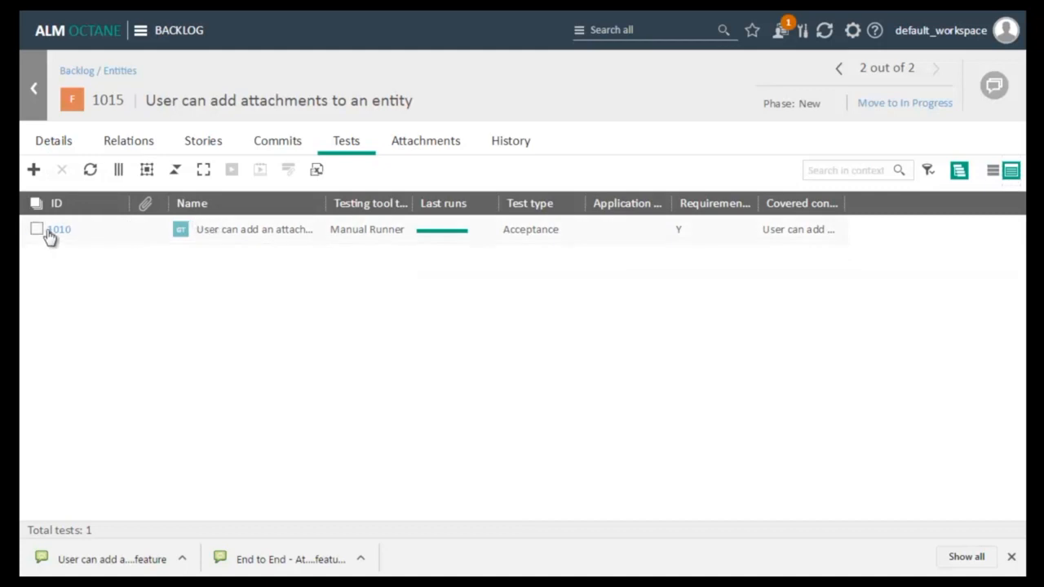
pyautogui.click(59, 228)
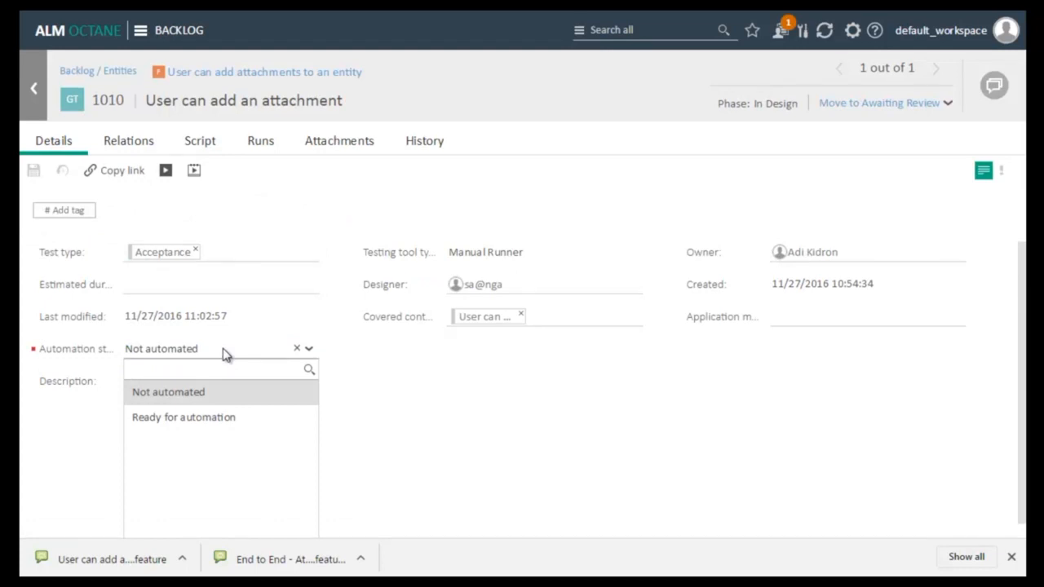
pyautogui.moveTo(206, 418)
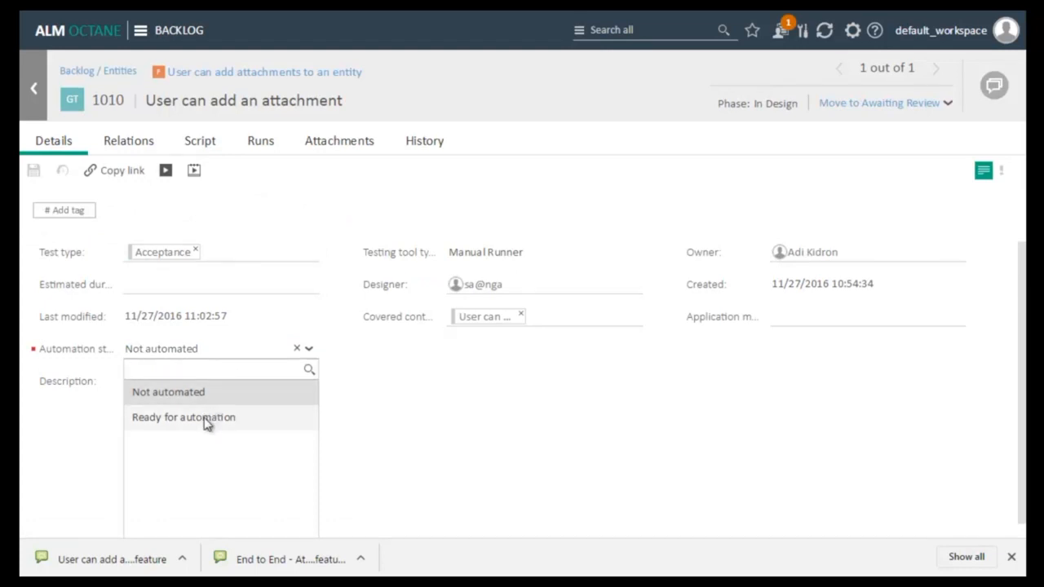
# Step: Set test 1010's Automation status to Ready for automation and save it
pyautogui.click(183, 418)
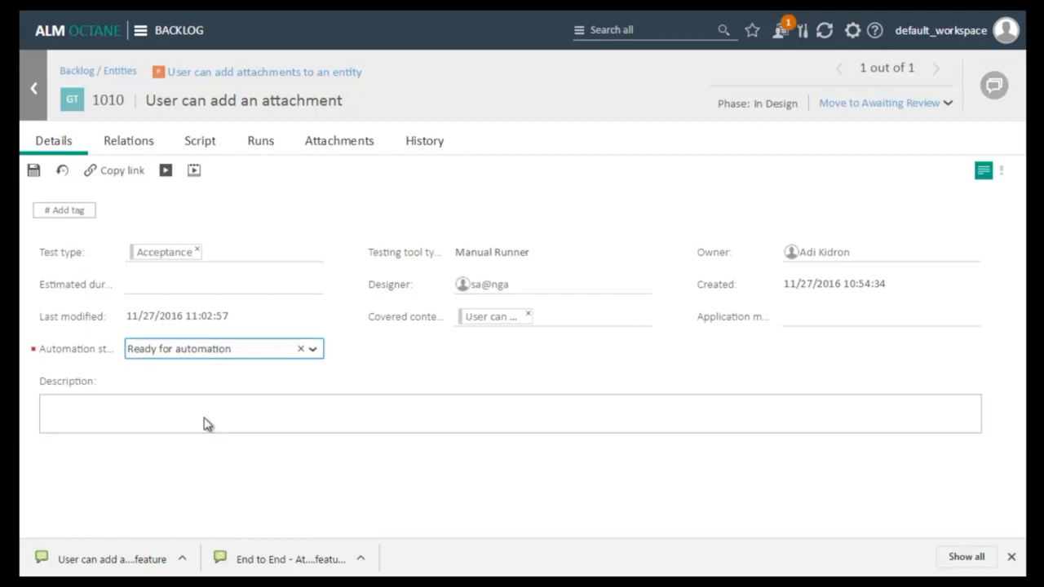
pyautogui.click(33, 170)
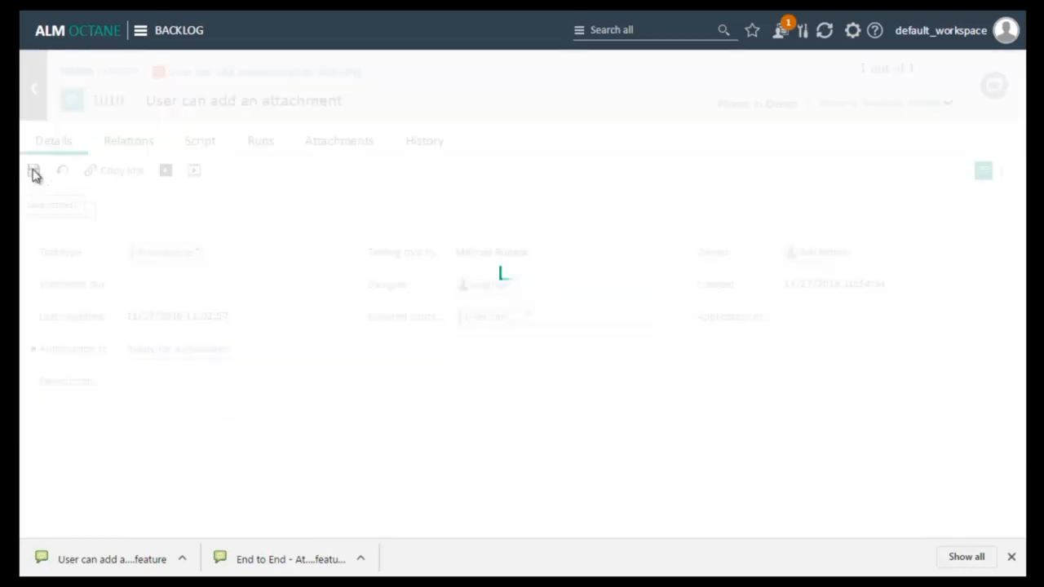
pyautogui.click(35, 171)
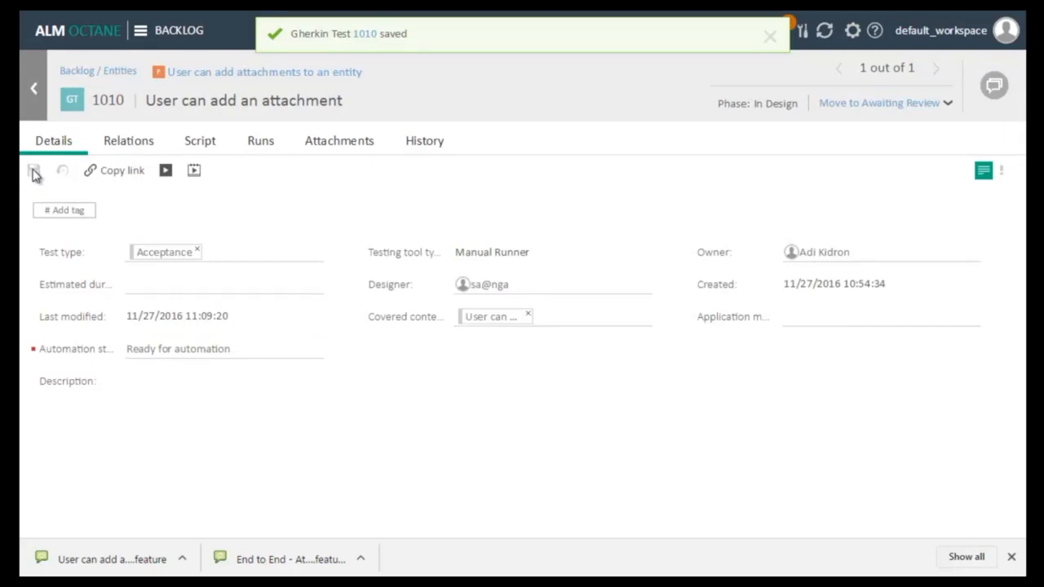
pyautogui.click(767, 36)
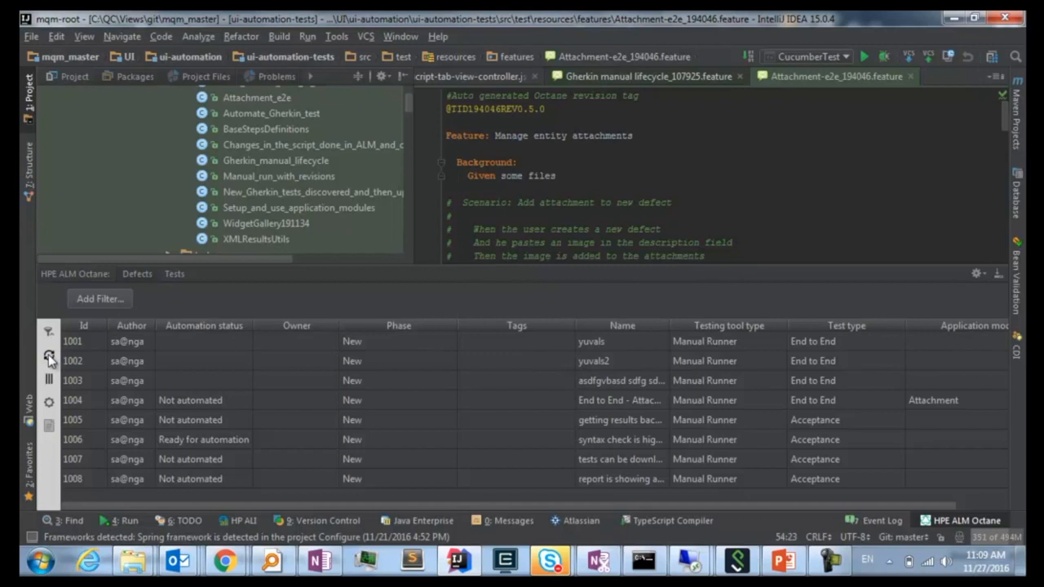
# Step: Refresh the Octane Tests panel and select test 1010, now listed as Ready for automation
pyautogui.click(173, 274)
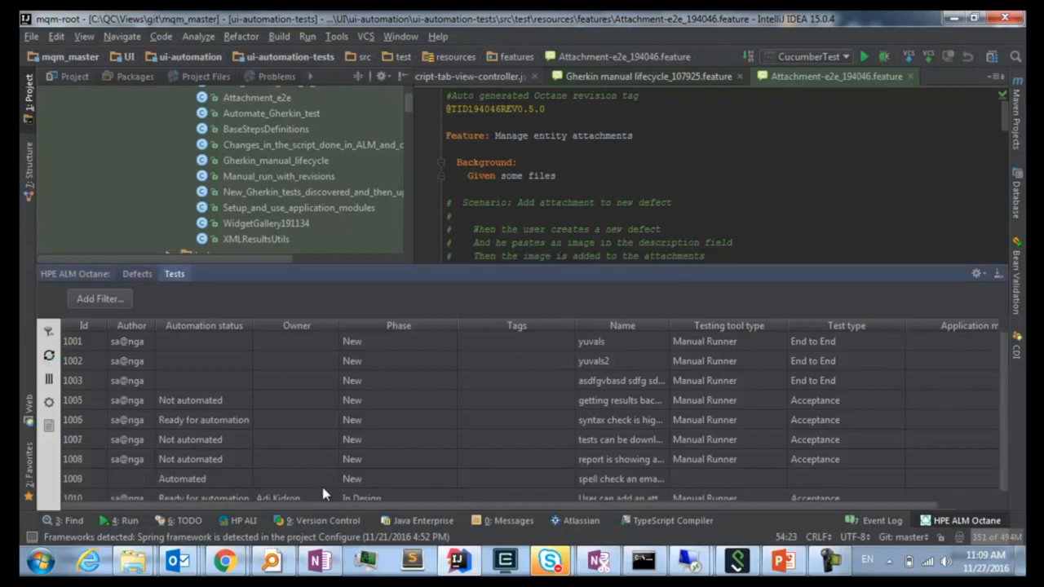
pyautogui.scroll(-3)
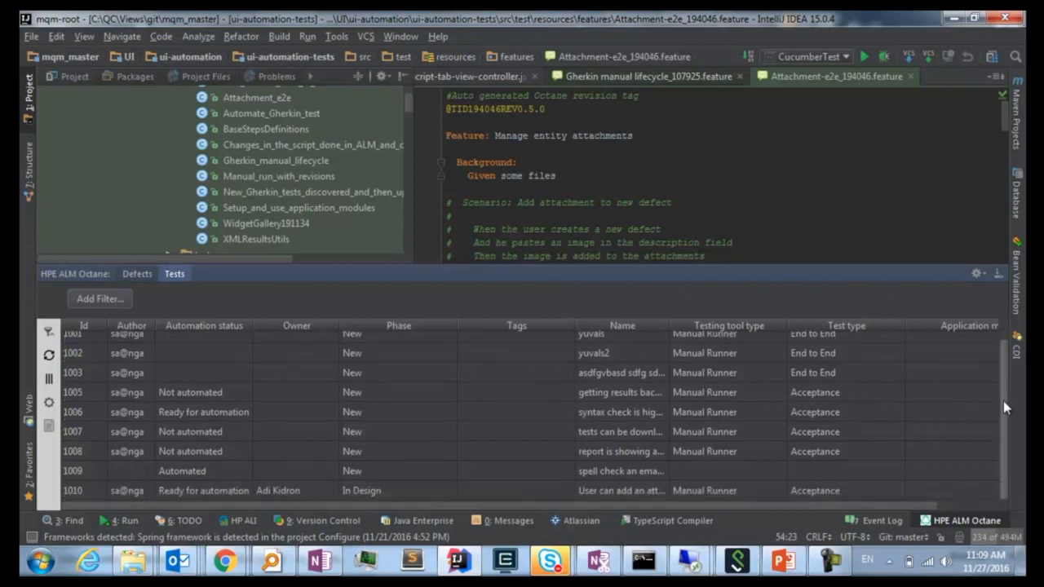
pyautogui.click(318, 490)
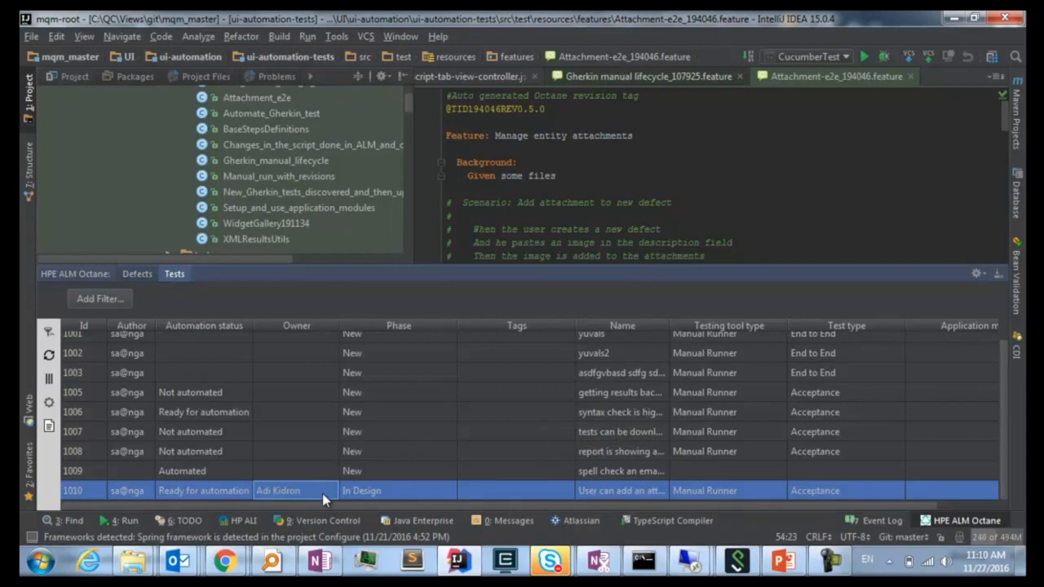
pyautogui.moveTo(285, 481)
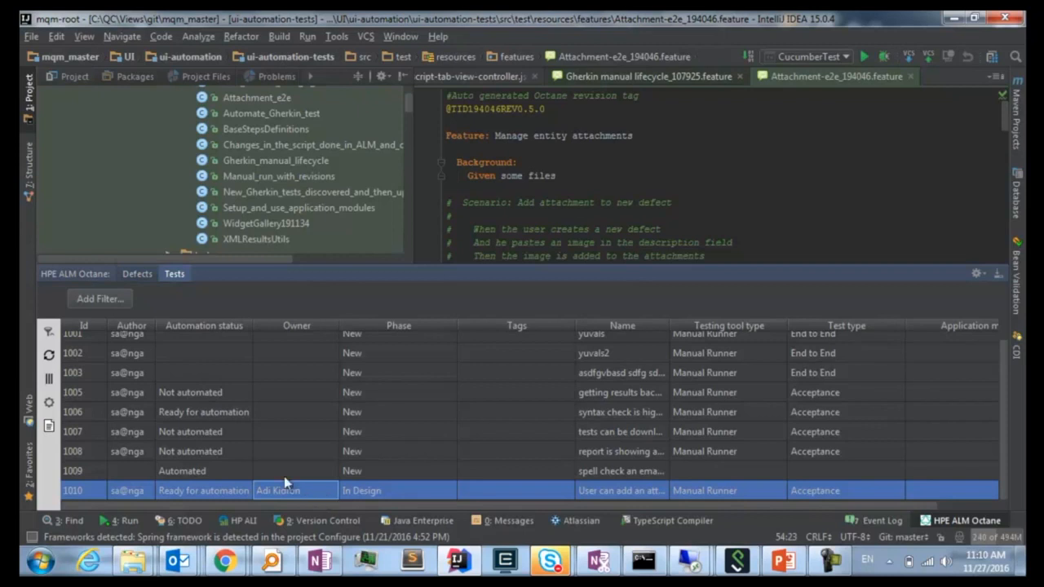
pyautogui.moveTo(105, 301)
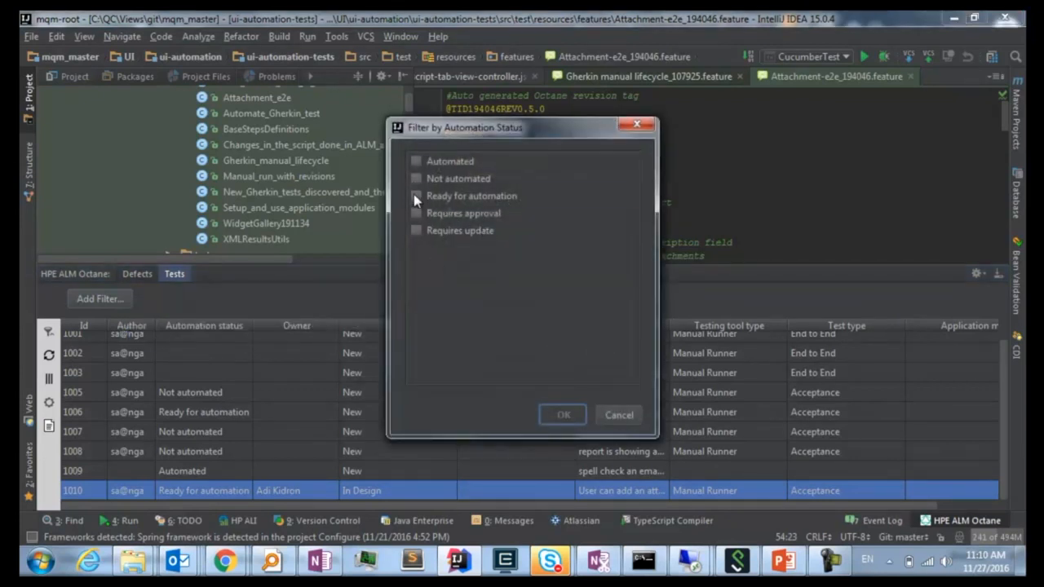
# Step: Filter the Tests panel to Automation Status: Ready for automation and select test 1010
pyautogui.click(563, 414)
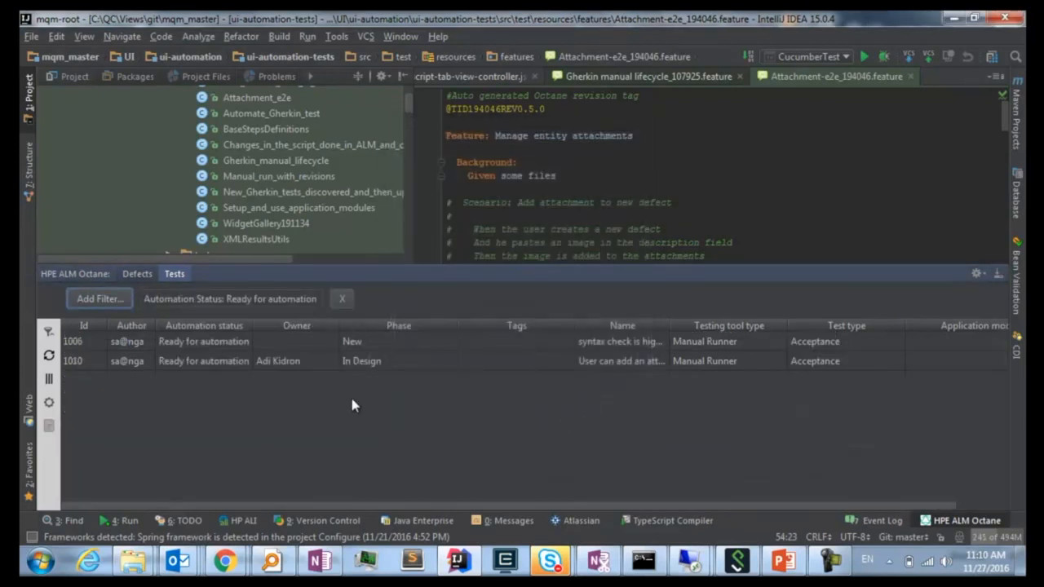
pyautogui.moveTo(227, 367)
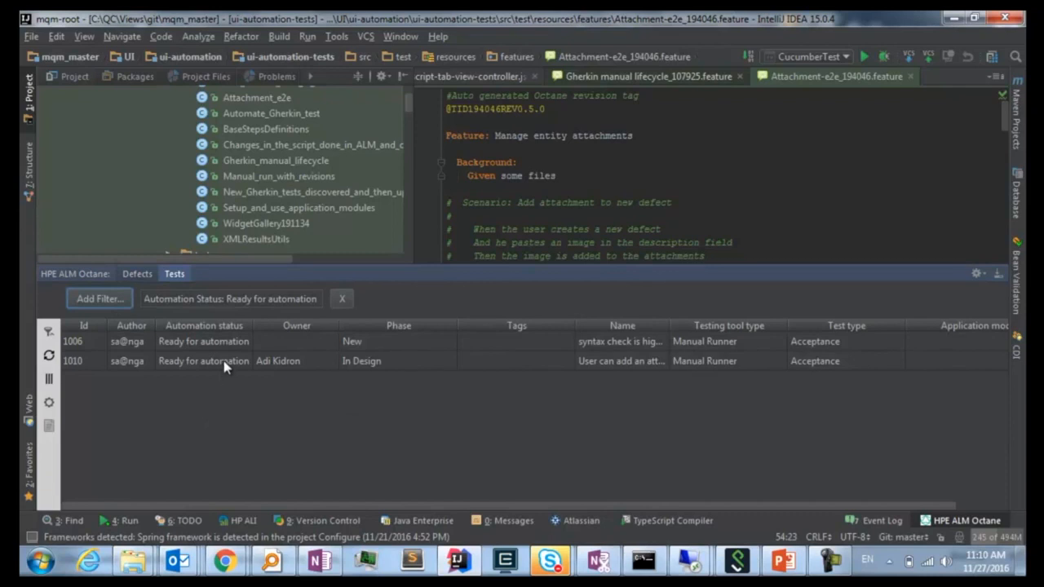
pyautogui.click(204, 361)
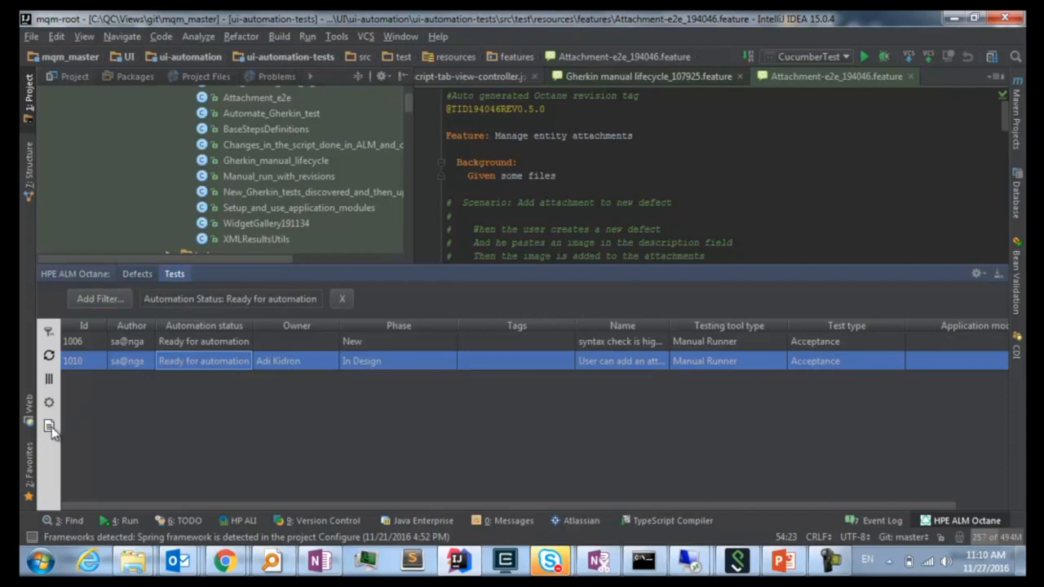
pyautogui.moveTo(49, 426)
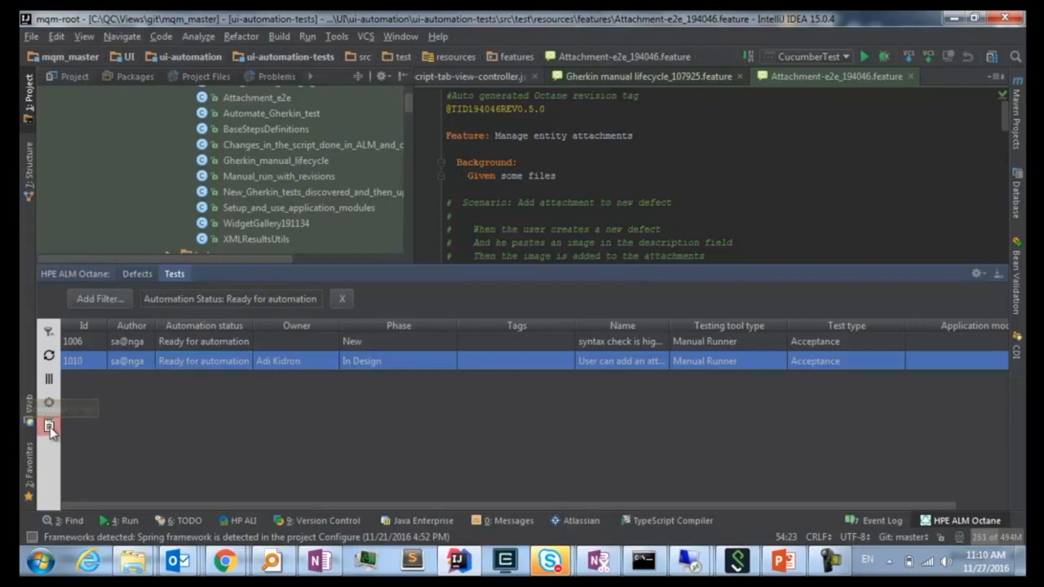
# Step: Download test 1010's script into ui-automation-tests/src/test/java/com/hp/ui/automation as Attachment-e2e_194046.feature
pyautogui.click(49, 426)
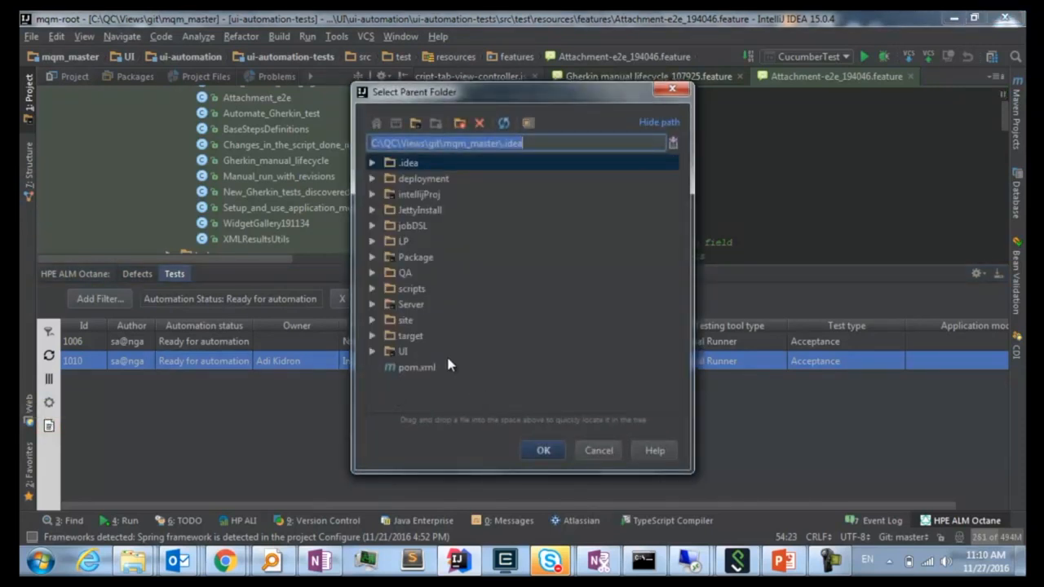
pyautogui.click(372, 350)
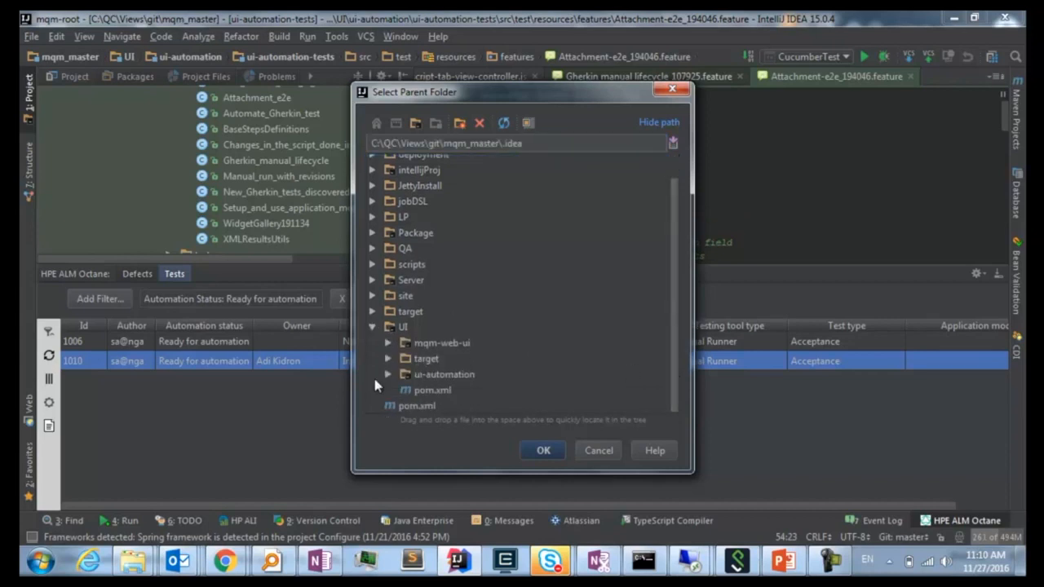
pyautogui.click(388, 373)
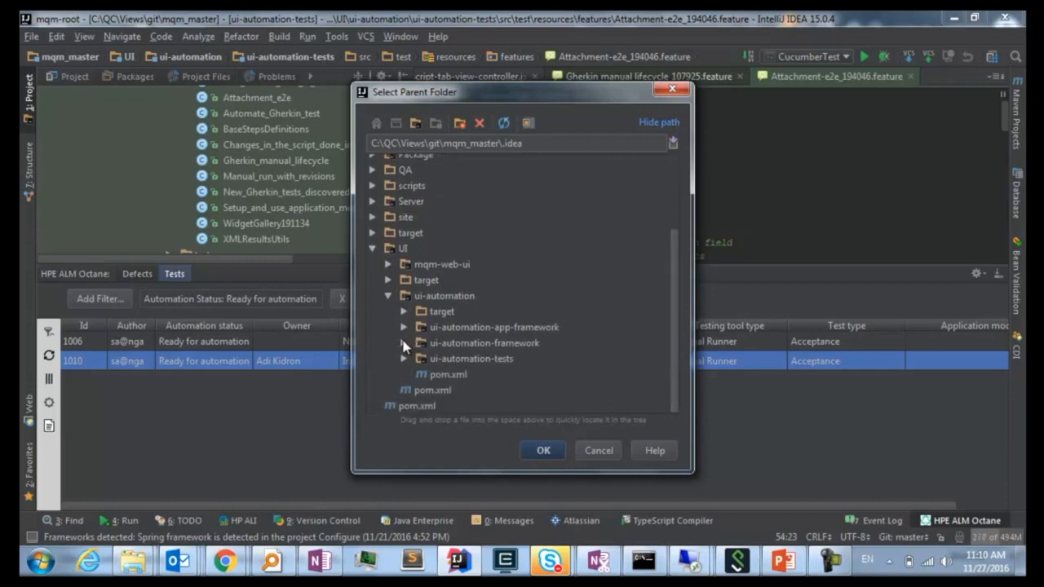
pyautogui.click(403, 359)
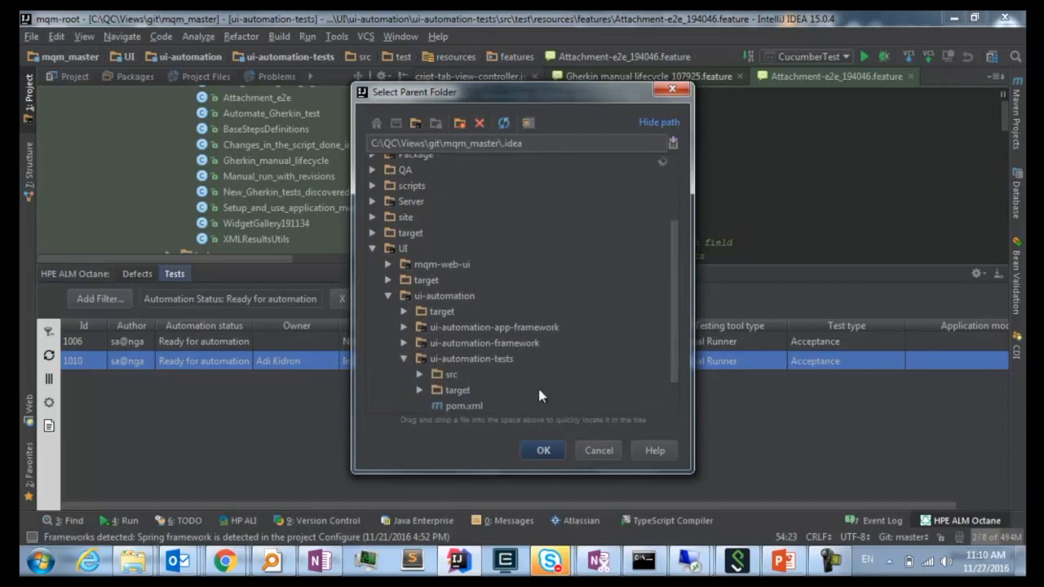
pyautogui.click(417, 374)
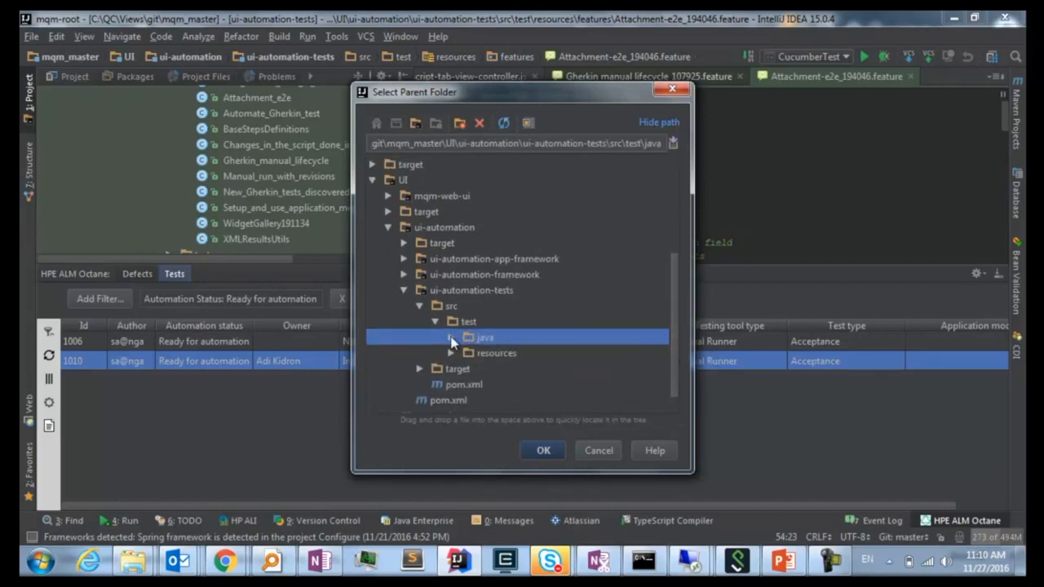
pyautogui.click(450, 336)
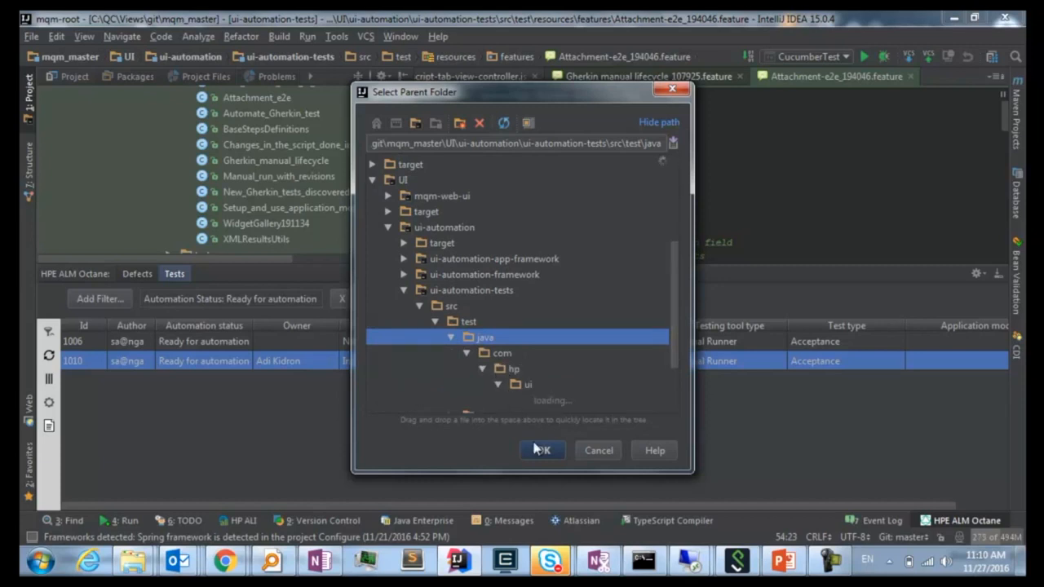
pyautogui.click(529, 385)
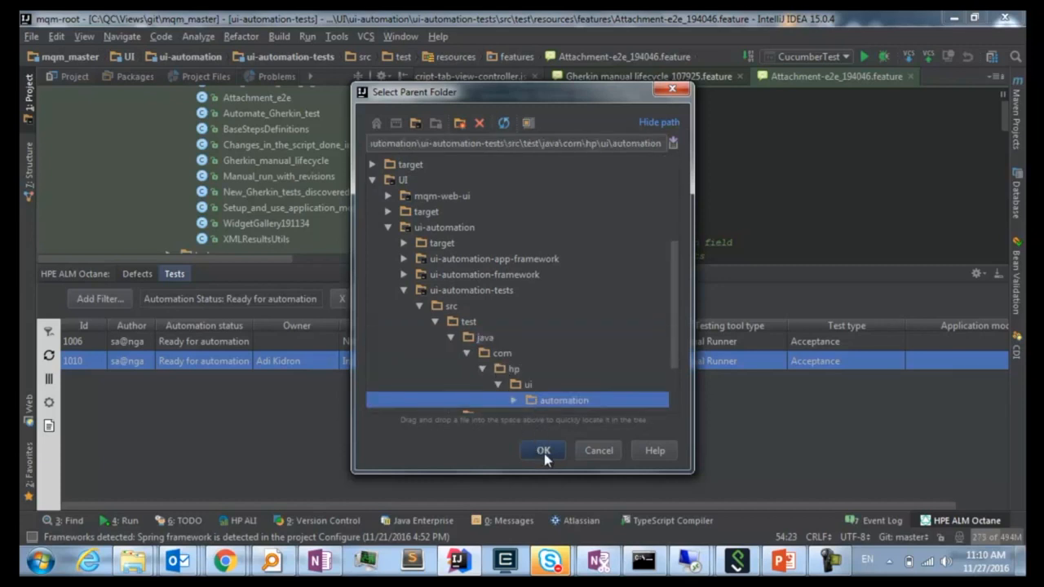
pyautogui.click(544, 450)
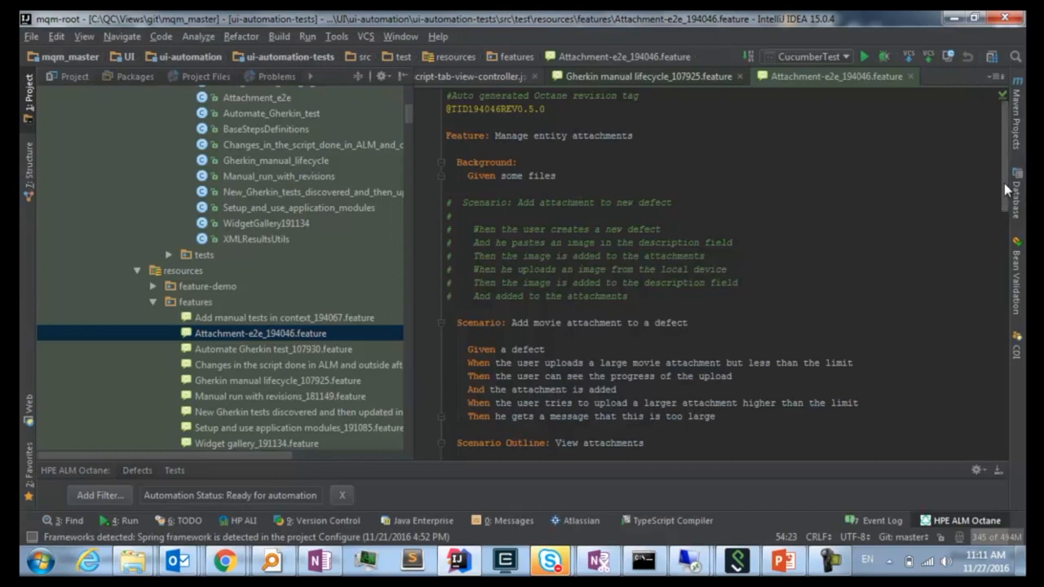
# Step: Scroll the feature file down to the 'Attachments indication in fat lines' scenario
pyautogui.scroll(-3)
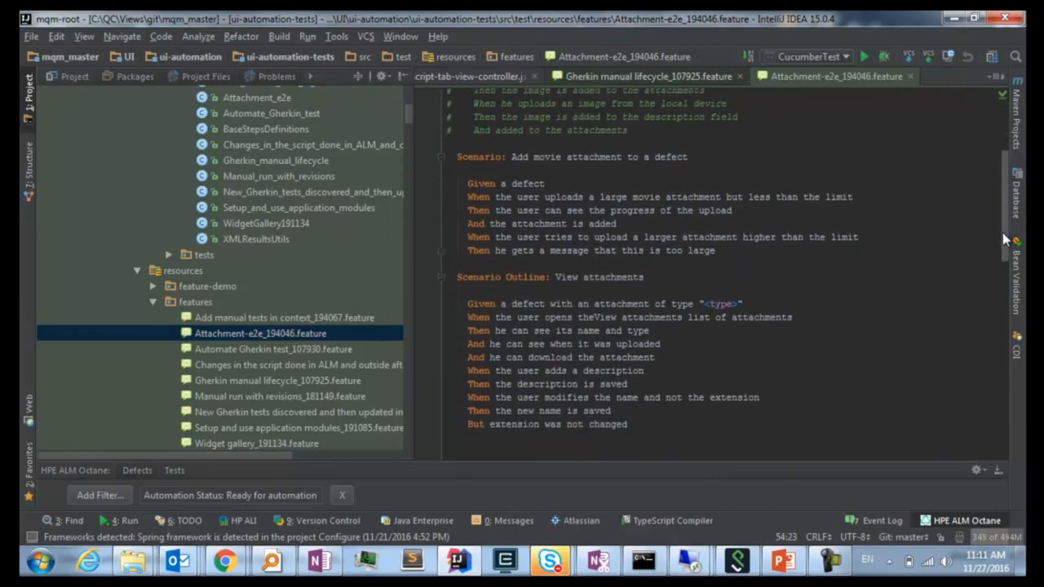
pyautogui.scroll(-3)
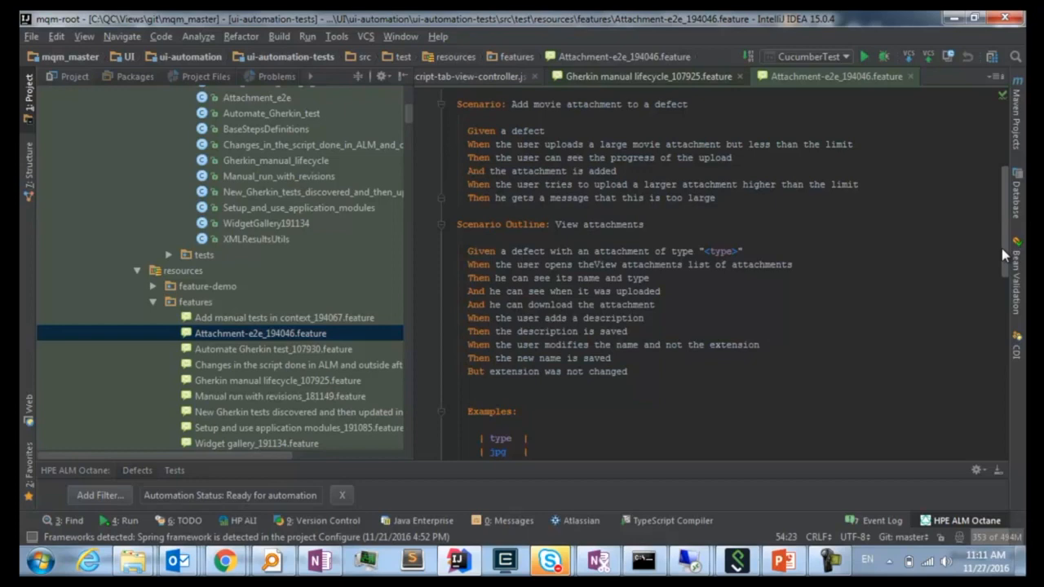
pyautogui.moveTo(999, 255)
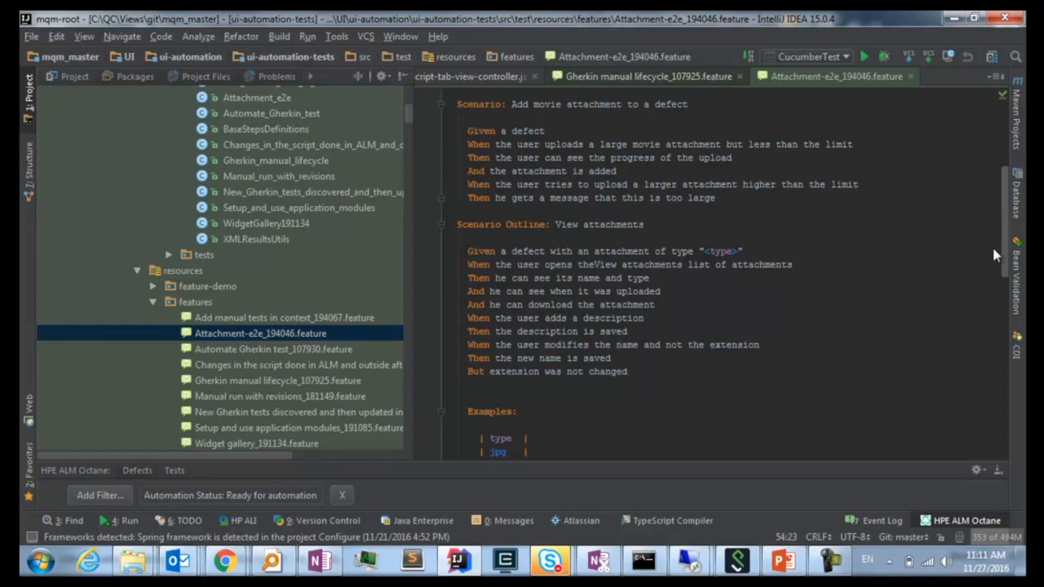
pyautogui.moveTo(946, 256)
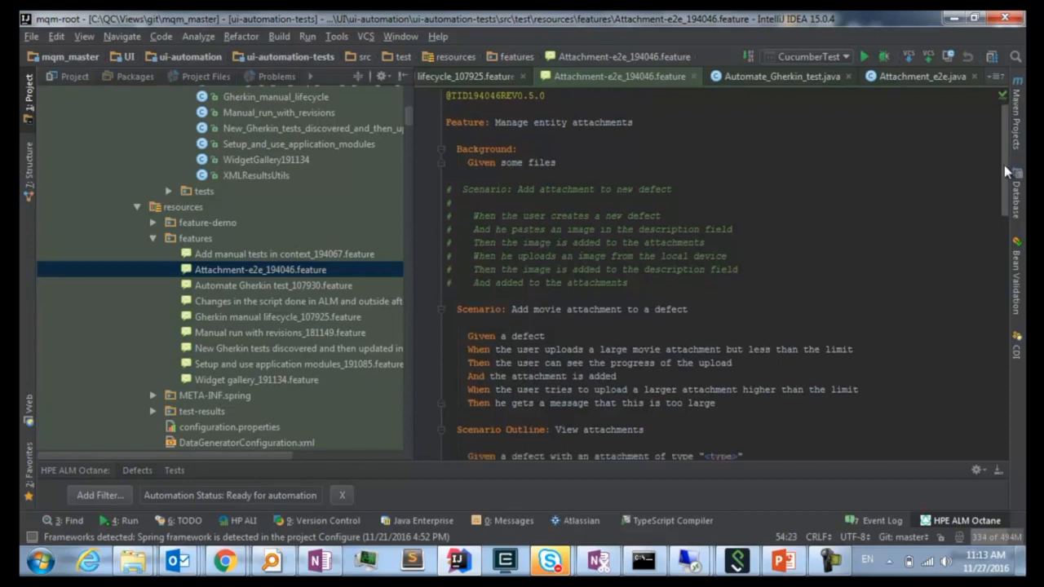
pyautogui.scroll(-3)
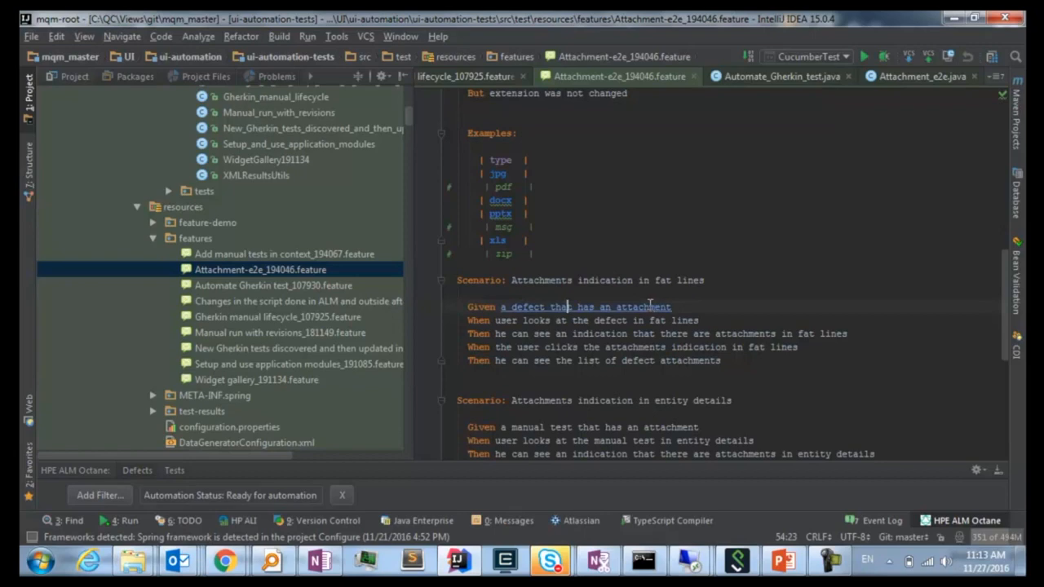
pyautogui.moveTo(644, 314)
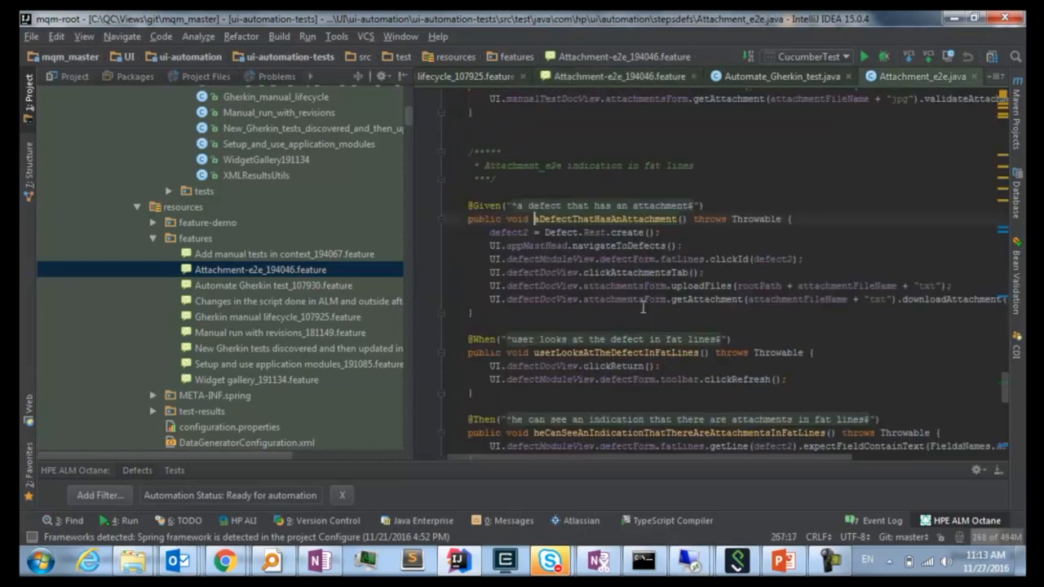
# Step: Reveal Attachment_e2e.java in the stepdefs package and select the create call in the Given step
pyautogui.click(258, 264)
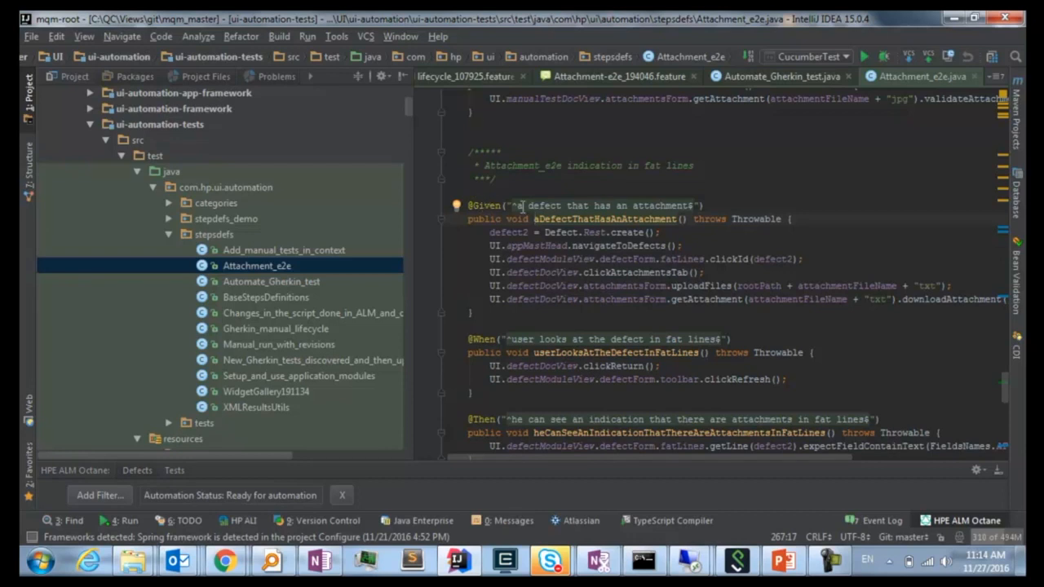
pyautogui.moveTo(623, 238)
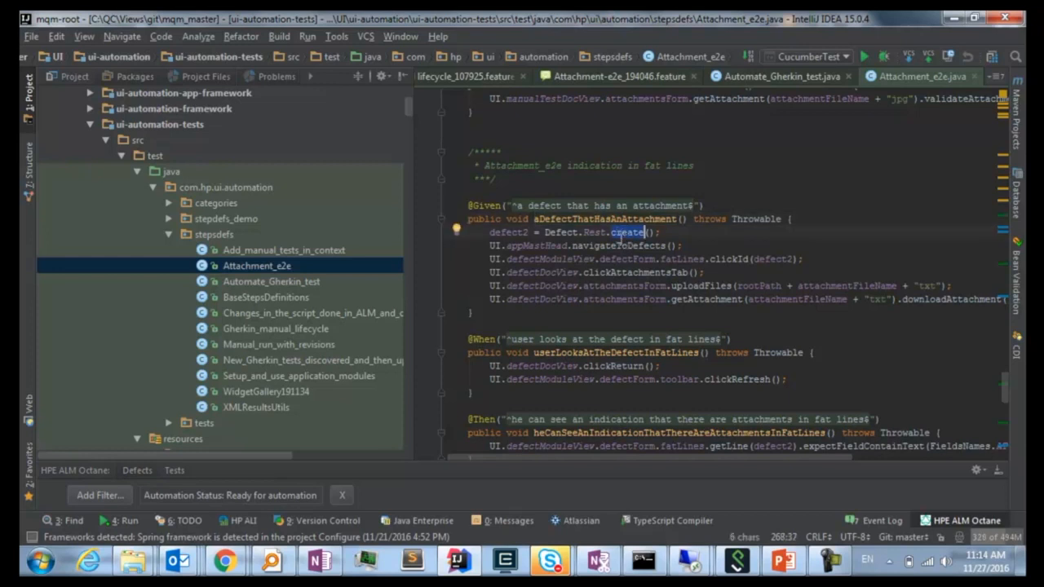
pyautogui.doubleClick(618, 245)
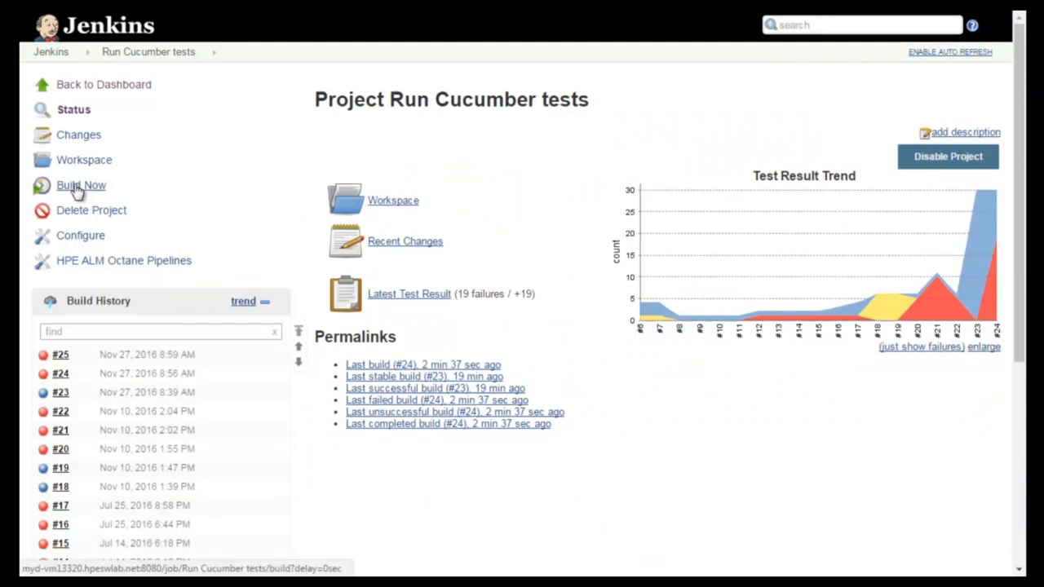
pyautogui.moveTo(81, 186)
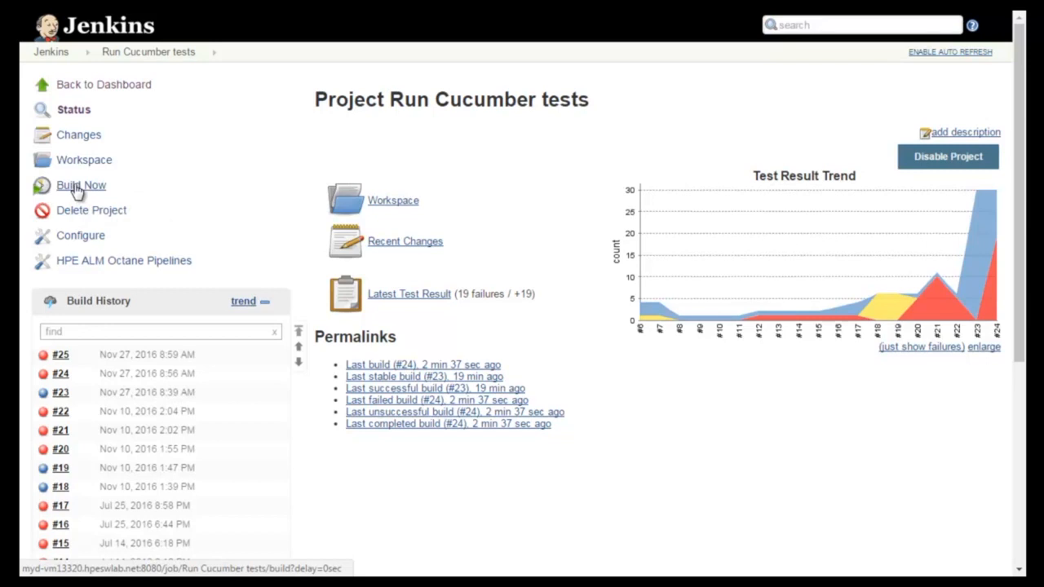
pyautogui.moveTo(180, 204)
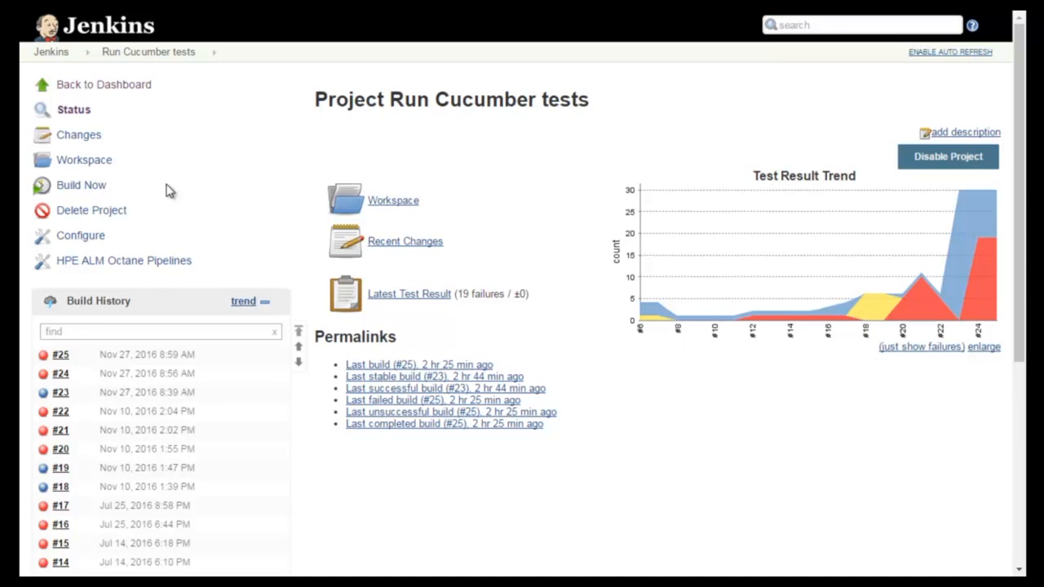
pyautogui.moveTo(82, 186)
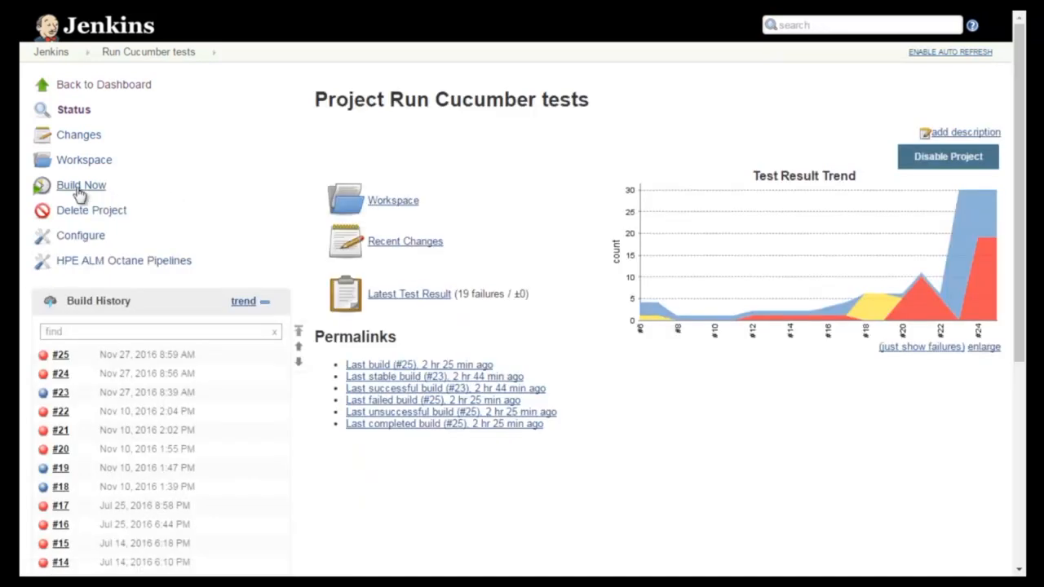
# Step: Start build #26 of the Run Cucumber tests project with Build Now
pyautogui.click(81, 186)
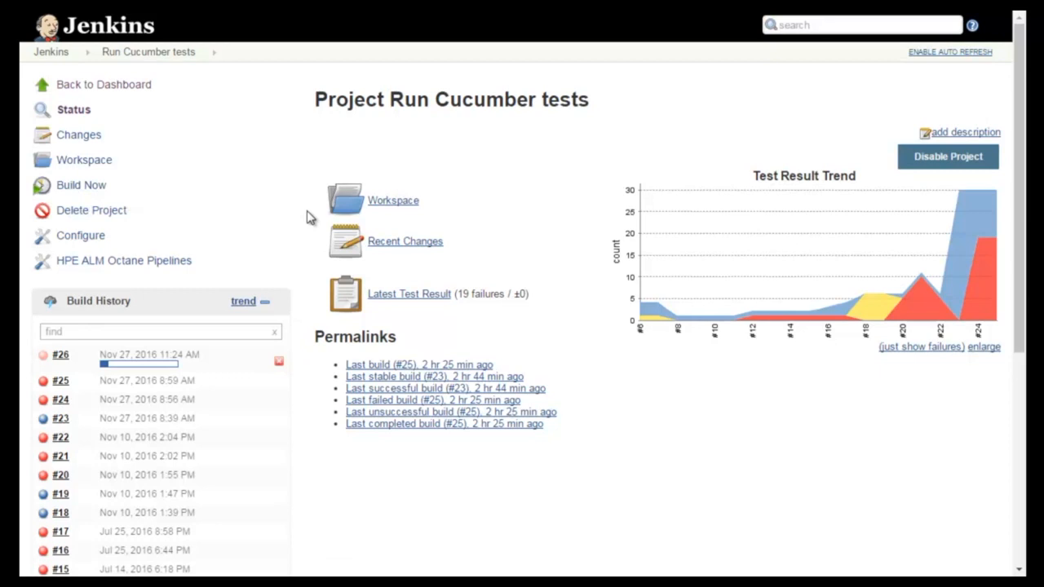
pyautogui.moveTo(212, 209)
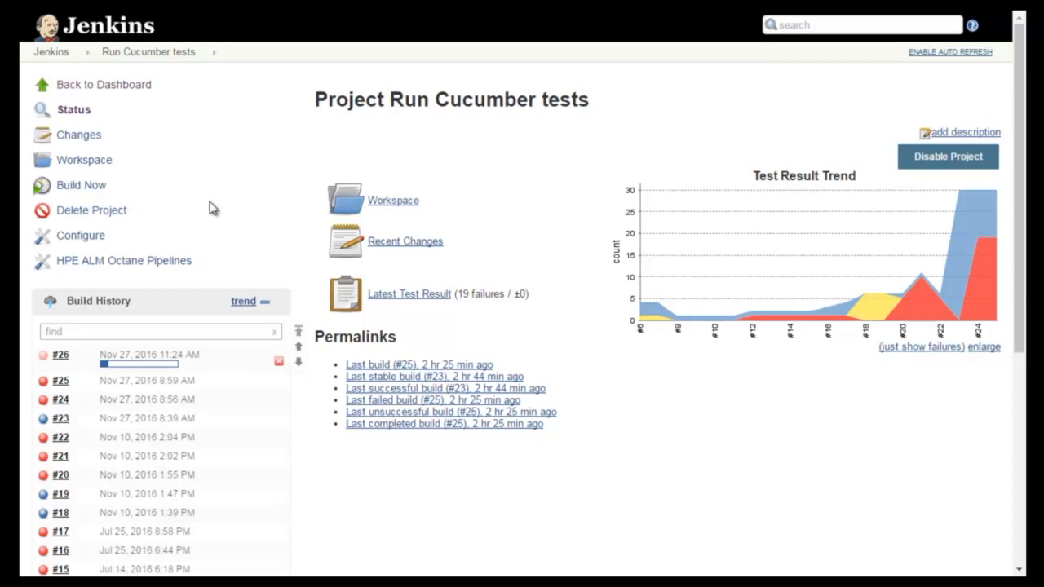
pyautogui.moveTo(204, 192)
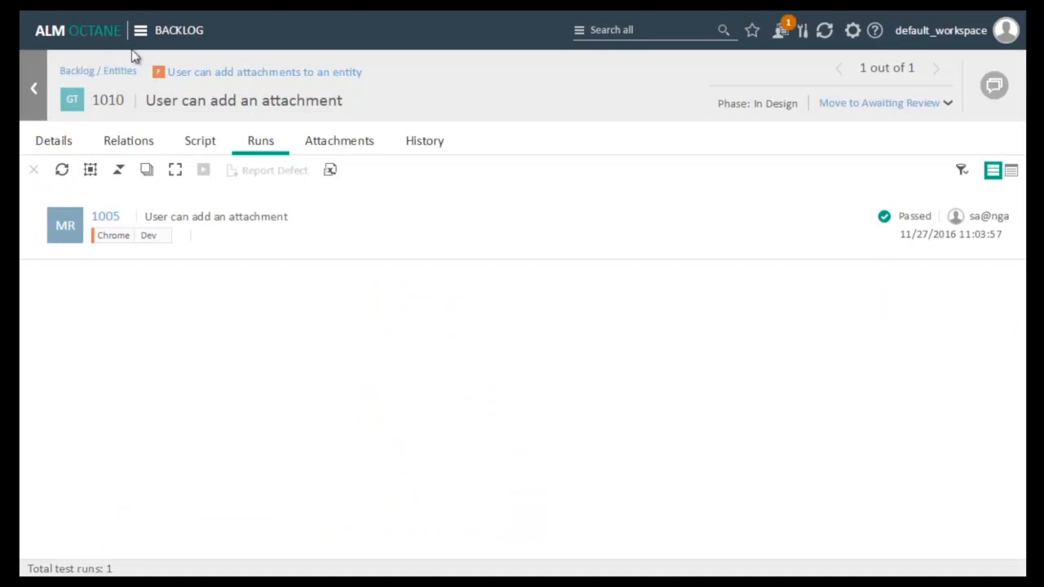
# Step: Refresh the UI Tests pipeline topology and list build 26's one failed test, 1010
pyautogui.click(140, 29)
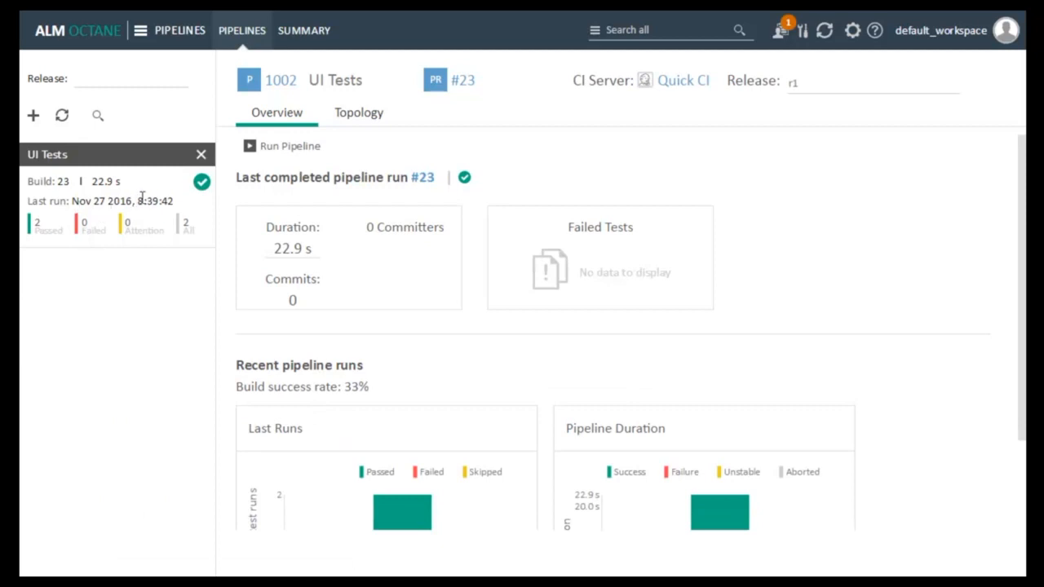
pyautogui.click(359, 113)
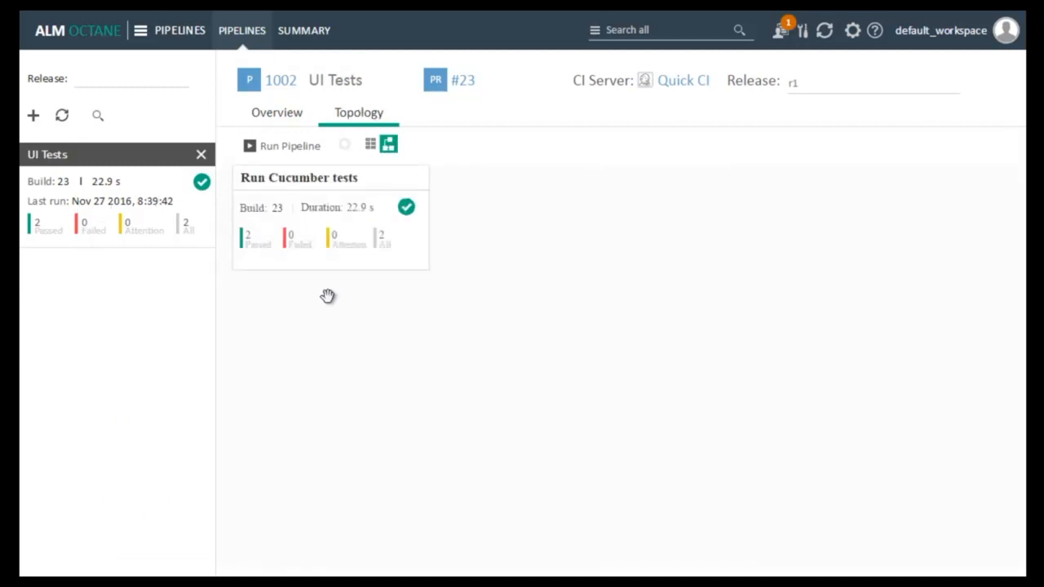
pyautogui.moveTo(293, 302)
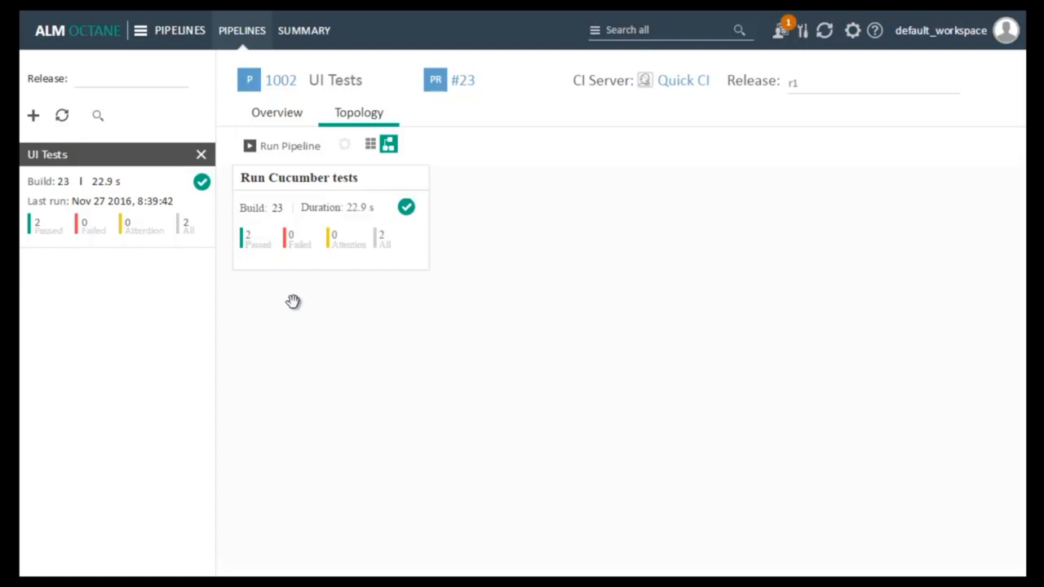
pyautogui.click(290, 146)
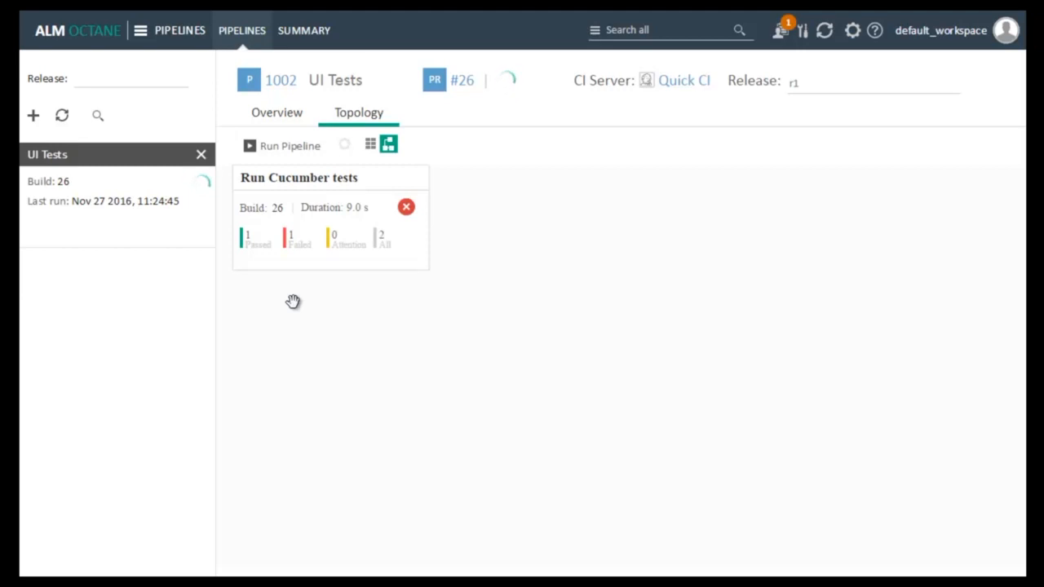
pyautogui.moveTo(290, 289)
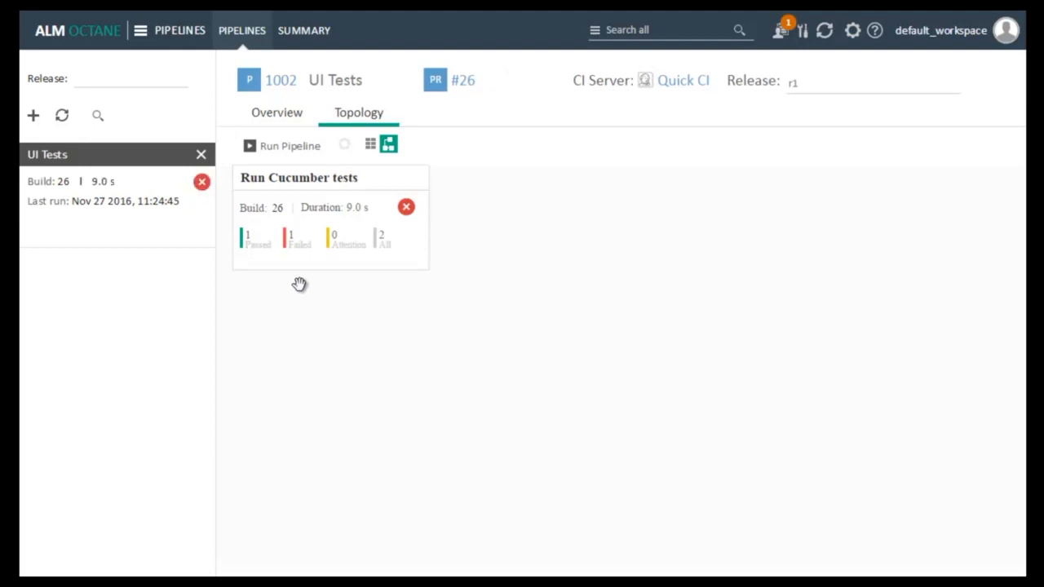
pyautogui.moveTo(303, 253)
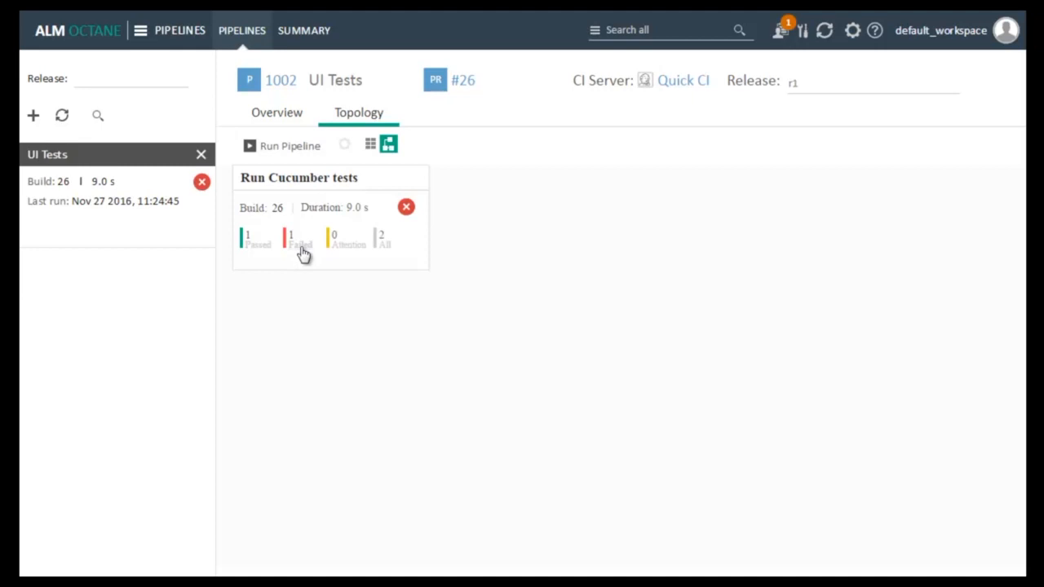
pyautogui.click(140, 29)
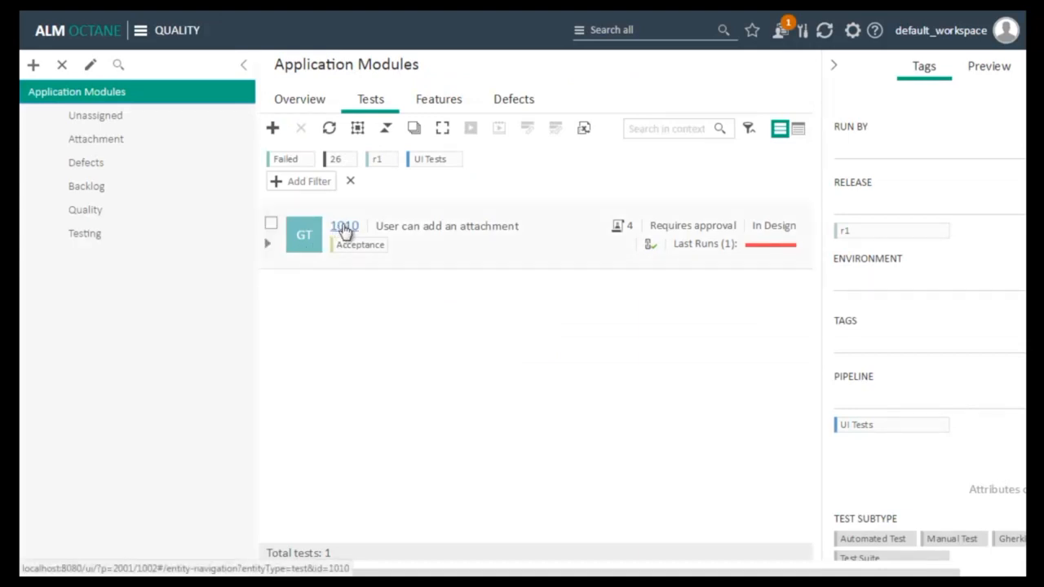
# Step: From test 1010 'User can add an attachment', open its runs and the failed run 1006
pyautogui.click(343, 225)
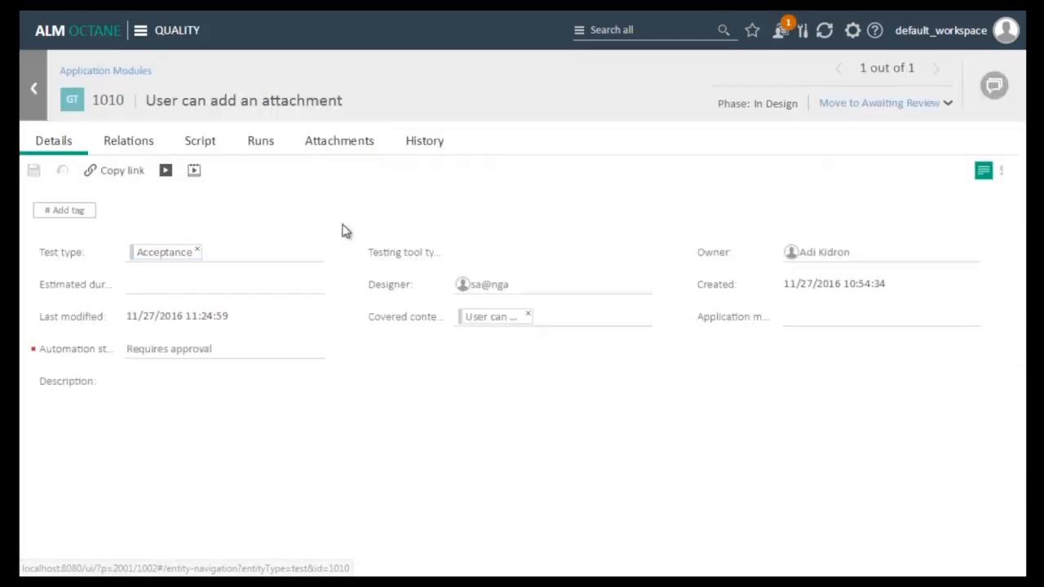
pyautogui.click(221, 251)
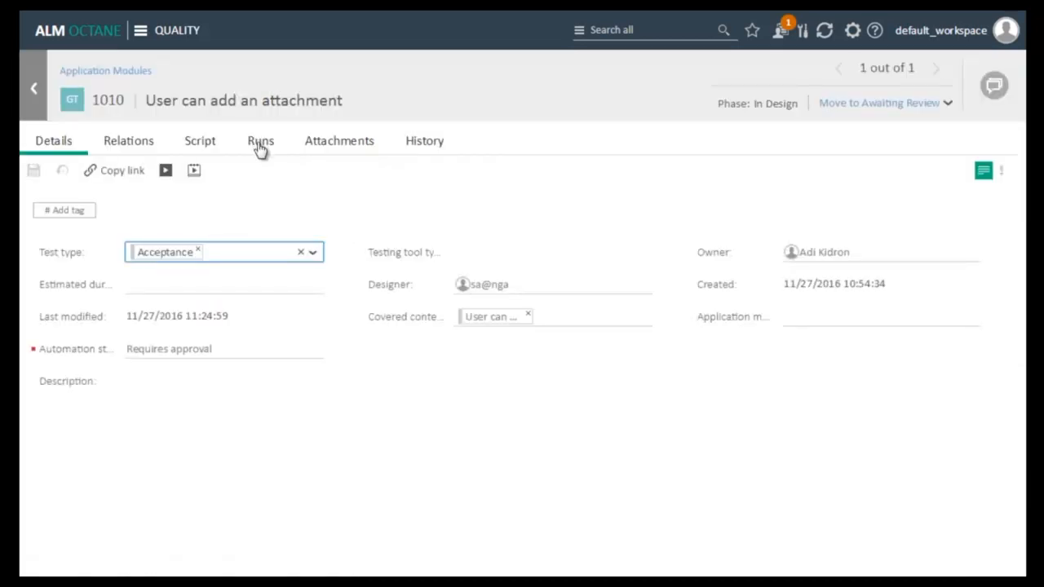
pyautogui.click(261, 141)
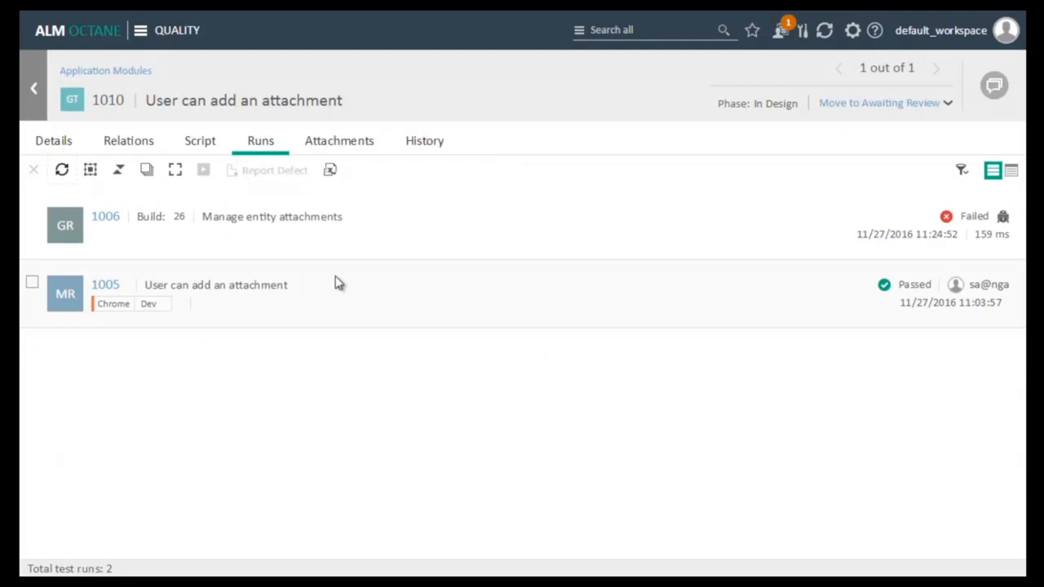
pyautogui.moveTo(424, 235)
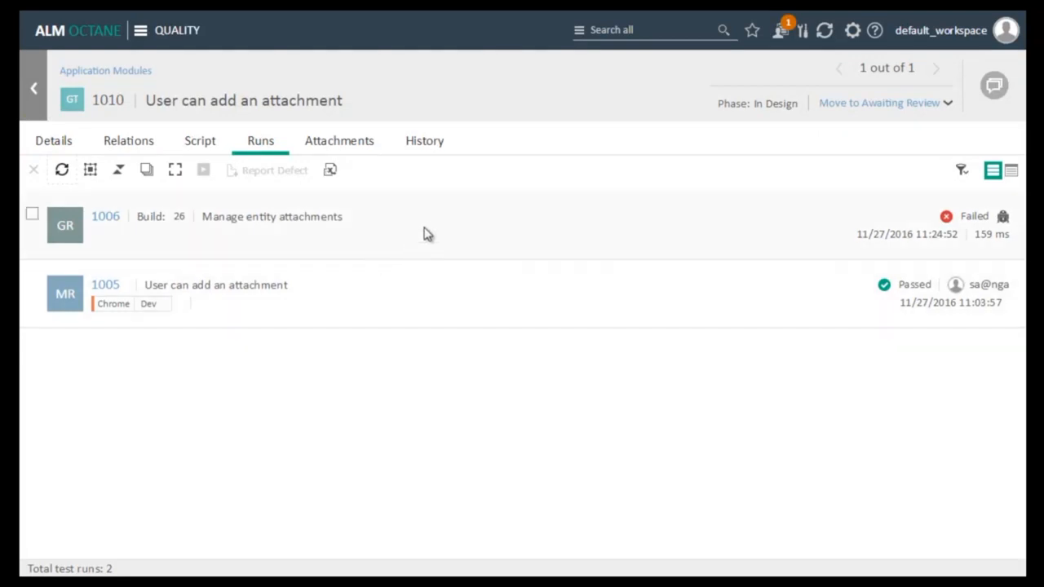
pyautogui.moveTo(437, 232)
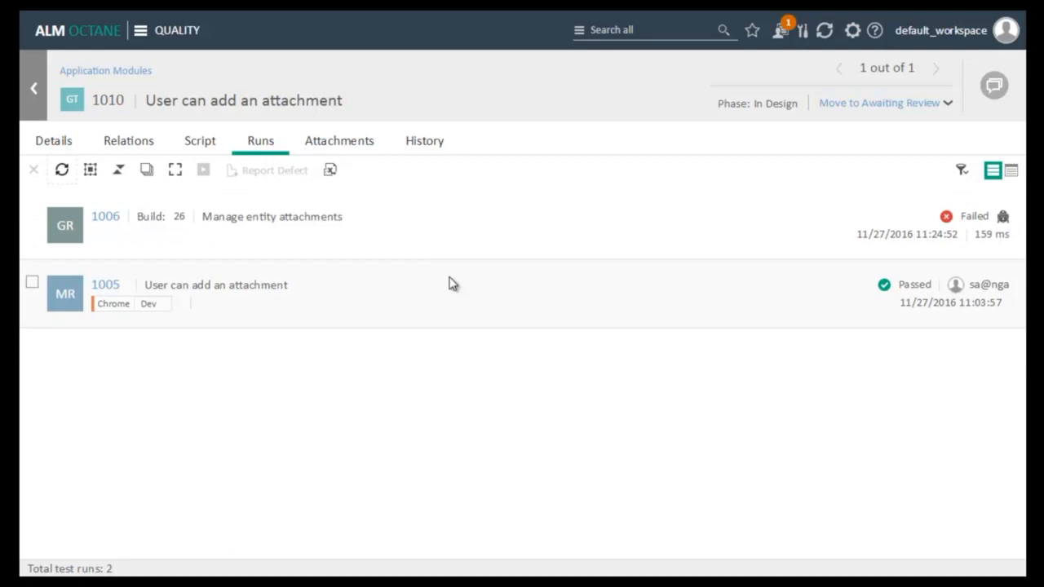
pyautogui.moveTo(434, 232)
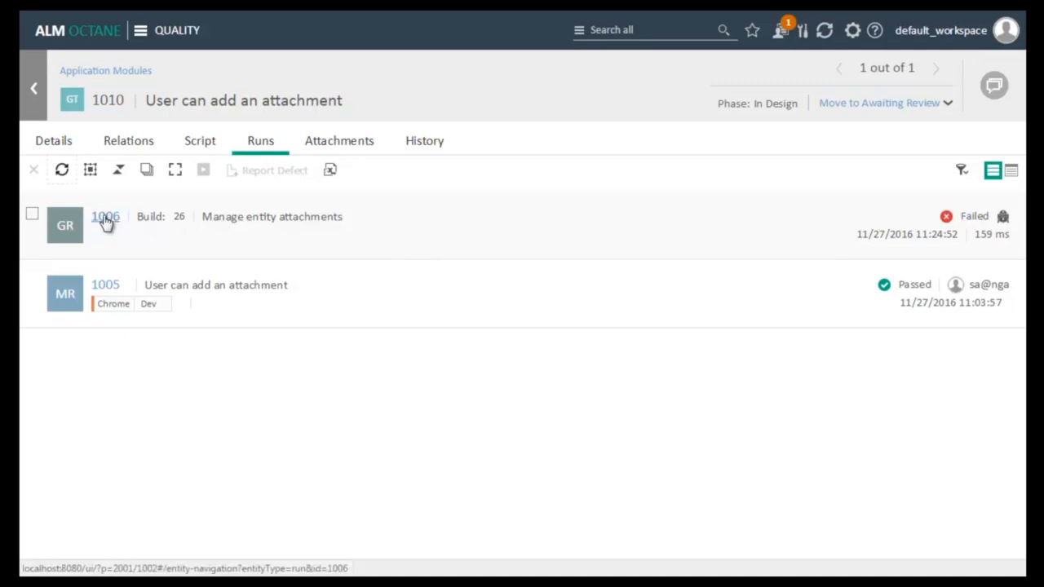
pyautogui.click(104, 215)
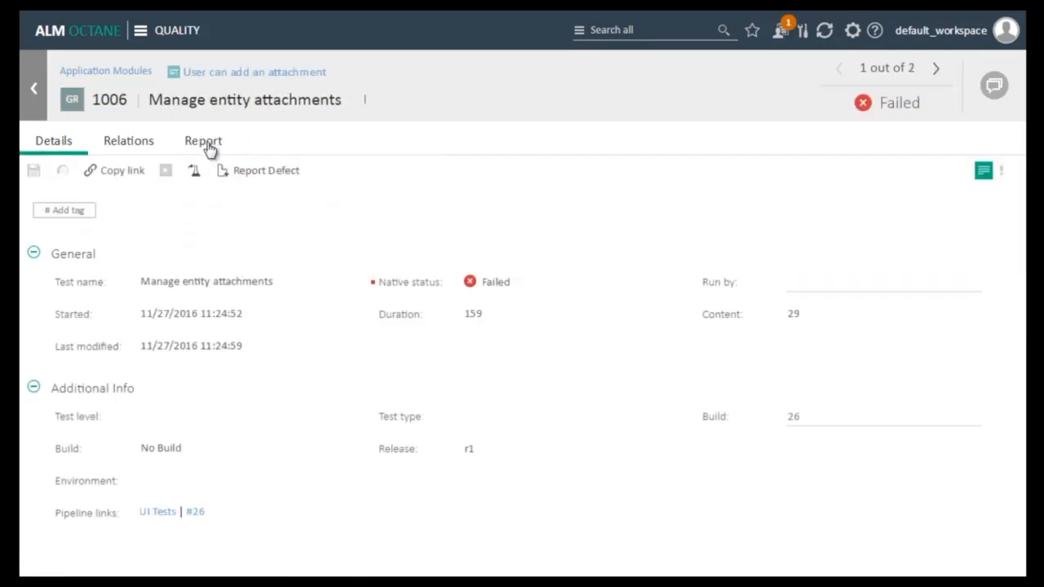
# Step: Review run 1006's Gherkin step report showing 22 passed and 19 failed
pyautogui.click(202, 140)
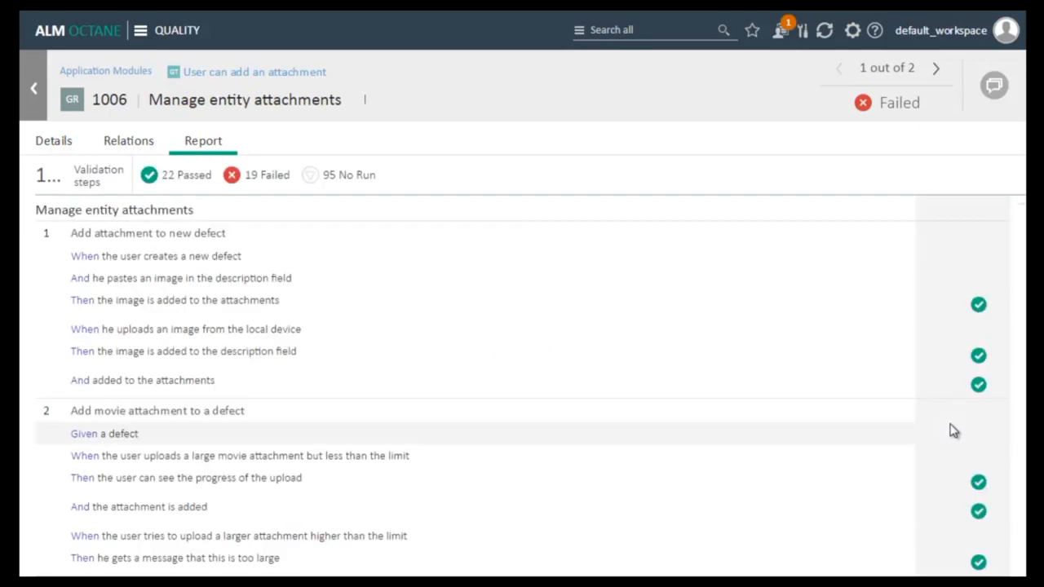
pyautogui.scroll(-3)
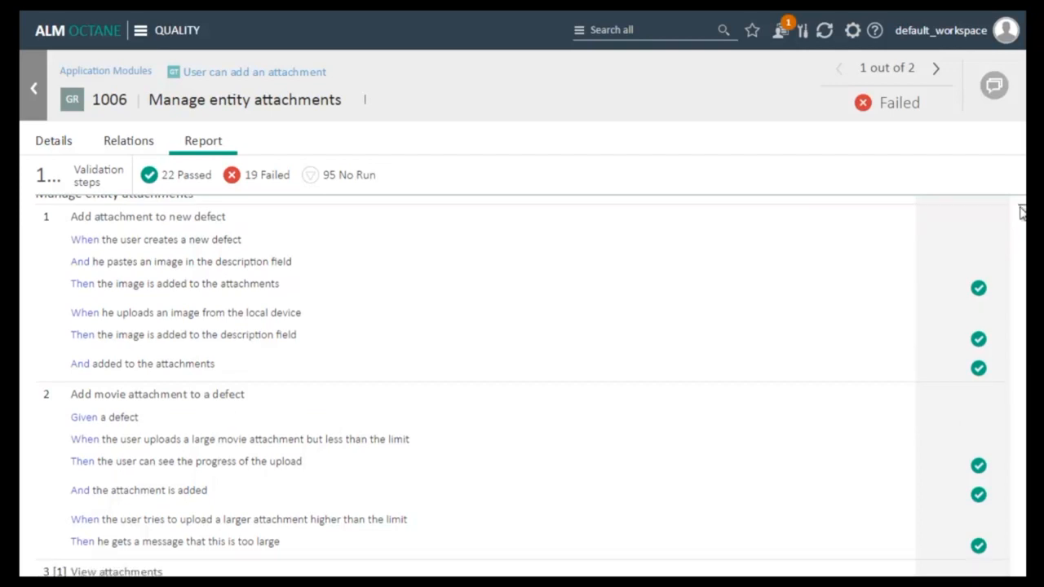
pyautogui.scroll(-3)
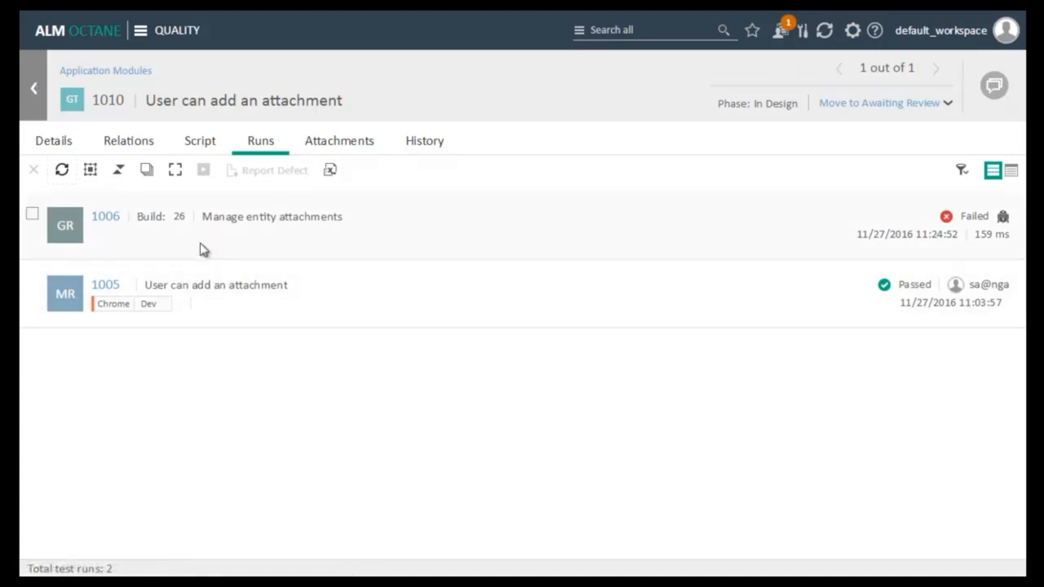
# Step: Report defect 'Element cannot be found on screen' with High severity against run 1006
pyautogui.click(32, 212)
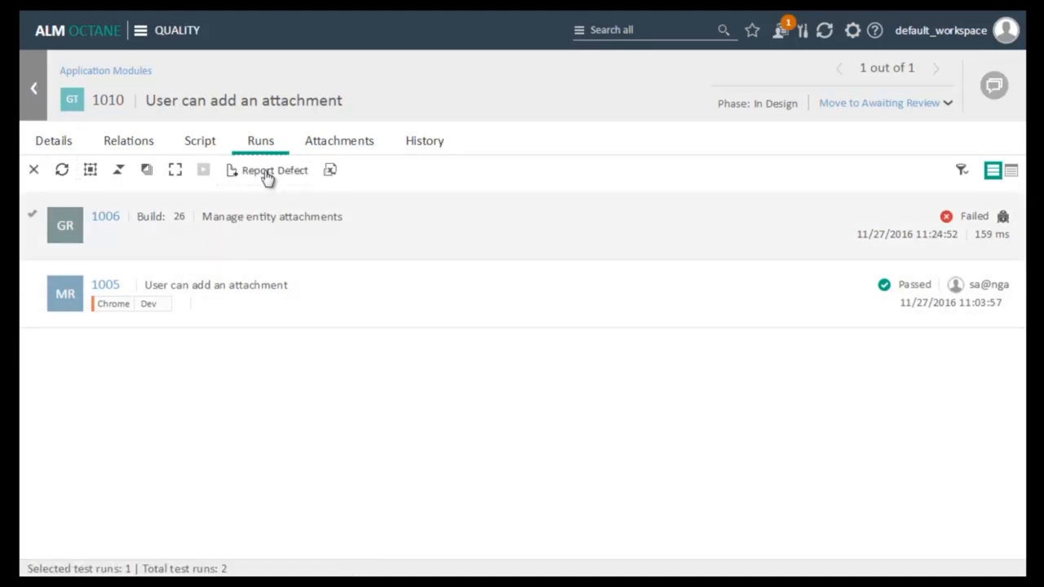
pyautogui.click(275, 169)
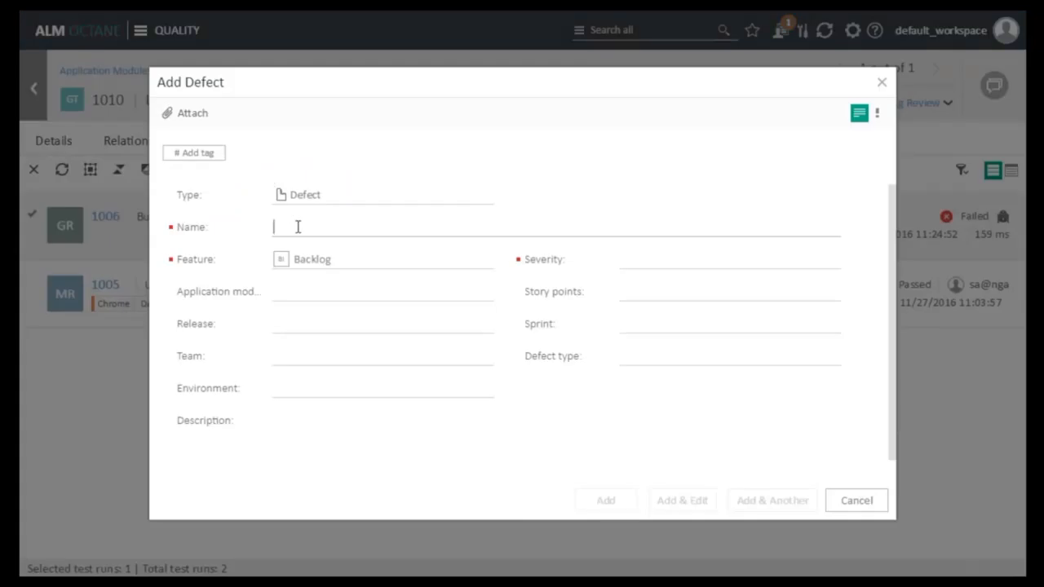
pyautogui.write('Element cannot')
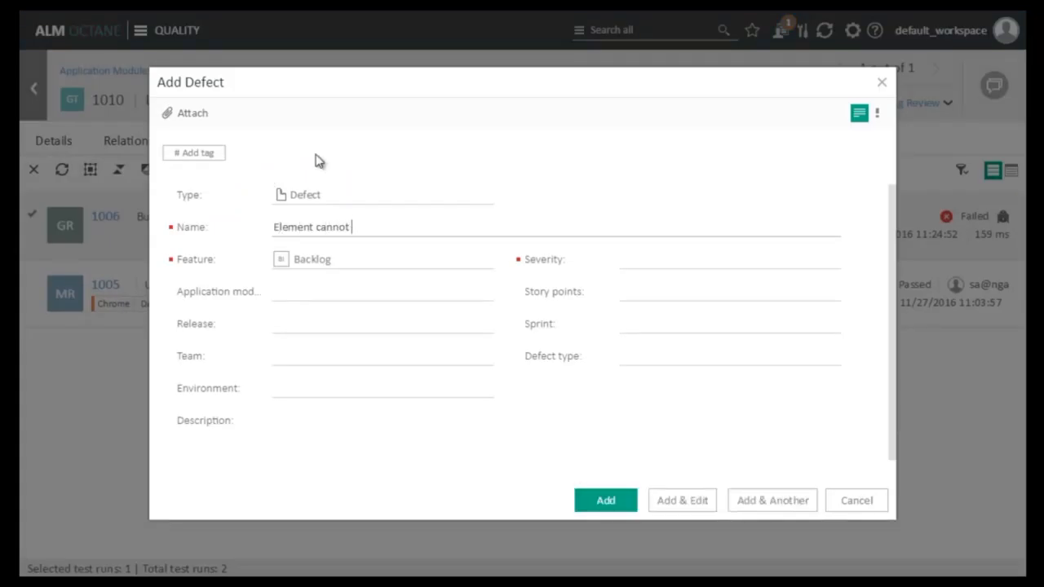
pyautogui.write('be found on')
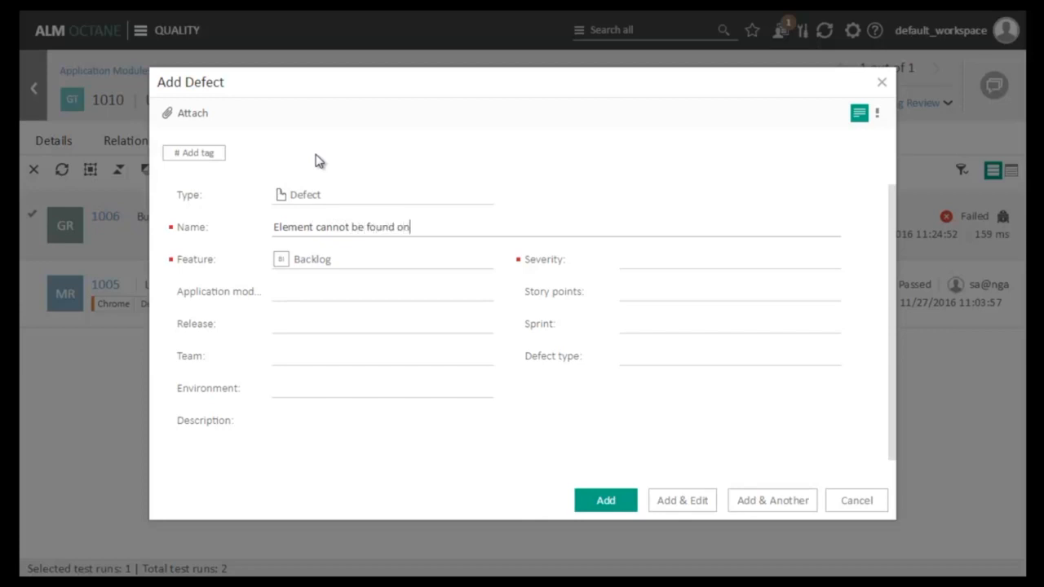
pyautogui.write('screen')
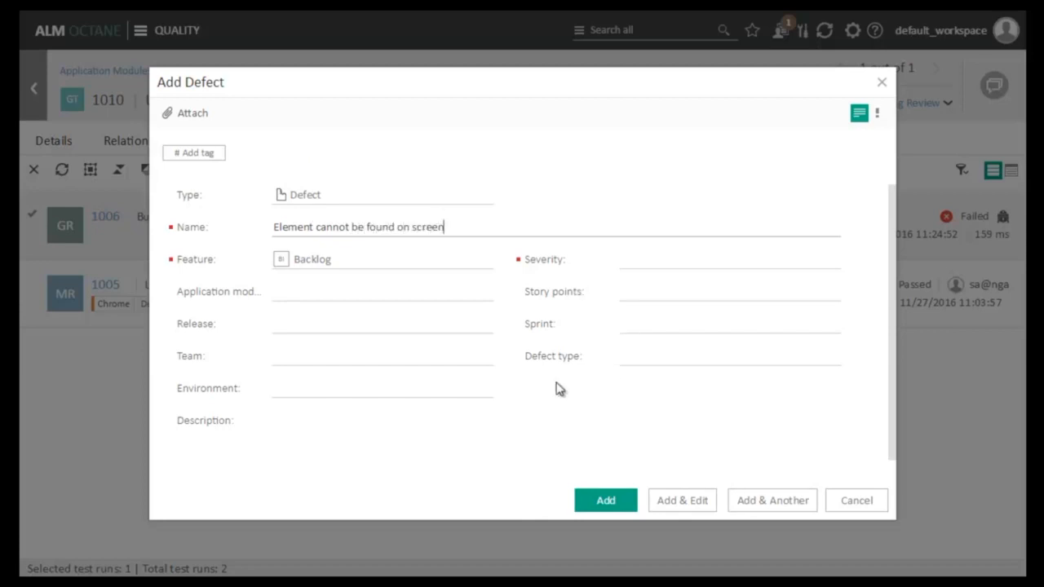
pyautogui.click(726, 260)
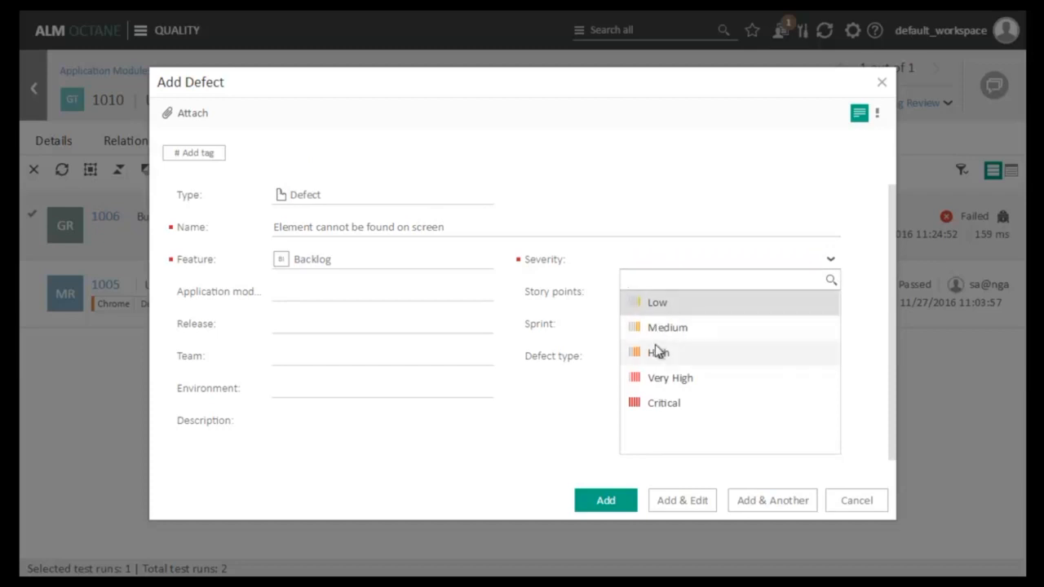
pyautogui.click(659, 352)
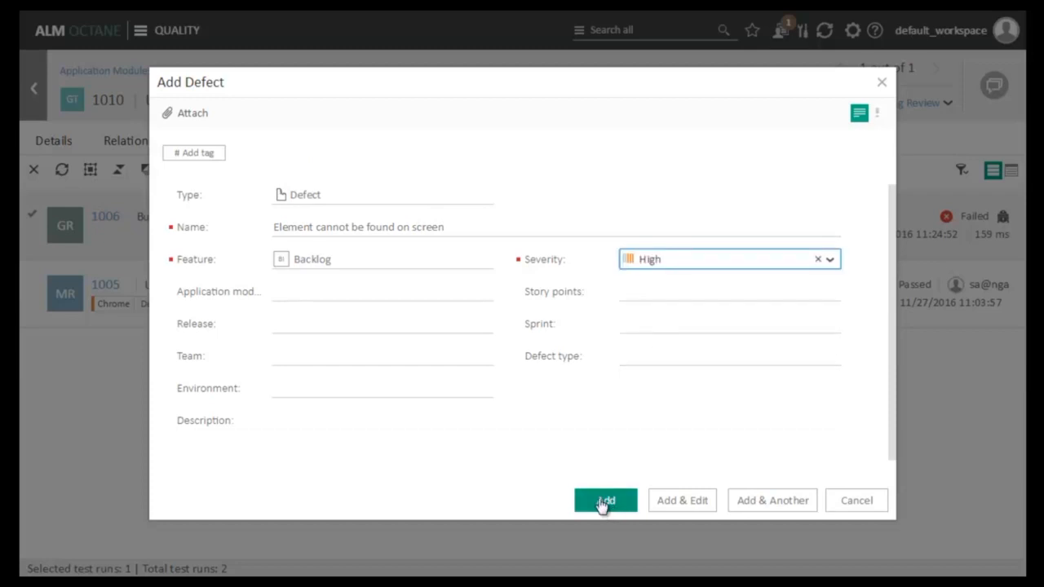
pyautogui.click(605, 499)
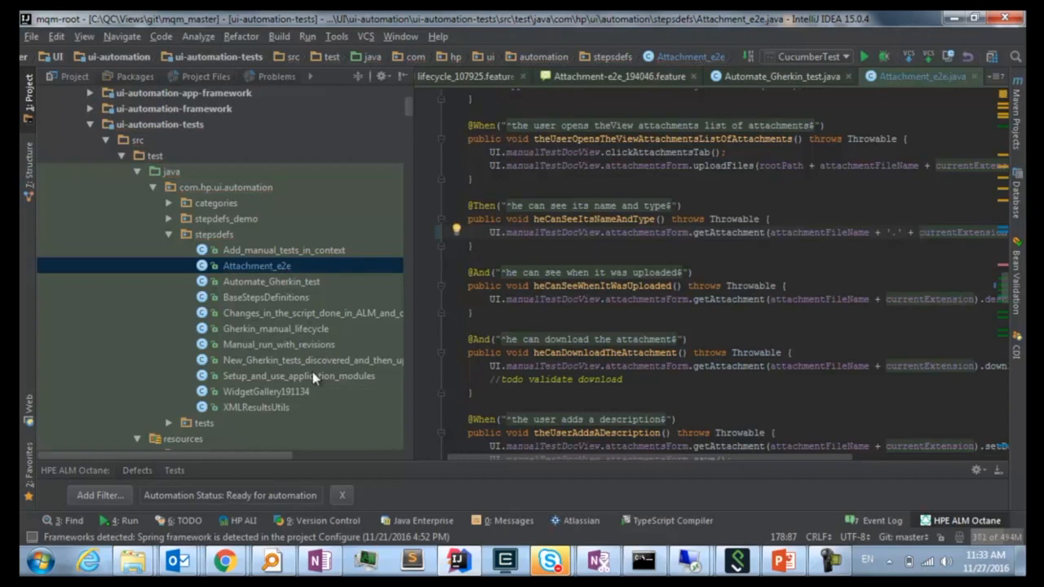
# Step: Switch from IntelliJ IDEA back to the ALM Octane browser window
pyautogui.press('alt+tab')
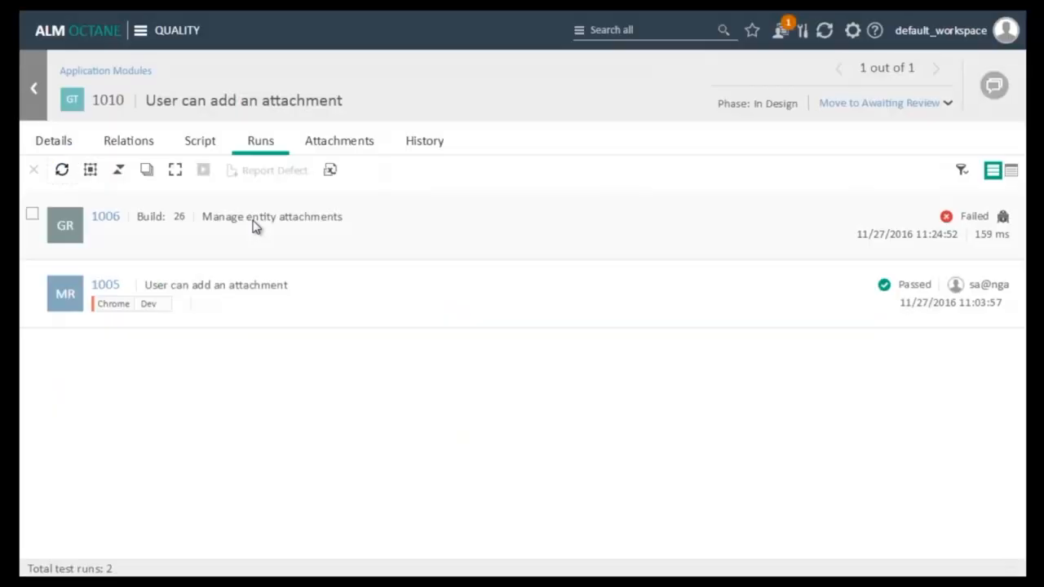
# Step: Go to the Pipelines module and view the pipeline's job topology
pyautogui.click(140, 30)
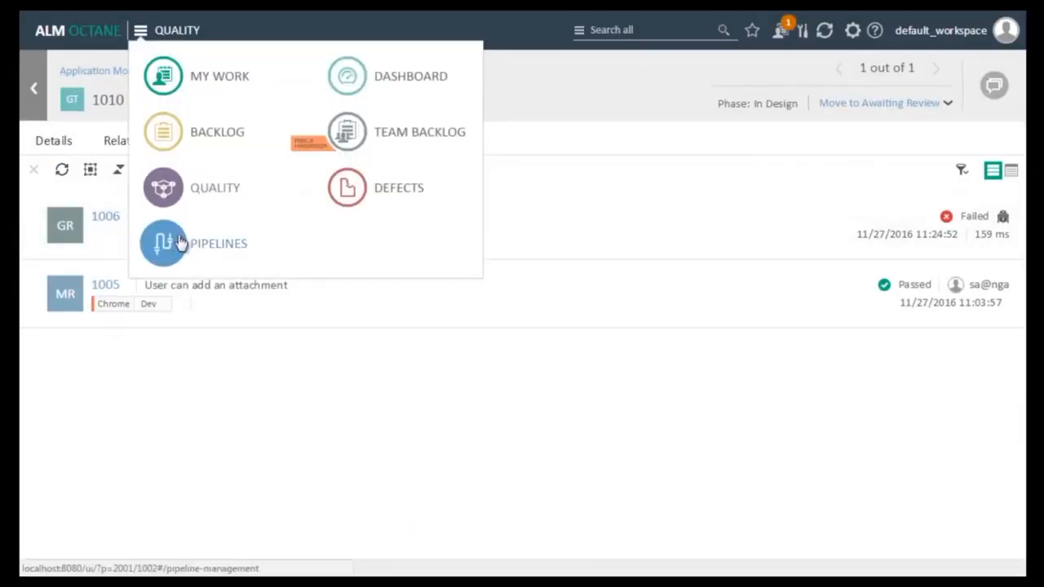
pyautogui.click(163, 243)
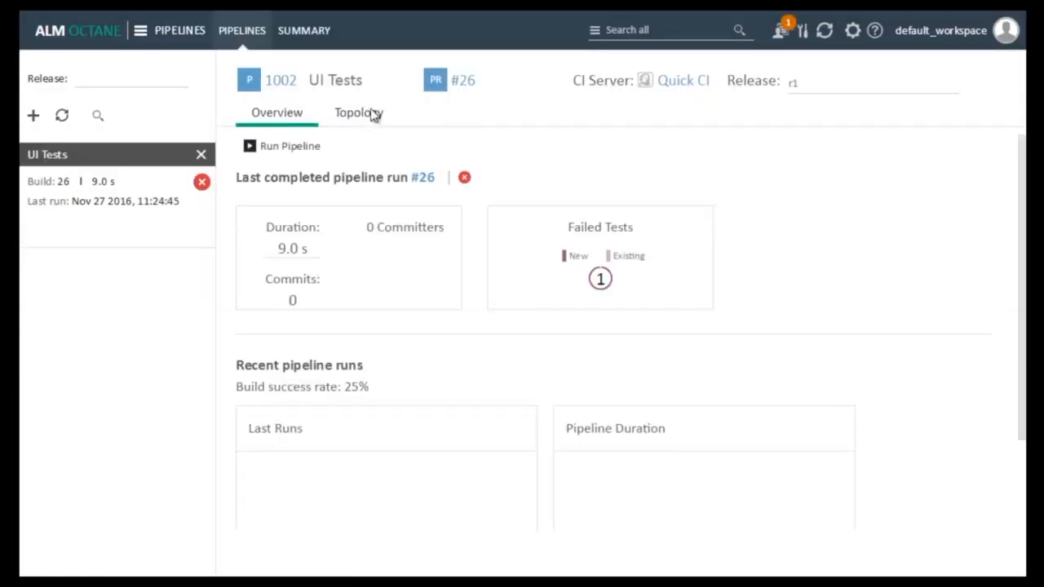
pyautogui.click(359, 112)
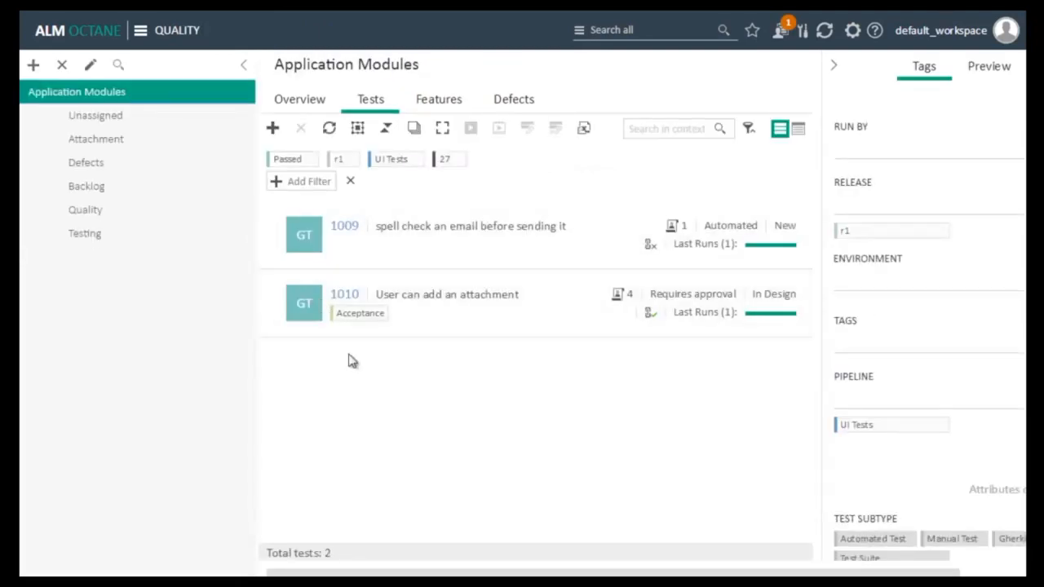
pyautogui.moveTo(362, 359)
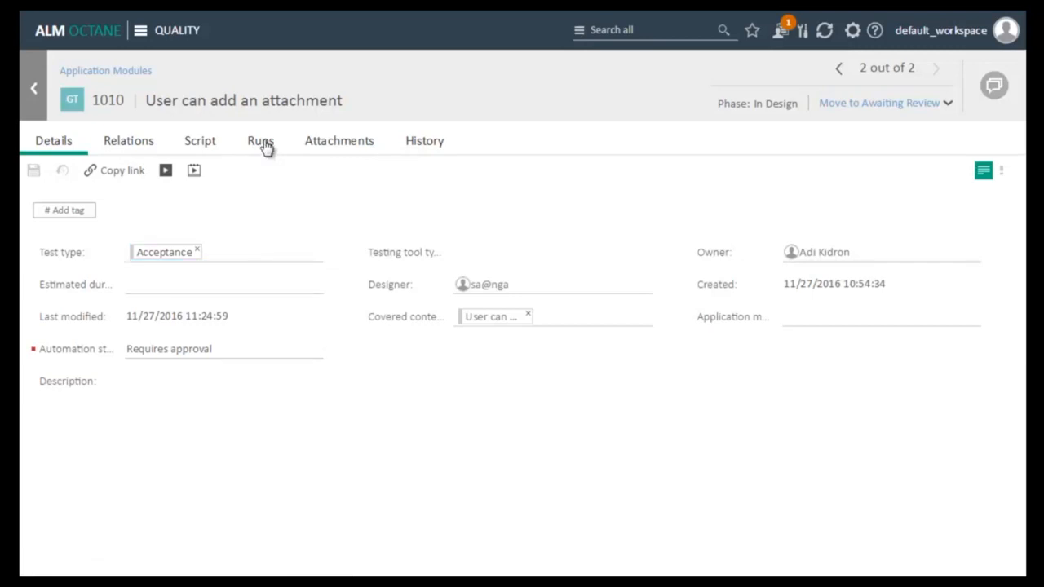
# Step: Open the now-passed run 1006 from test 1010's runs and review its step report
pyautogui.click(261, 140)
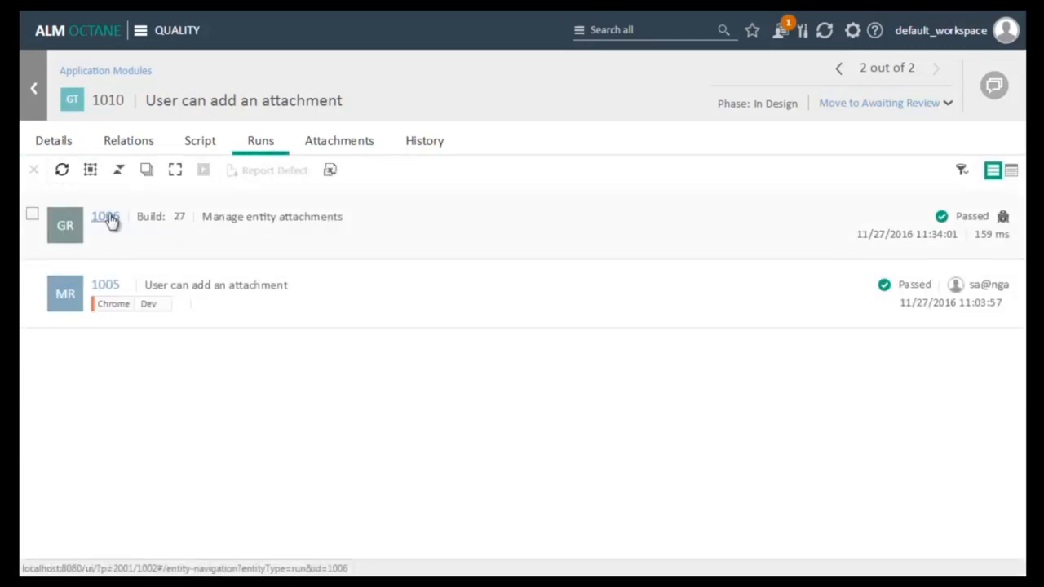
pyautogui.click(104, 216)
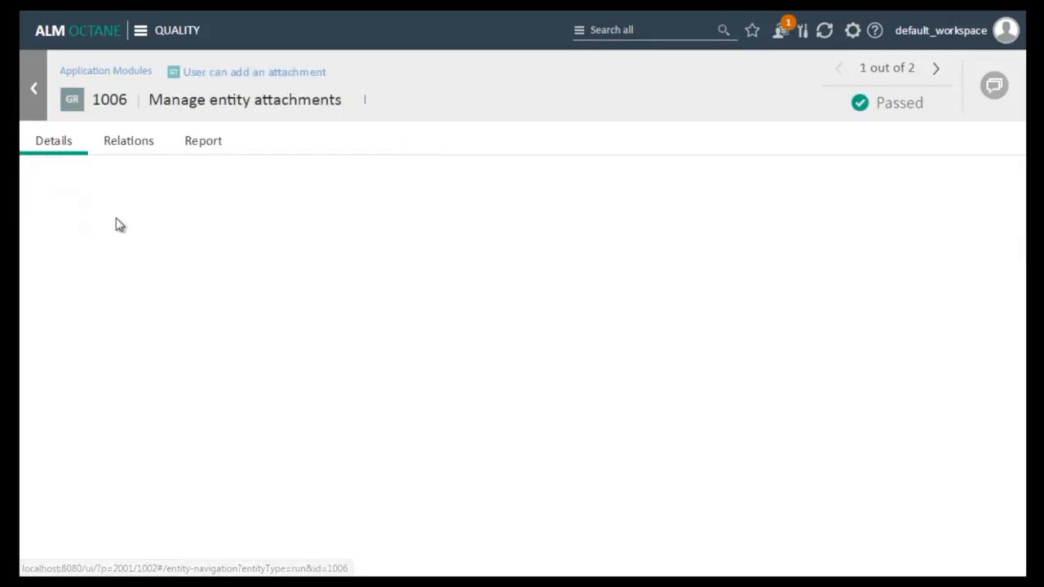
pyautogui.click(203, 140)
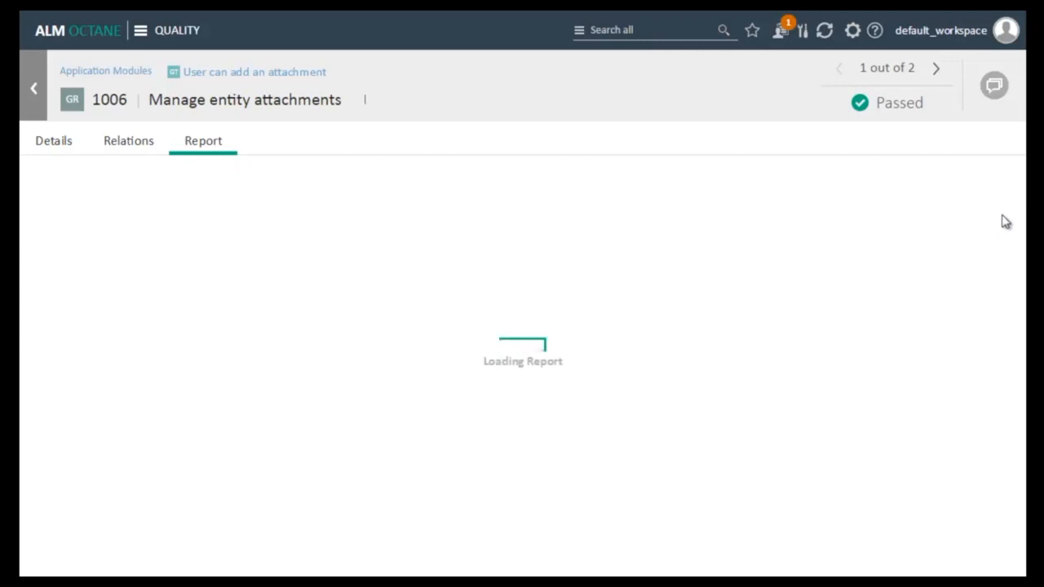
pyautogui.moveTo(672, 169)
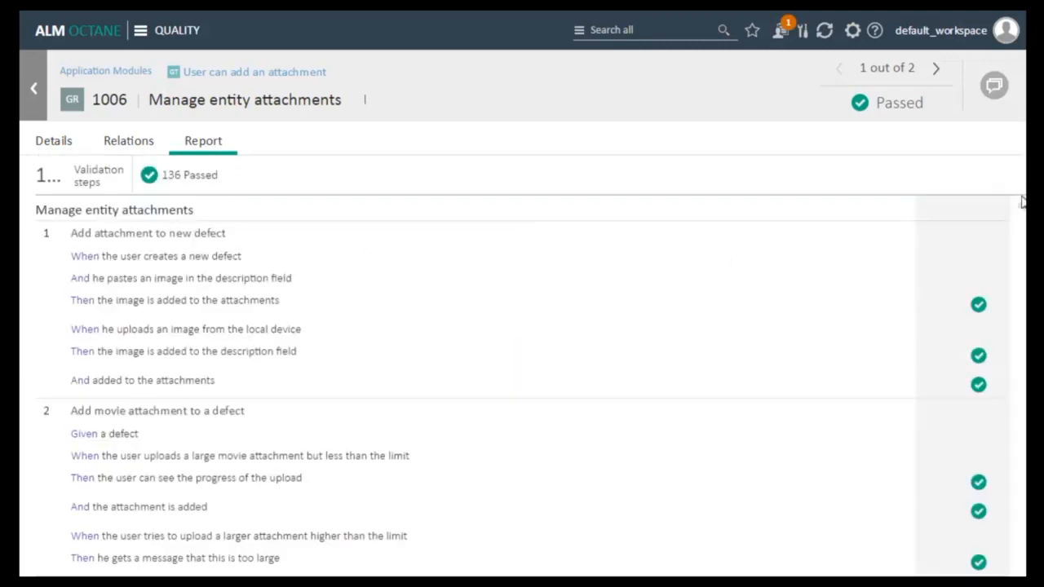
pyautogui.scroll(-3)
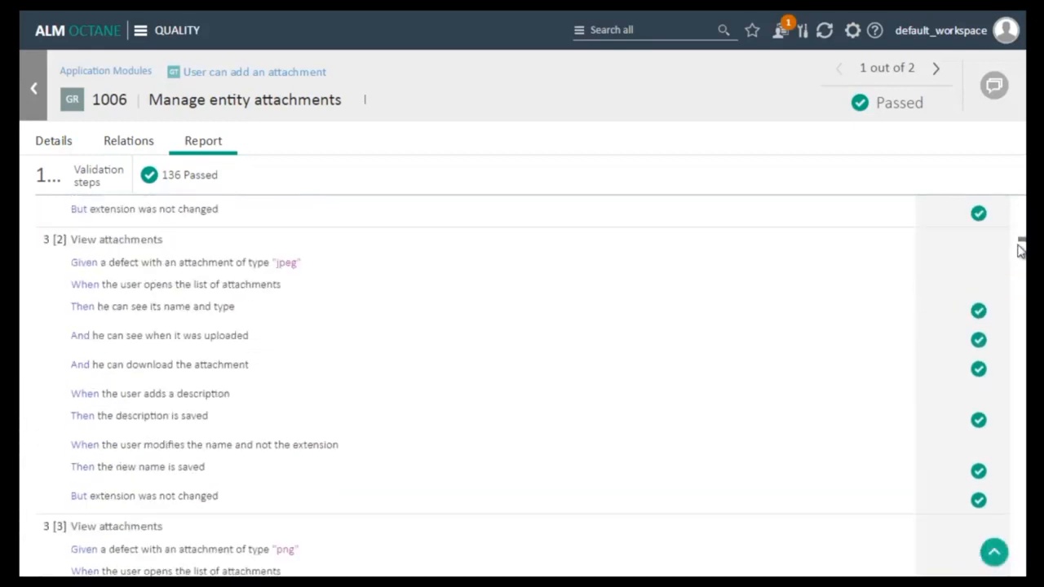
pyautogui.scroll(-3)
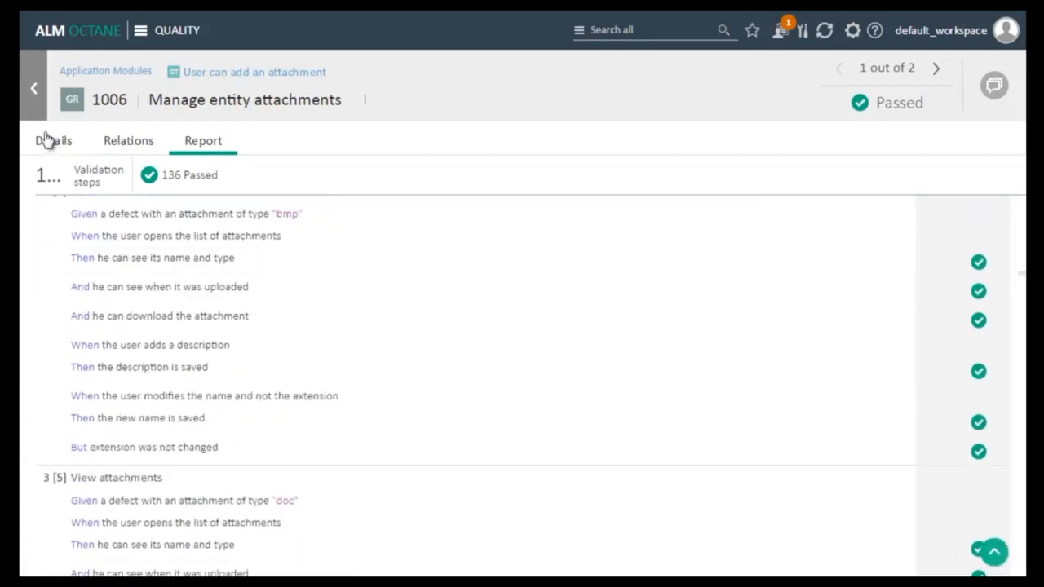
# Step: Return to test 1010's relations and reopen passed run 1006 on its details
pyautogui.click(936, 69)
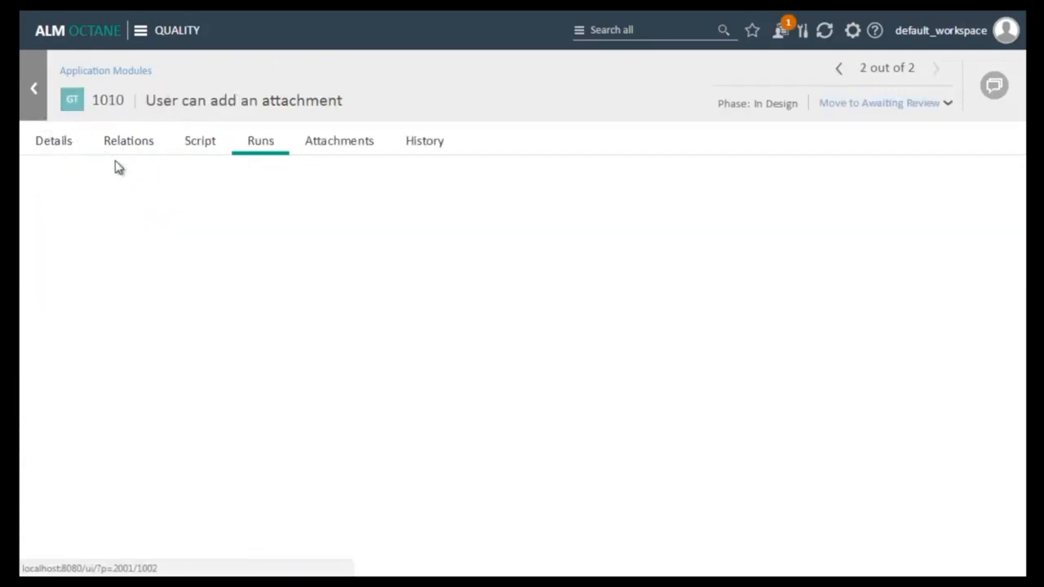
pyautogui.click(128, 140)
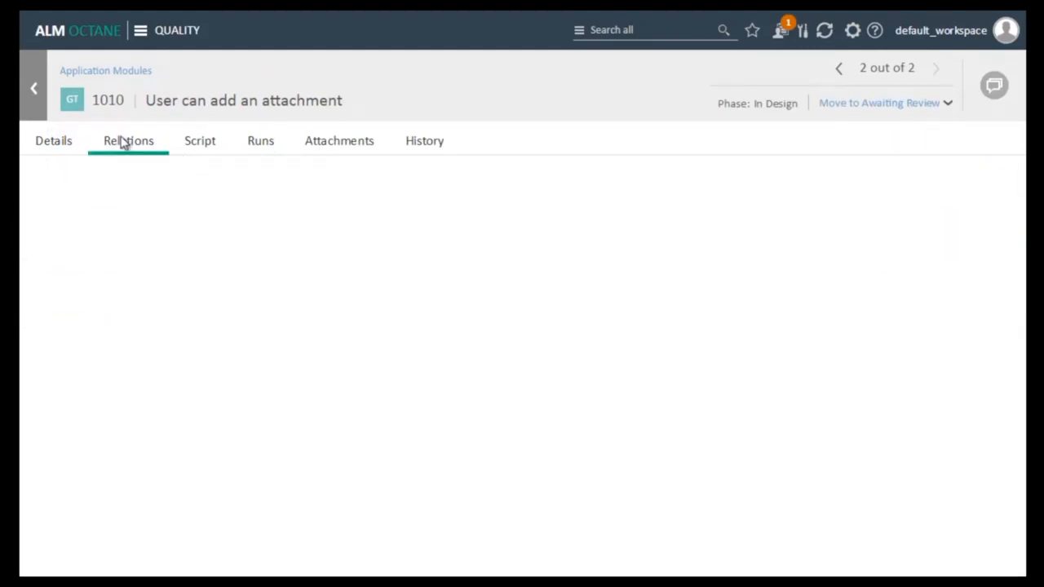
pyautogui.click(127, 141)
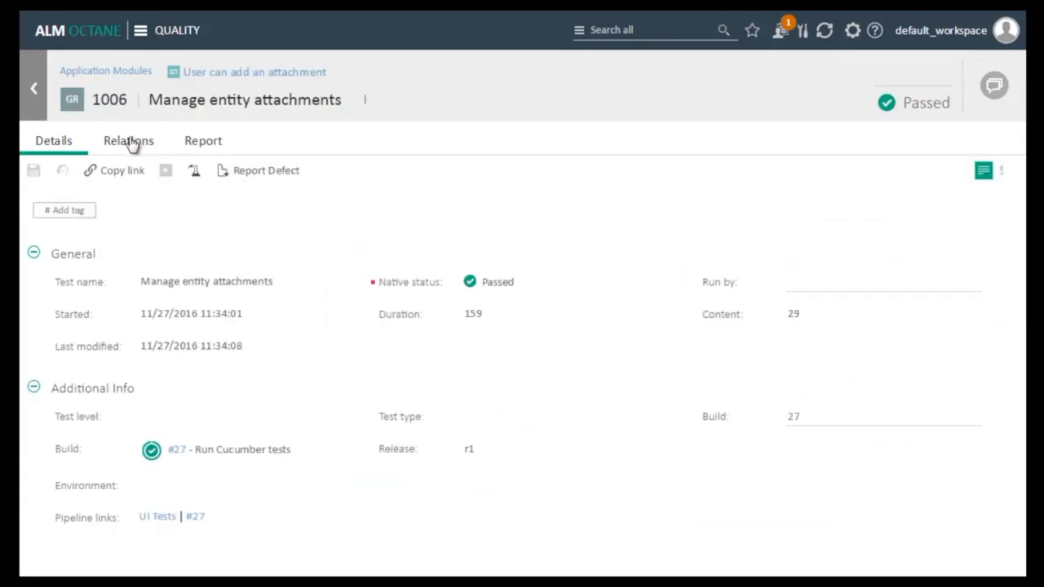
# Step: From run 1006's relations, move defect 1016 to Opened, save, then advance it to Fixed
pyautogui.click(127, 140)
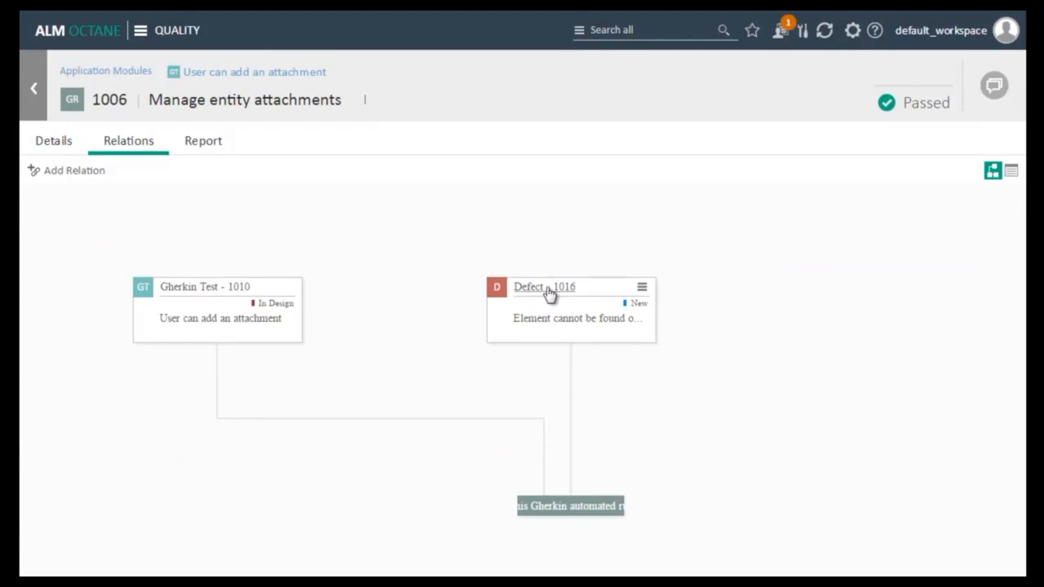
pyautogui.click(545, 287)
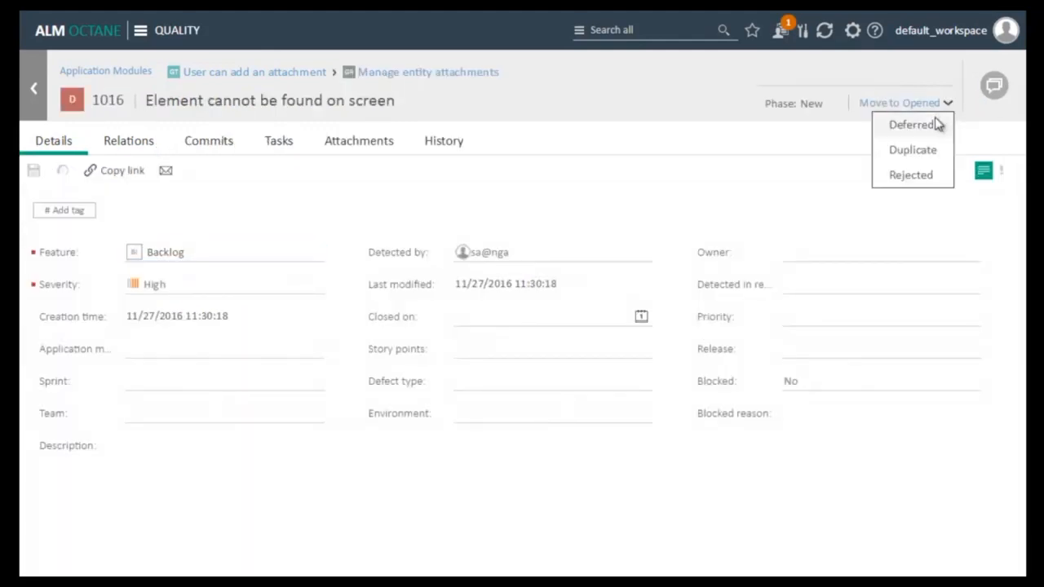
pyautogui.moveTo(927, 106)
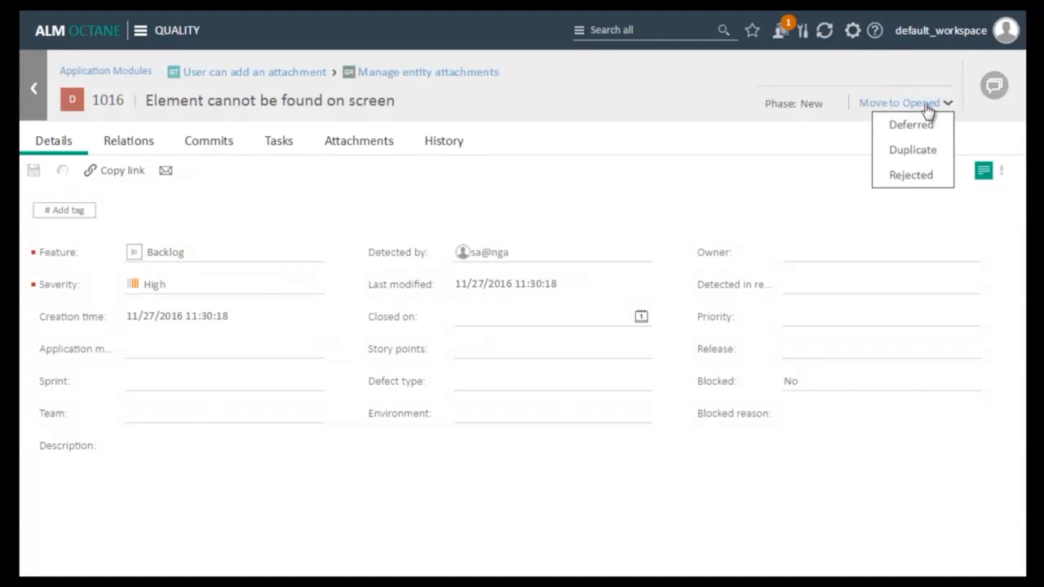
pyautogui.click(899, 103)
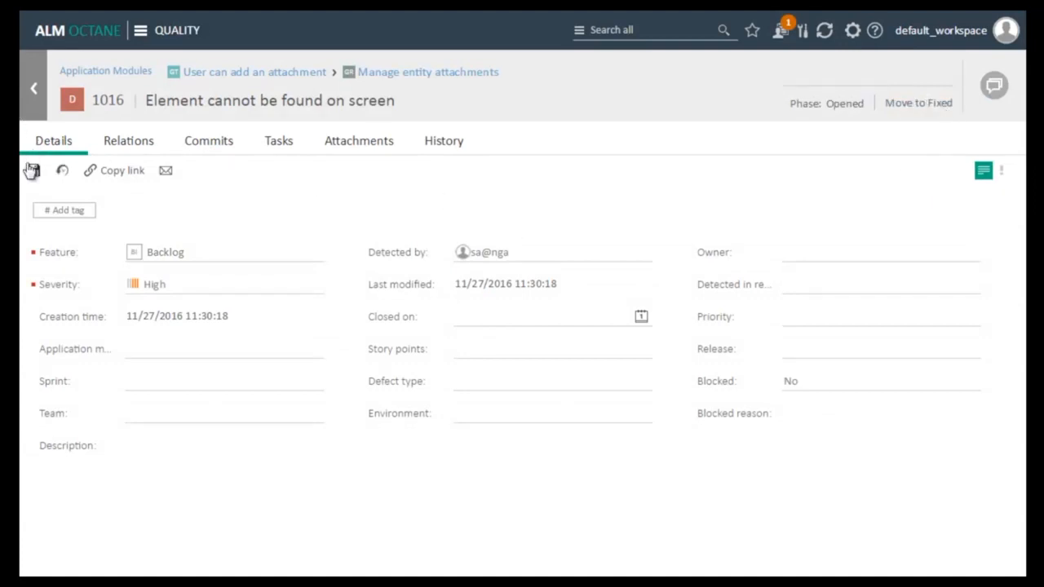
pyautogui.click(32, 171)
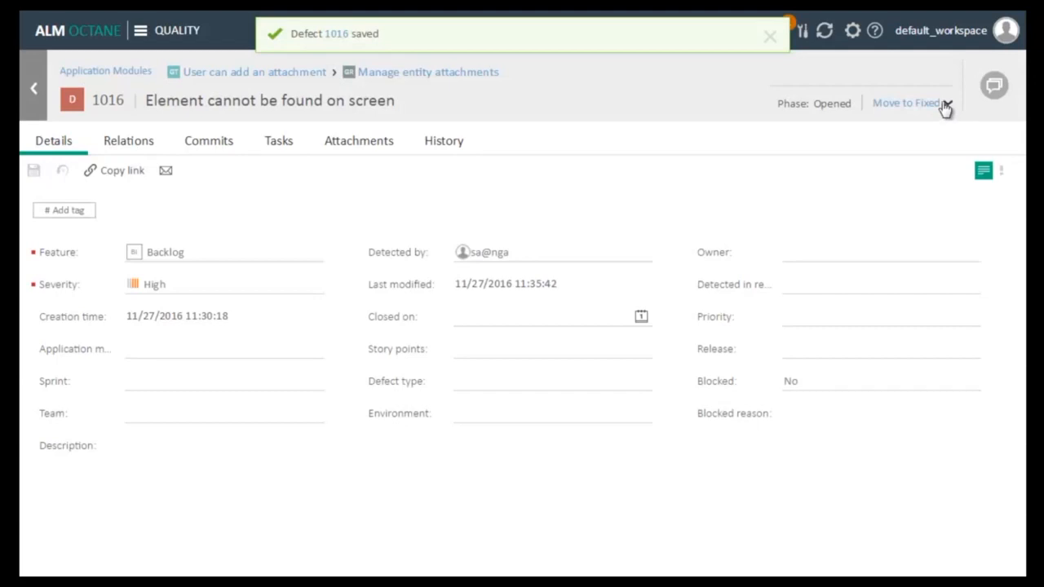
pyautogui.click(905, 103)
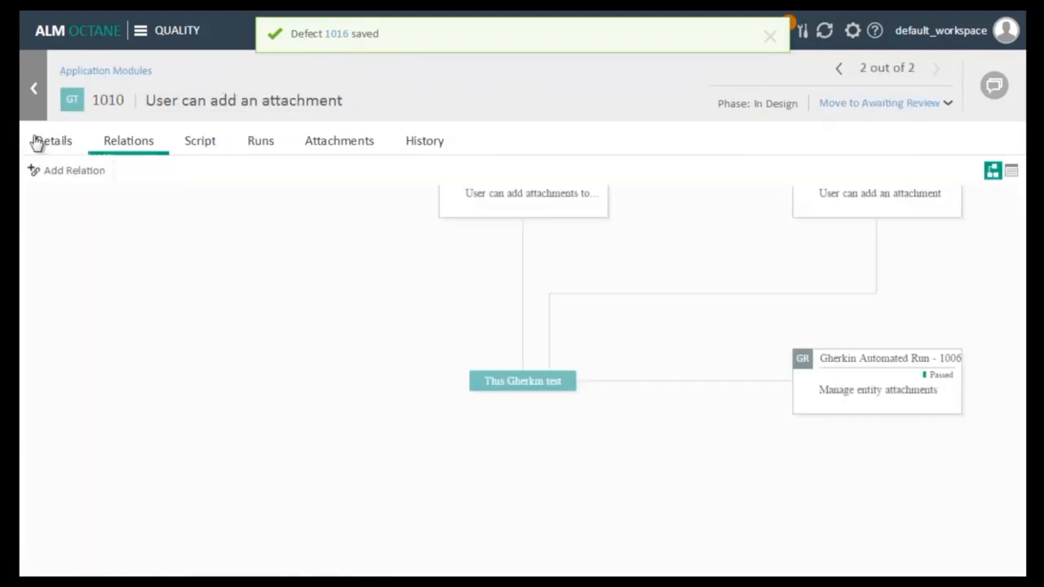
# Step: View test 1010's details, then its externally changed Gherkin script
pyautogui.click(53, 140)
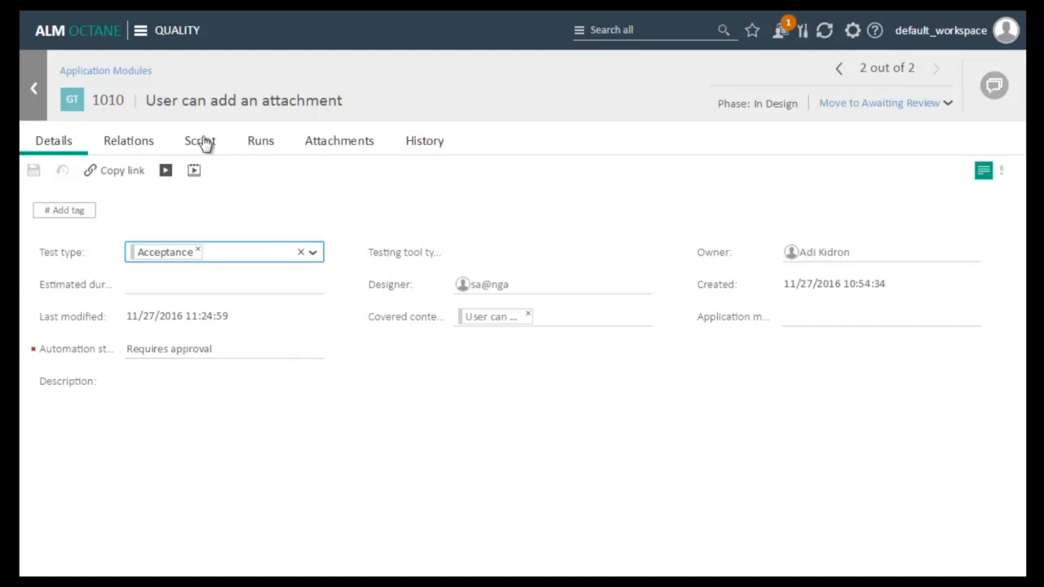
pyautogui.click(199, 140)
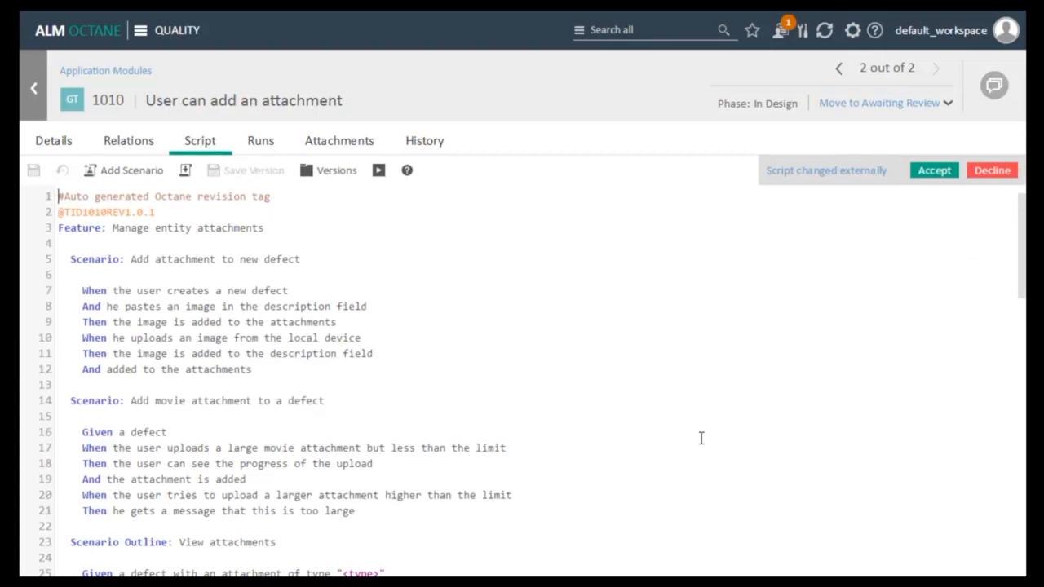
pyautogui.moveTo(731, 301)
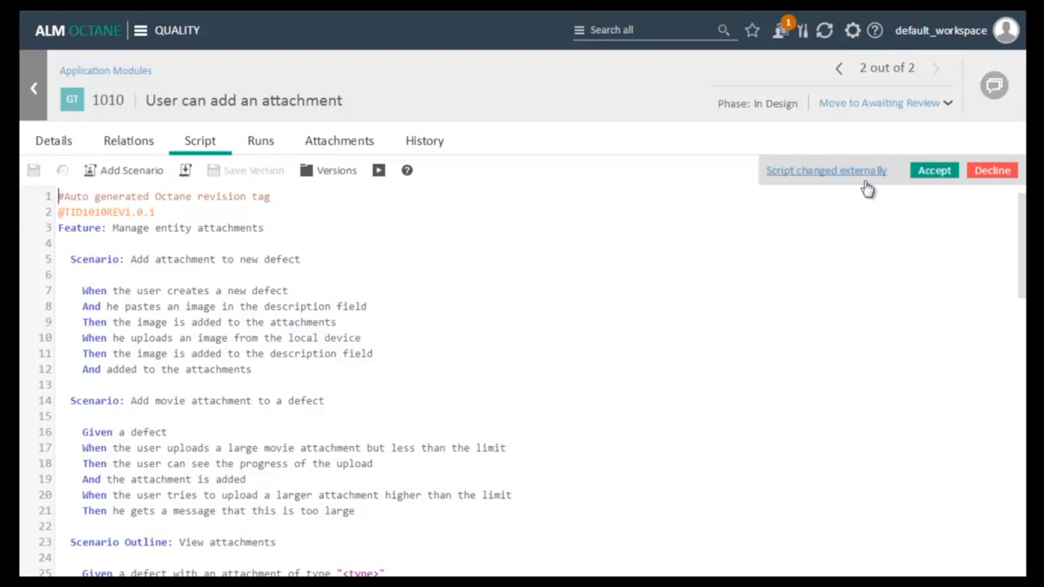
pyautogui.moveTo(861, 178)
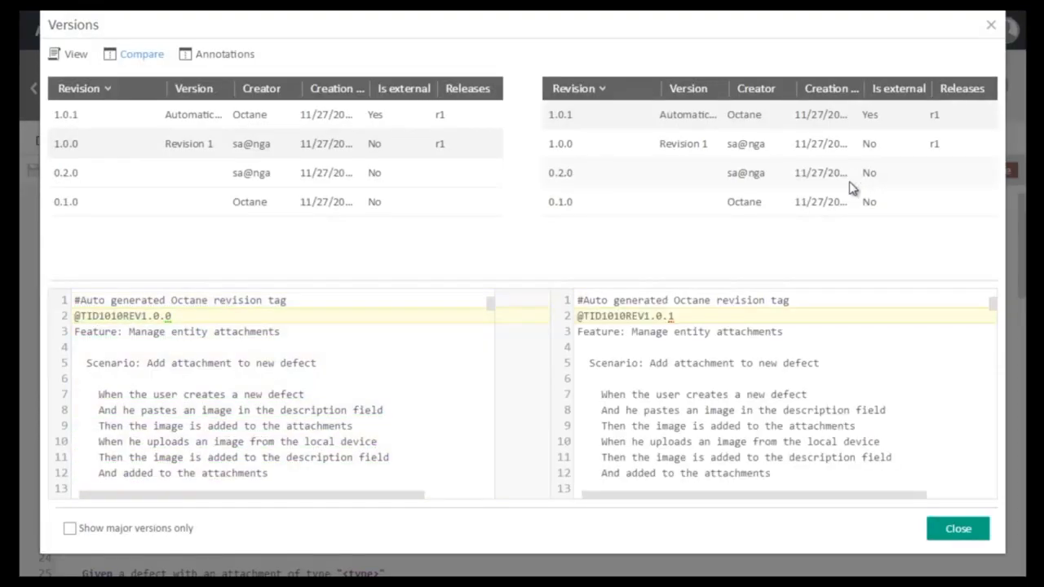
pyautogui.scroll(-3)
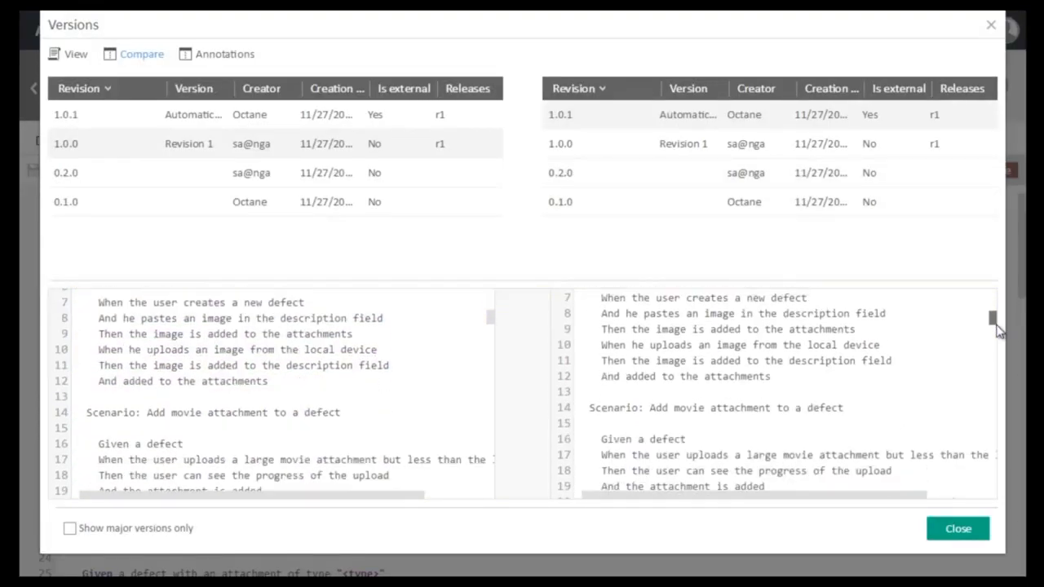
pyautogui.scroll(-3)
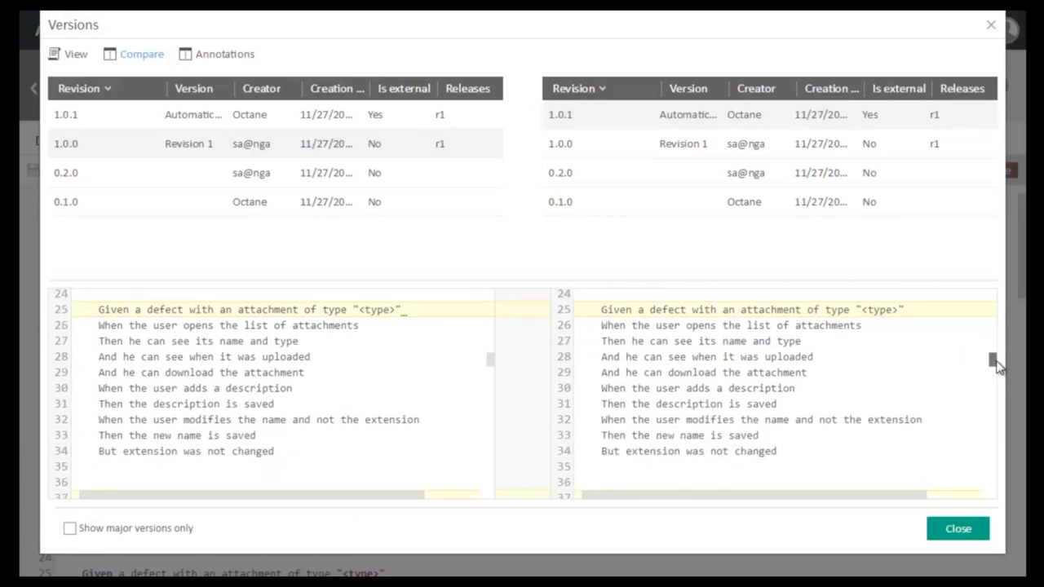
pyautogui.scroll(-3)
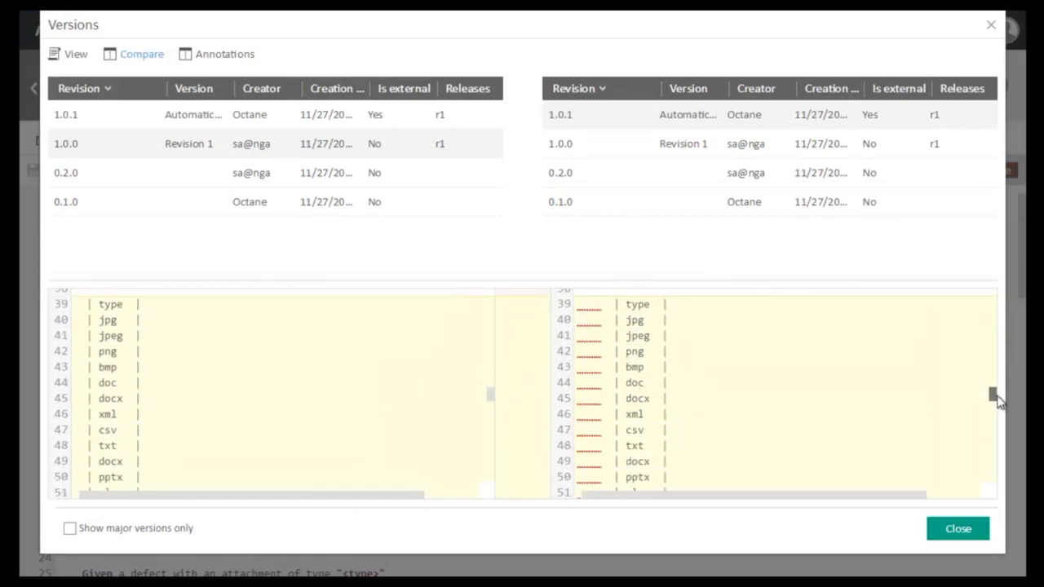
pyautogui.scroll(-3)
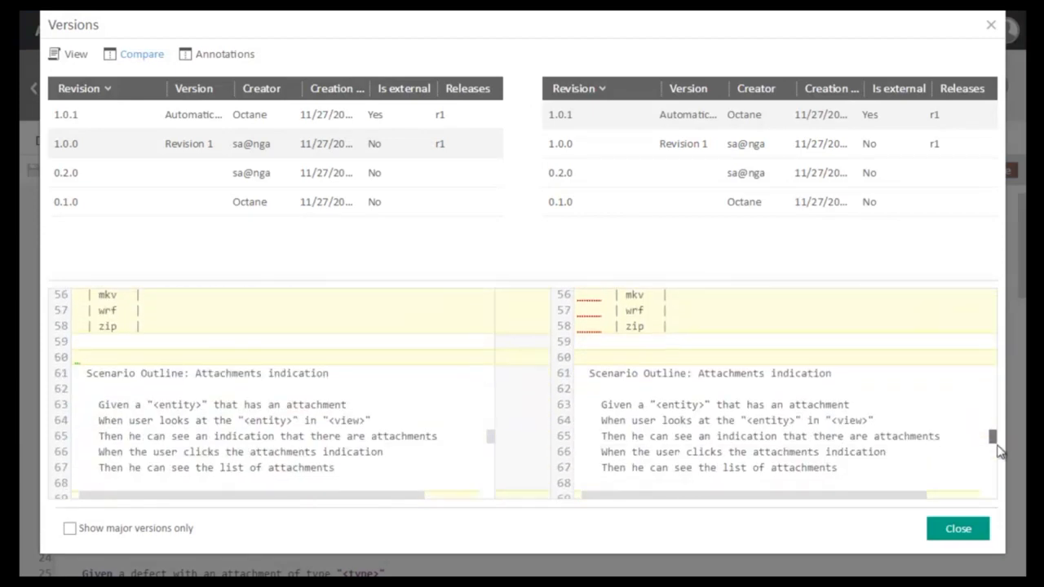
pyautogui.scroll(-3)
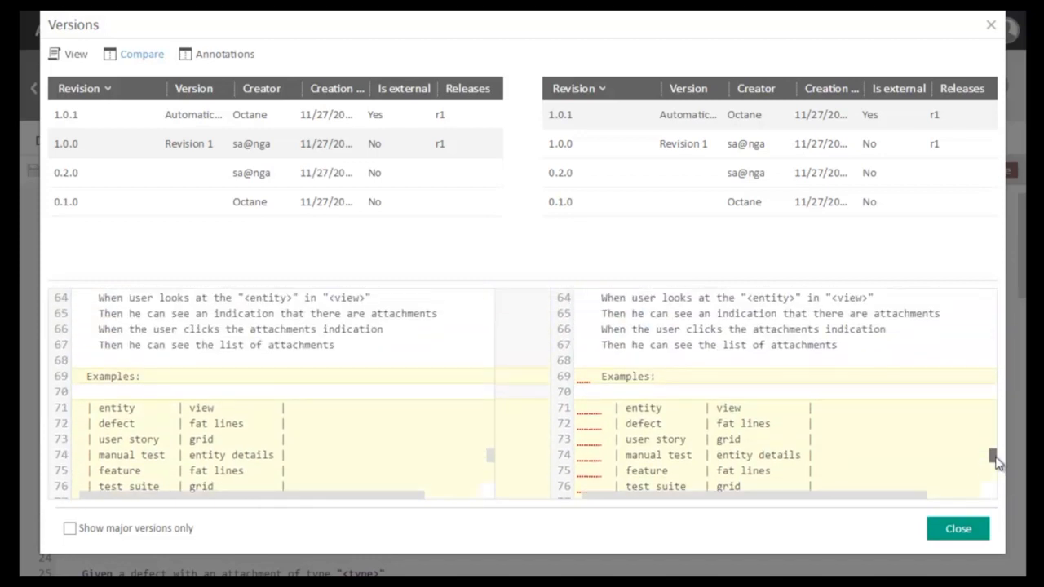
pyautogui.scroll(-3)
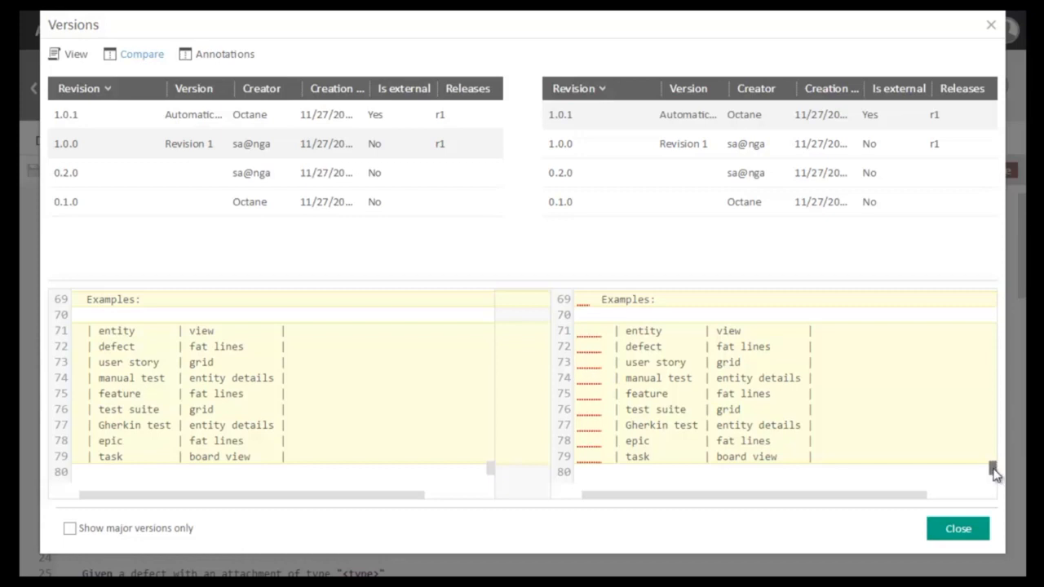
pyautogui.scroll(3)
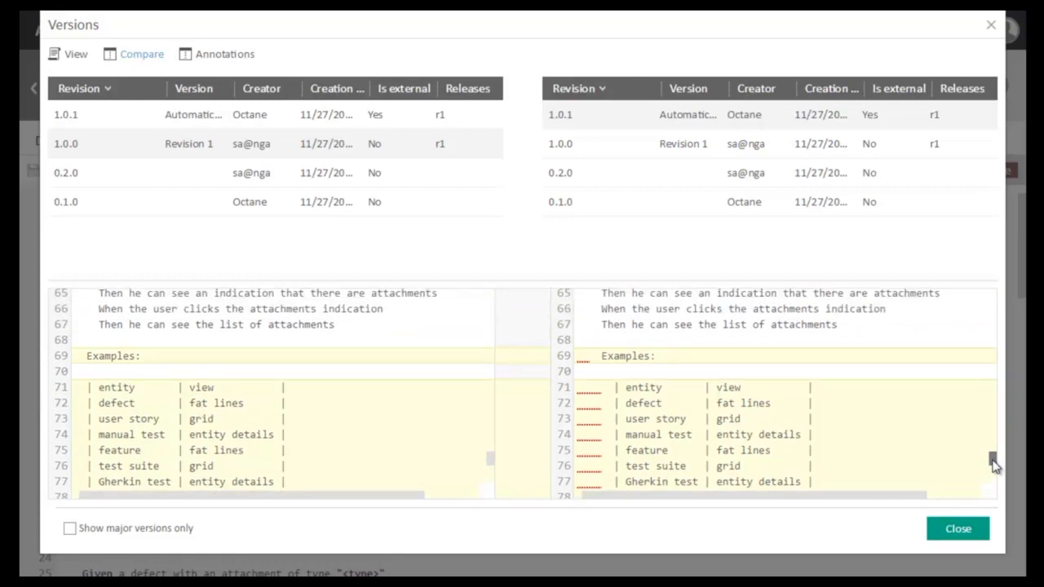
pyautogui.scroll(3)
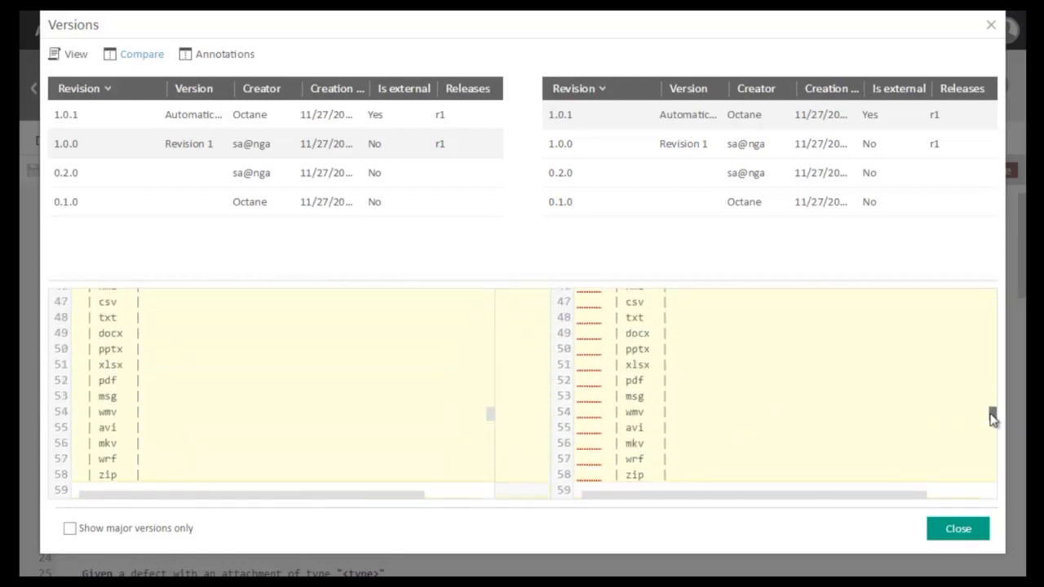
pyautogui.scroll(3)
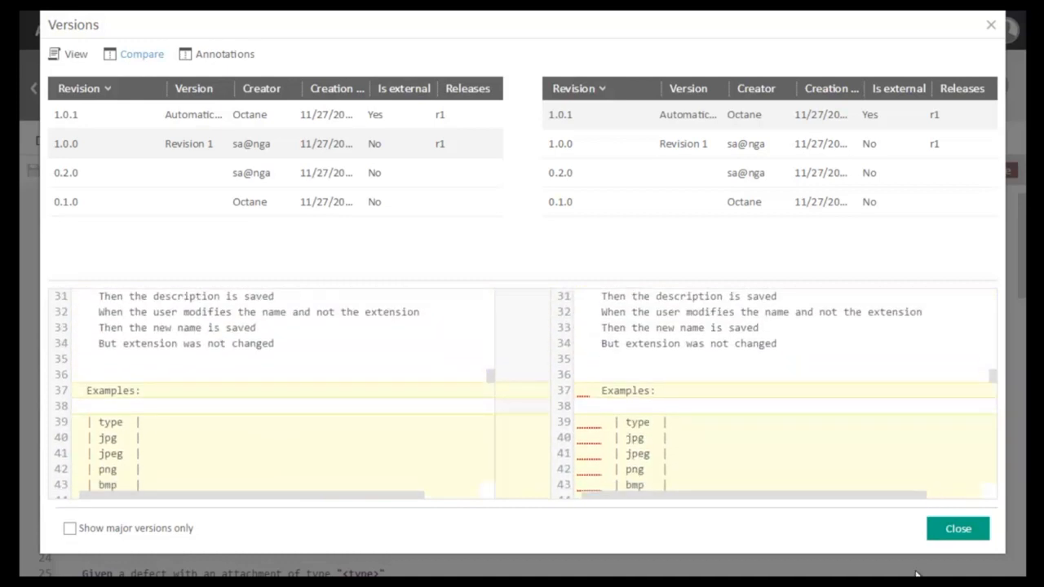
pyautogui.click(958, 528)
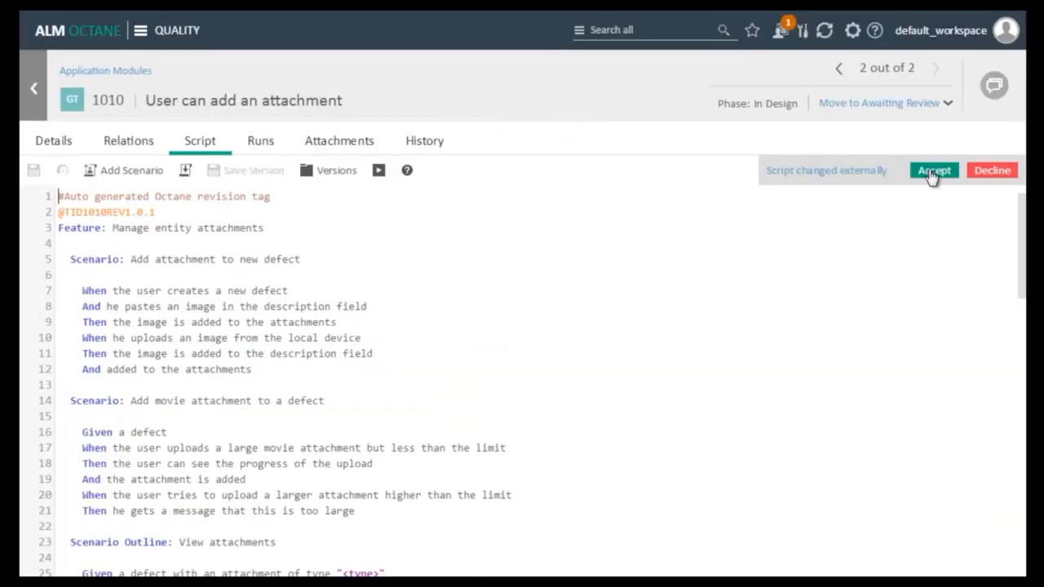
# Step: Accept the external script change and check the test's Automated status in details
pyautogui.click(933, 171)
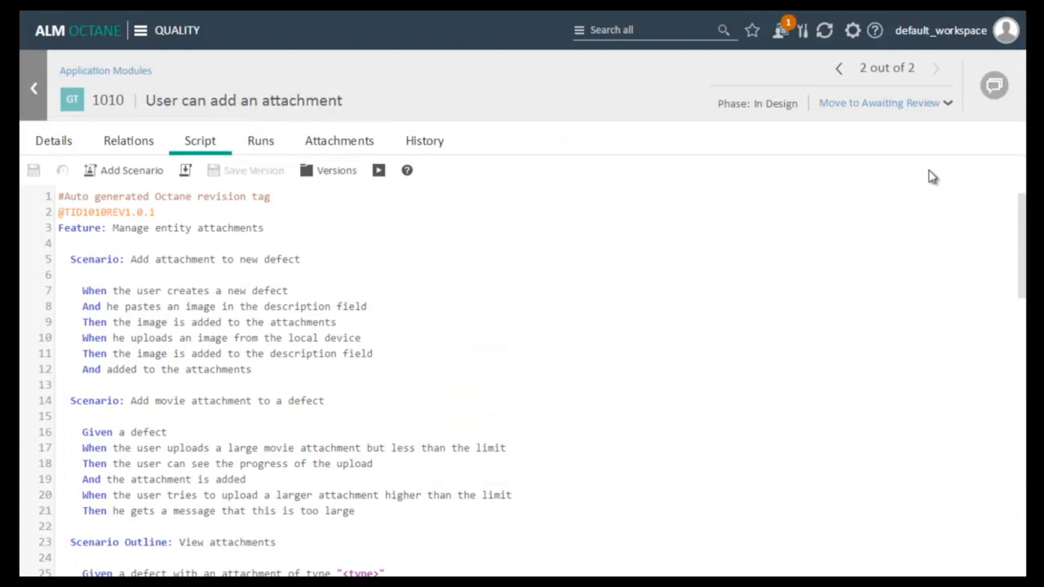
pyautogui.moveTo(82, 146)
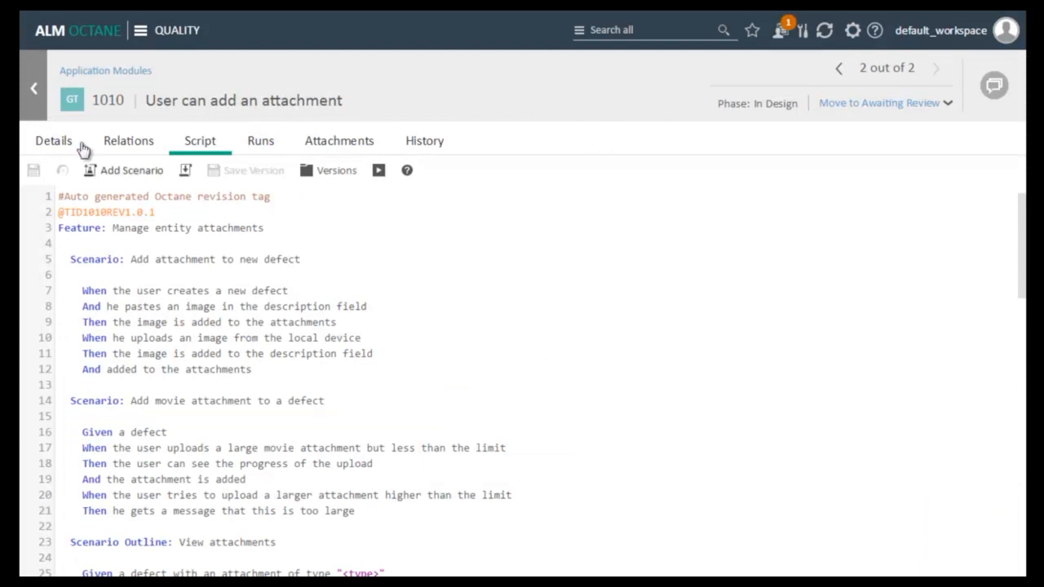
pyautogui.click(52, 140)
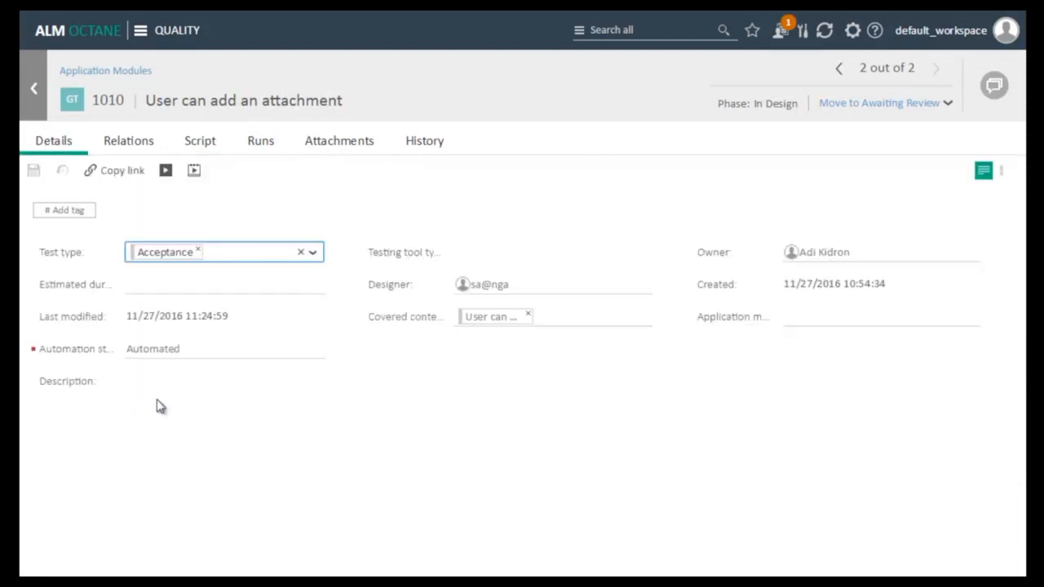